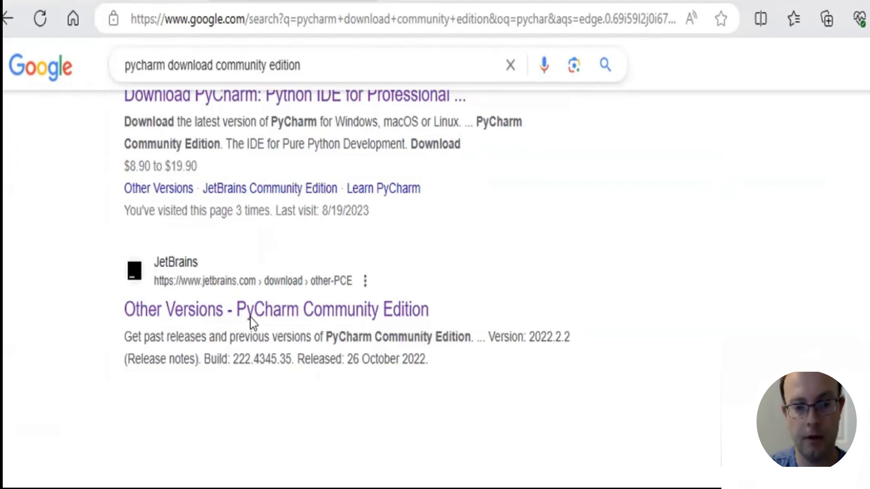
pyautogui.moveTo(258, 324)
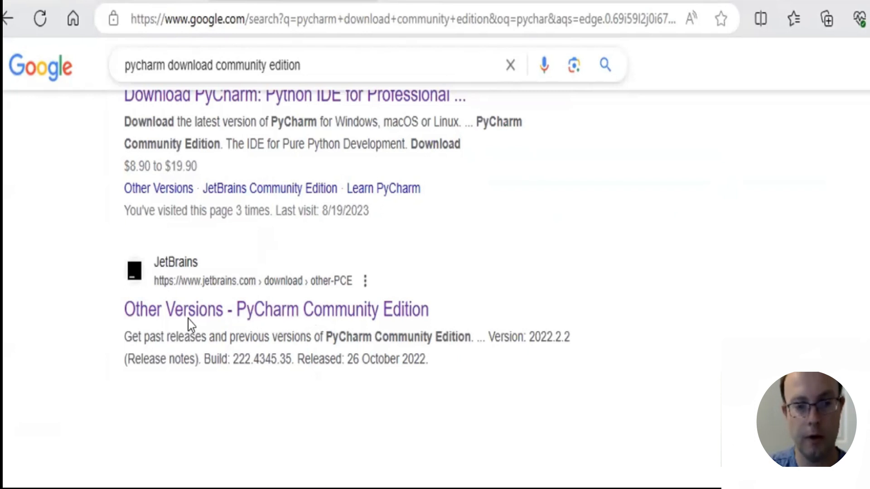
pyautogui.moveTo(202, 294)
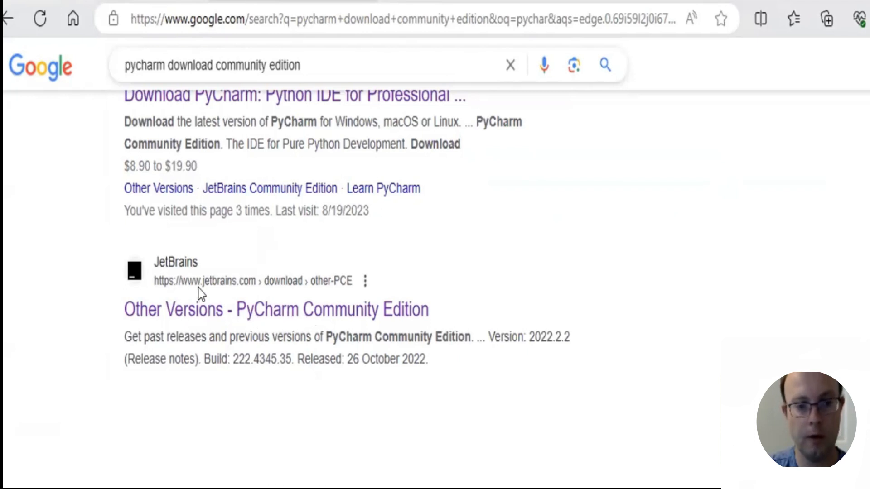
pyautogui.moveTo(237, 294)
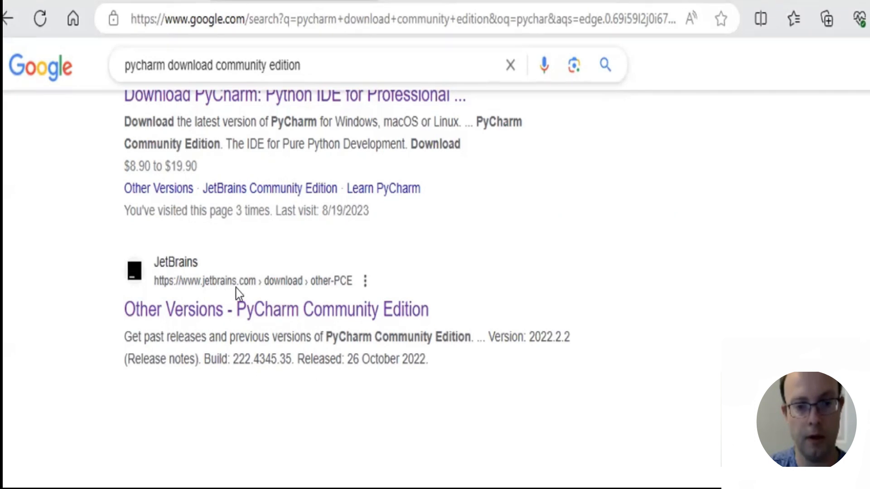
pyautogui.moveTo(258, 326)
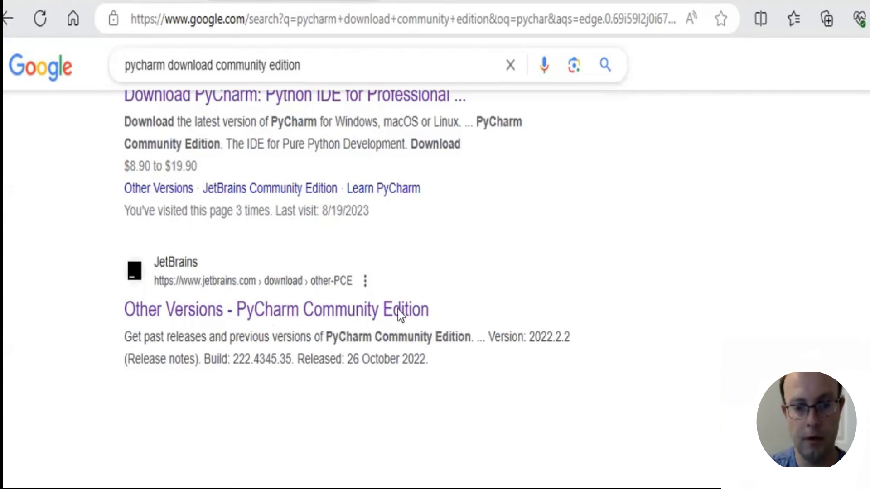
# Step: Follow the 'Other Versions - PyCharm Community Edition' result to the JetBrains past-downloads page
pyautogui.click(276, 309)
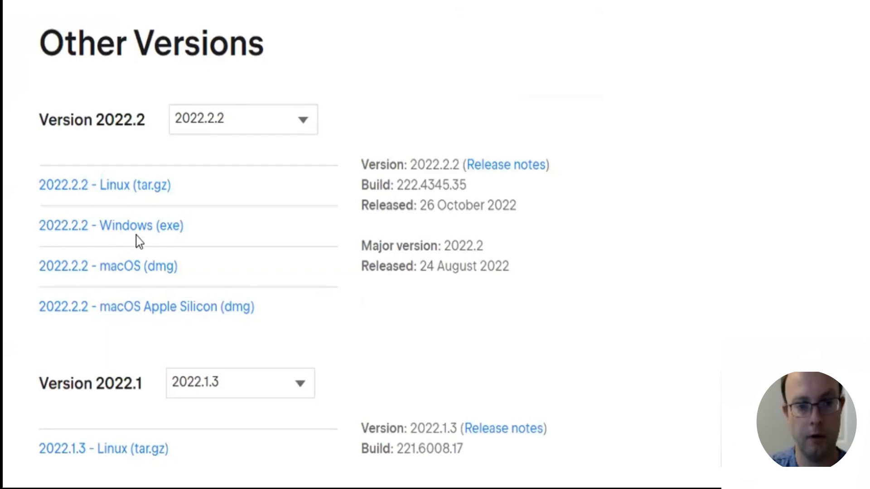
pyautogui.moveTo(147, 246)
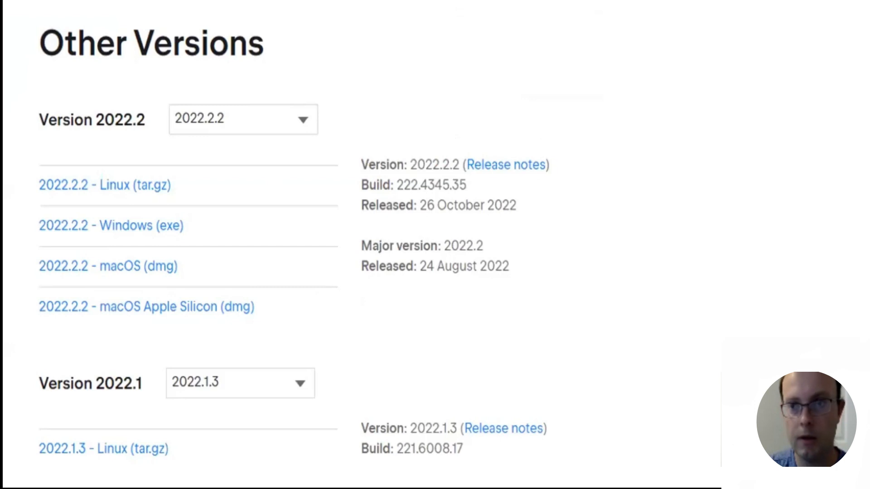
pyautogui.moveTo(555, 100)
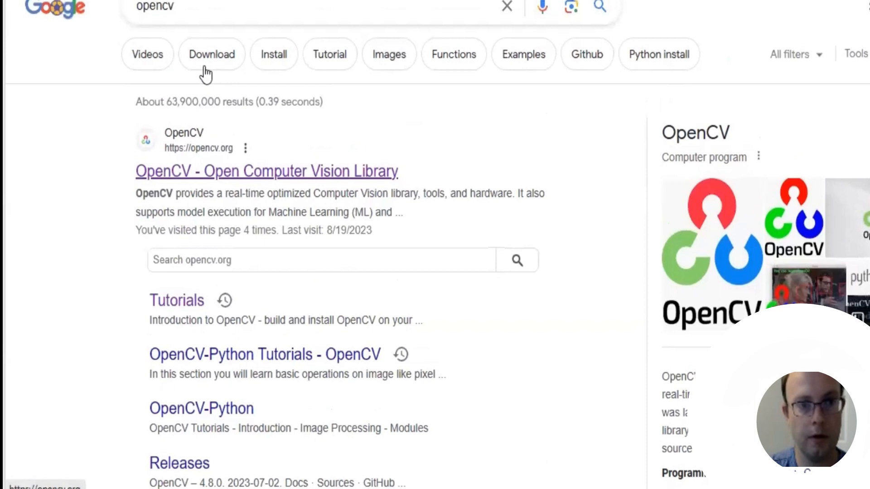
# Step: Navigate from the tutorials overview through Core Functionality into the Mat basic container tutorial
pyautogui.scroll(-3)
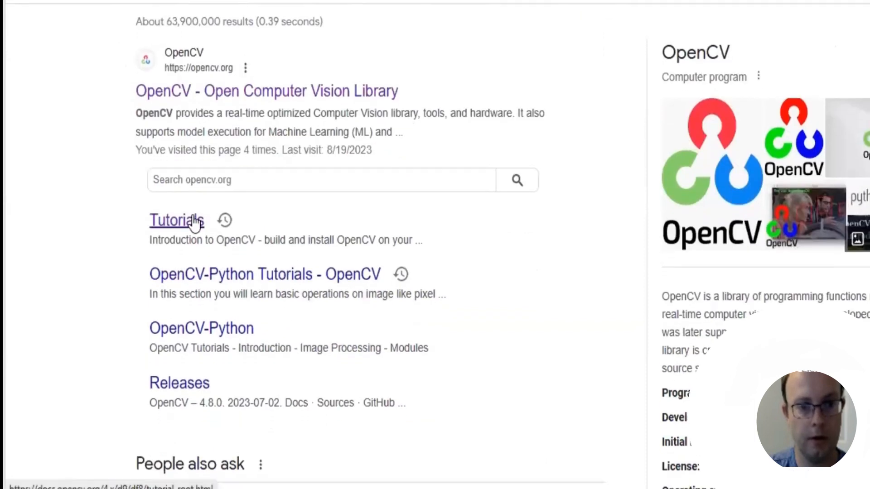
pyautogui.click(173, 220)
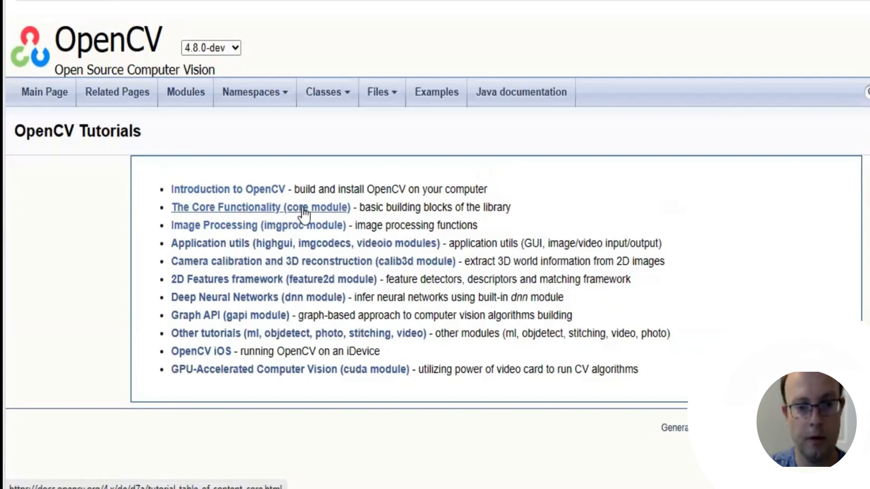
pyautogui.click(261, 206)
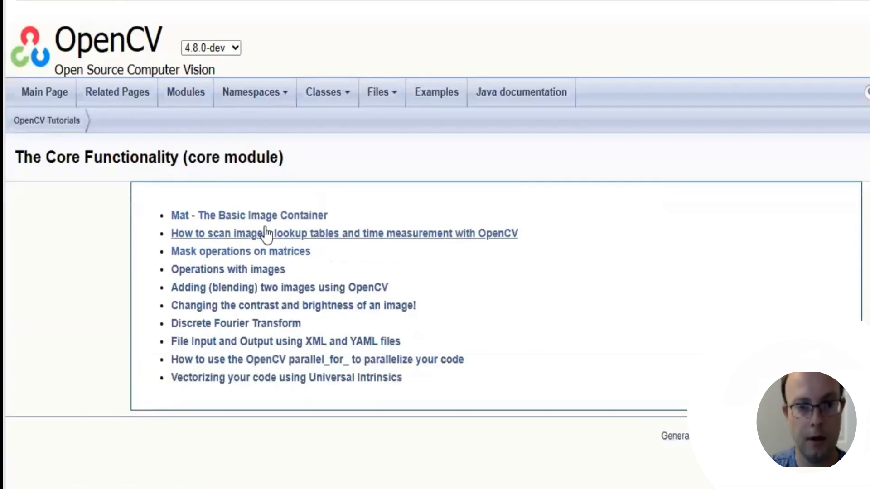
pyautogui.click(248, 215)
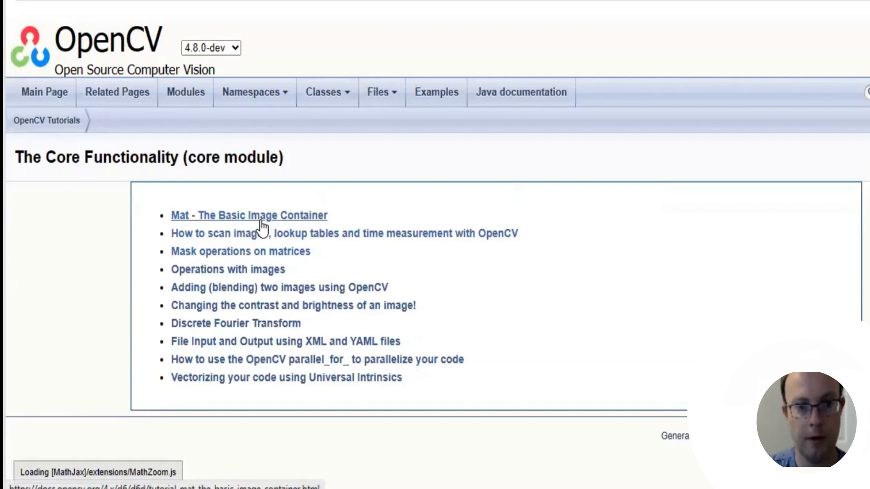
pyautogui.click(249, 216)
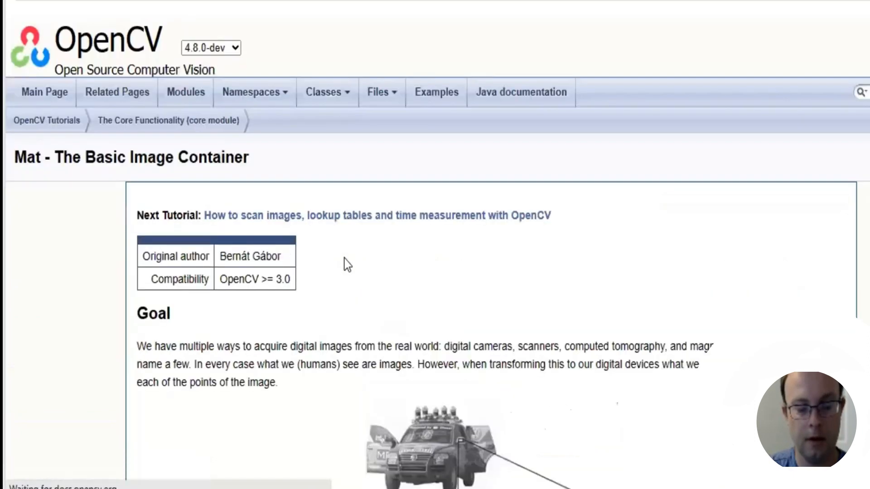
pyautogui.scroll(-3)
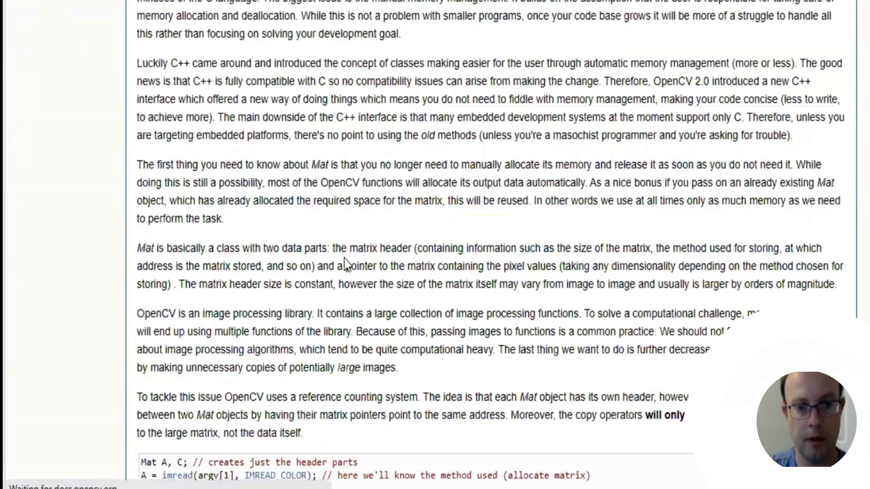
pyautogui.scroll(-3)
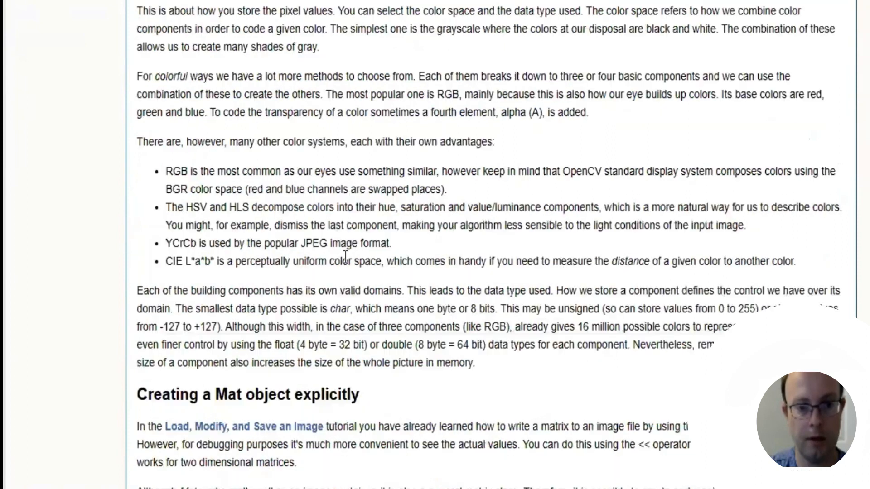
pyautogui.scroll(-3)
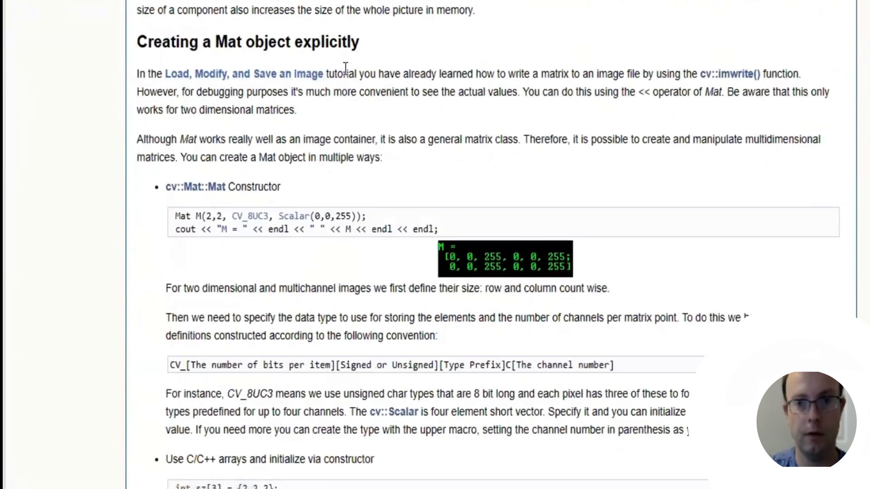
# Step: Reach the Getting Started with Images tutorial via Load, Modify, and Save and show its Python code
pyautogui.click(243, 74)
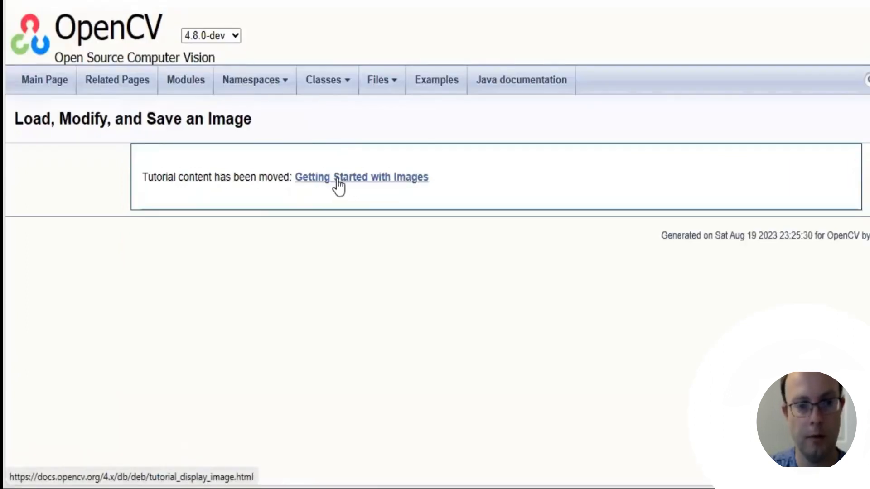
pyautogui.click(362, 176)
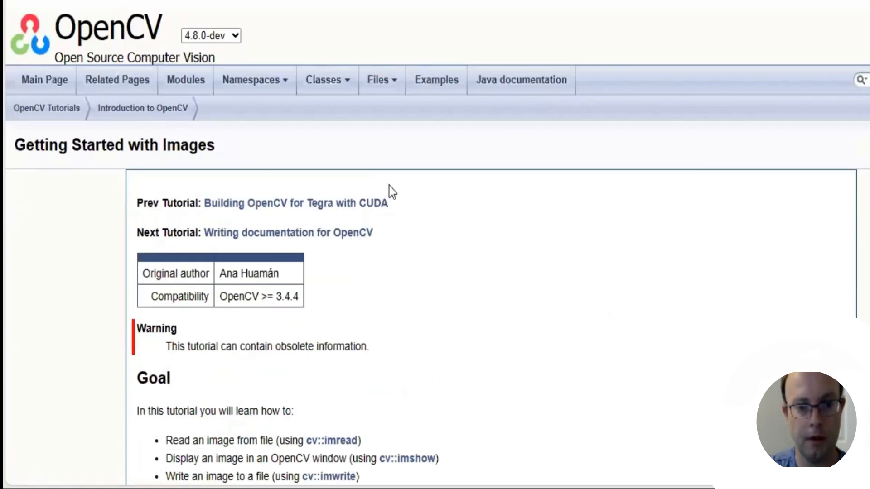
pyautogui.scroll(-3)
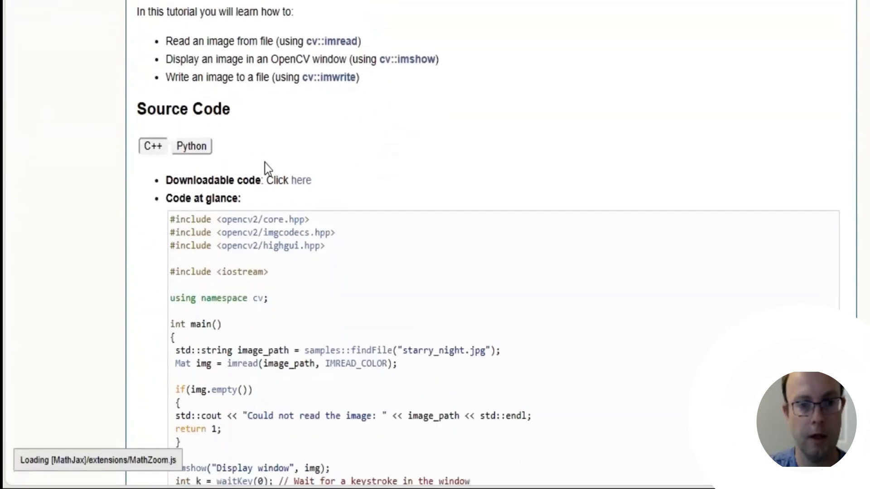
pyautogui.click(191, 146)
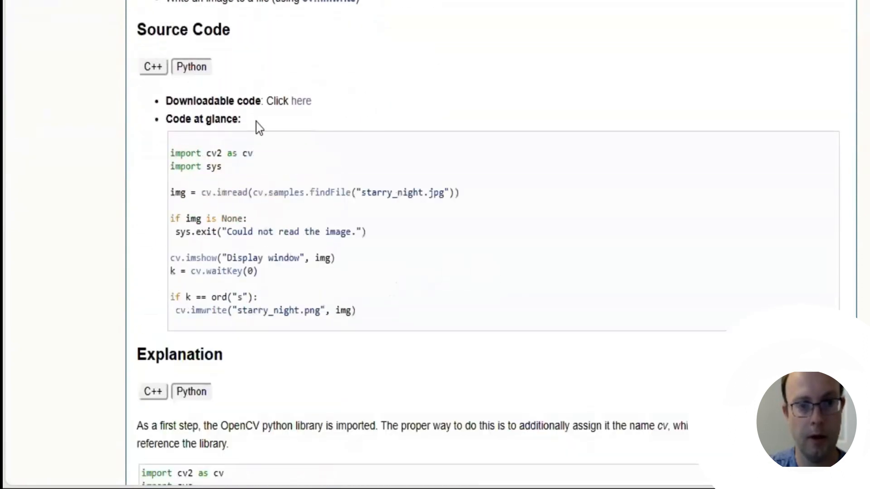
pyautogui.scroll(-3)
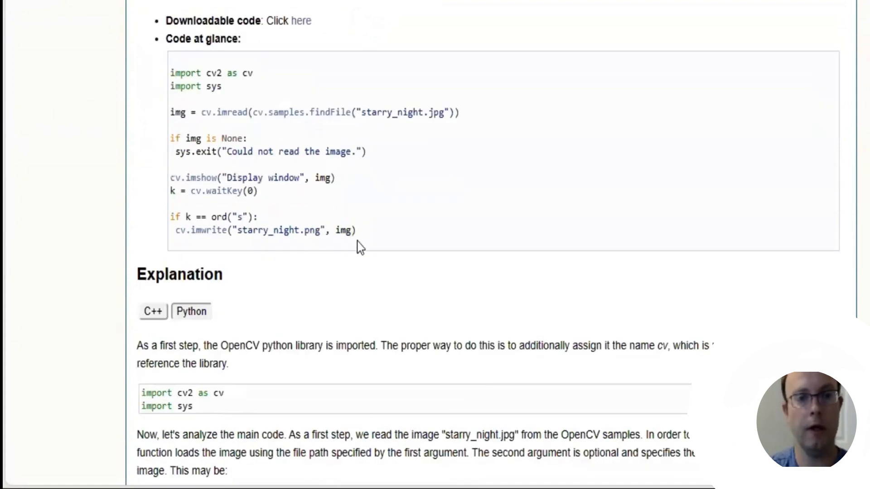
# Step: Select all lines of the Python 'Code at glance' sample program
pyautogui.moveTo(170, 73); pyautogui.dragTo(357, 231)
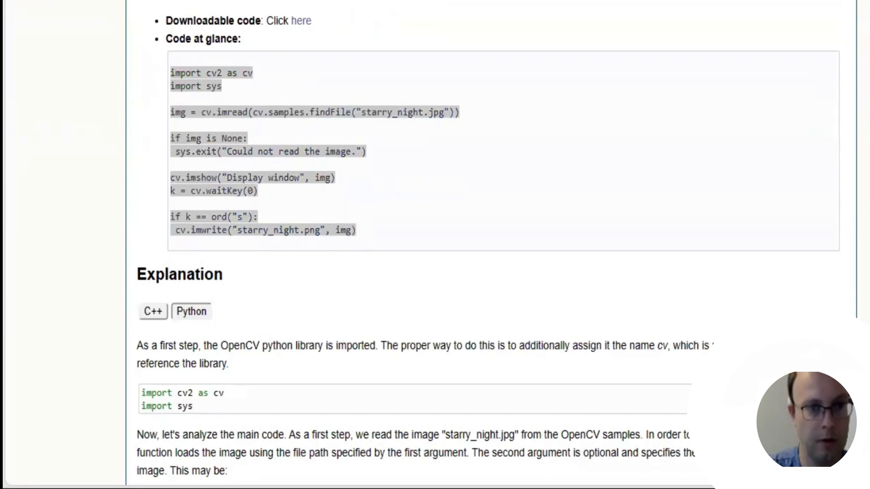
pyautogui.click(347, 127)
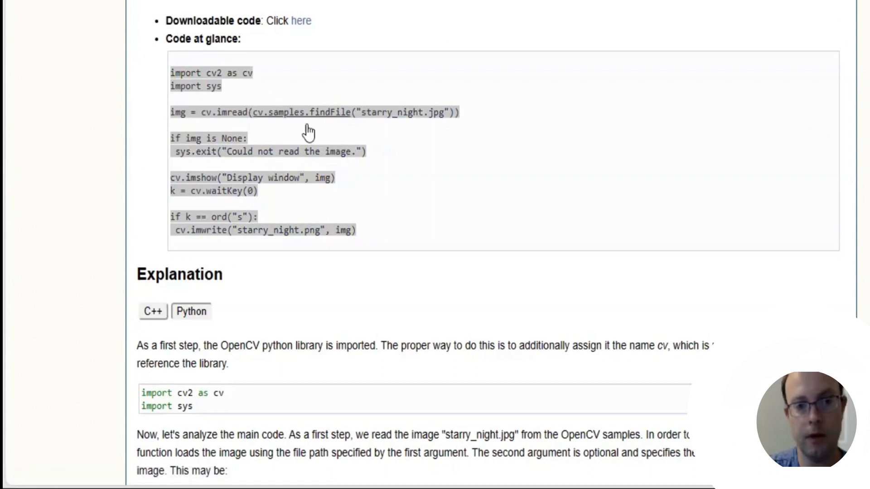
pyautogui.moveTo(399, 145)
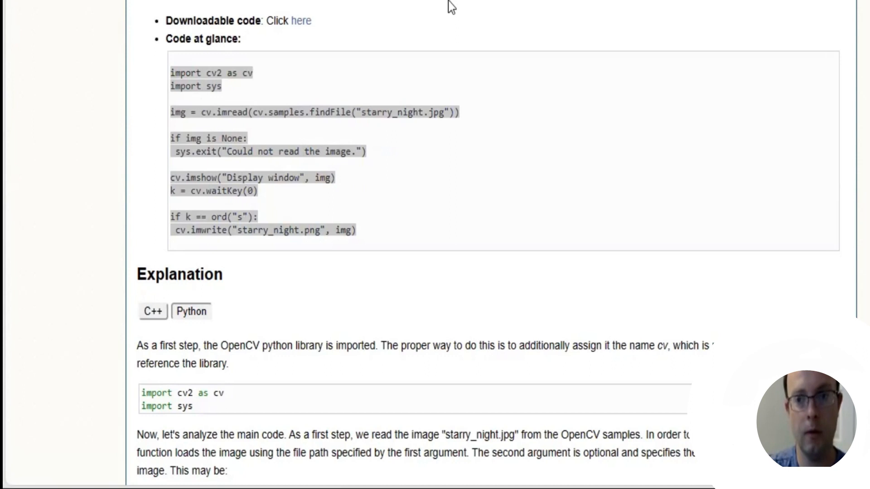
pyautogui.moveTo(306, 5)
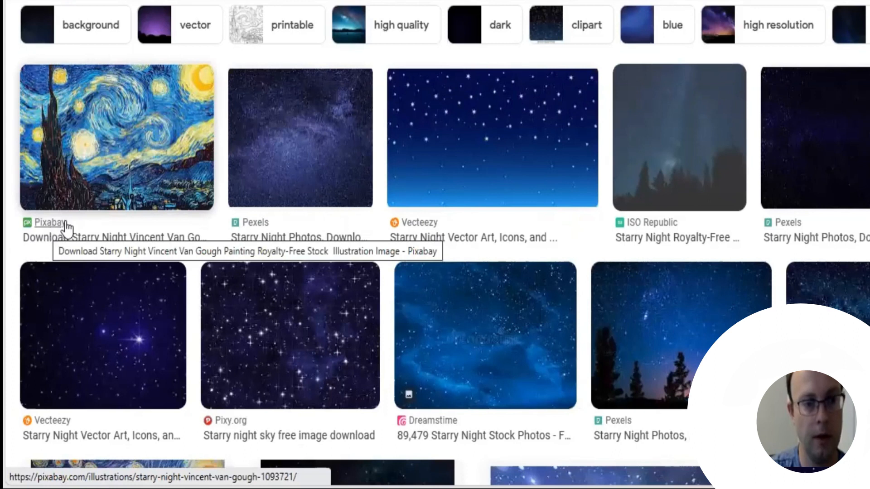
# Step: Save the Pixabay Van Gogh Starry Night image to disk via Save image as
pyautogui.click(117, 138)
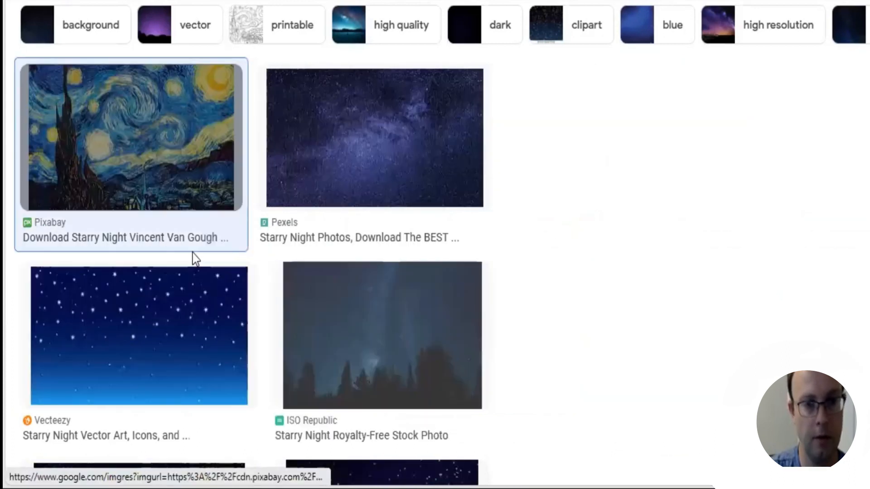
pyautogui.click(130, 137)
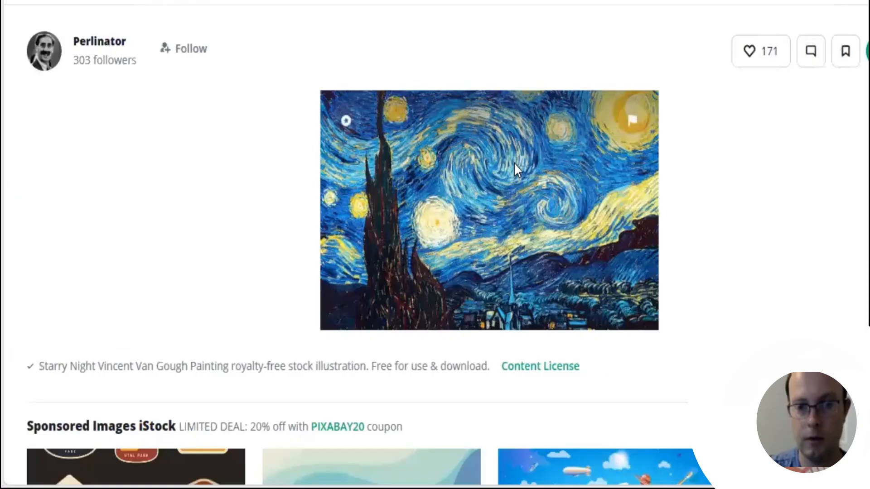
pyautogui.rightClick(513, 170)
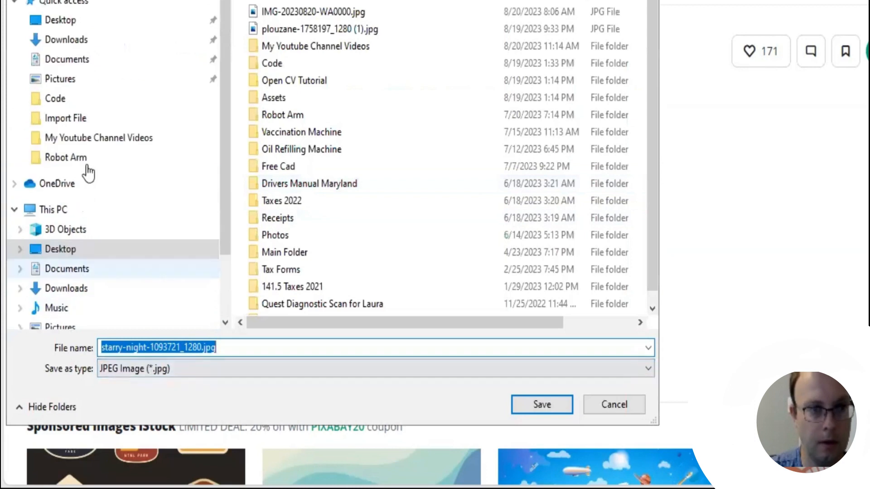
pyautogui.click(541, 404)
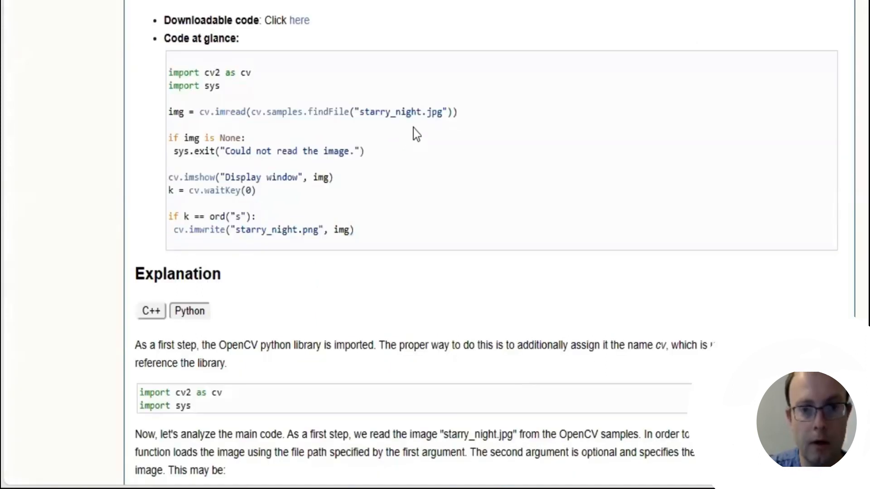
# Step: Drag starry_night.jpg from the Desktop into pythonProject7 and confirm the Move refactor
pyautogui.doubleClick(389, 111)
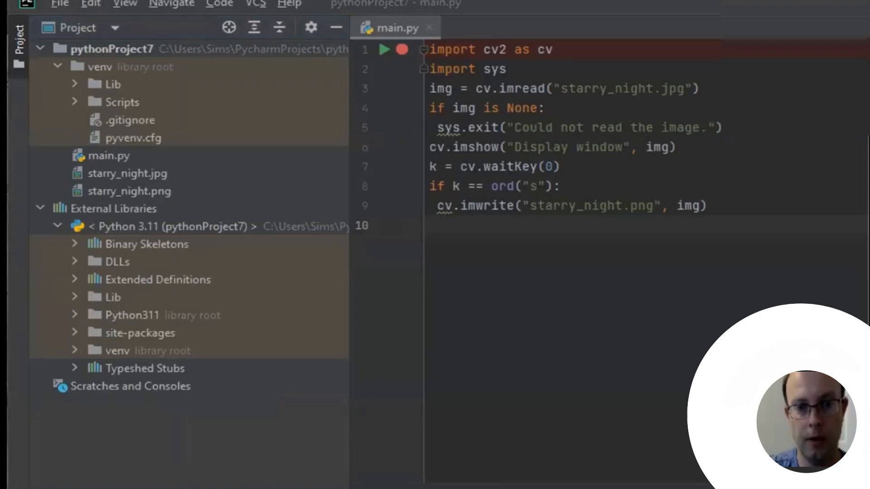
pyautogui.moveTo(257, 112)
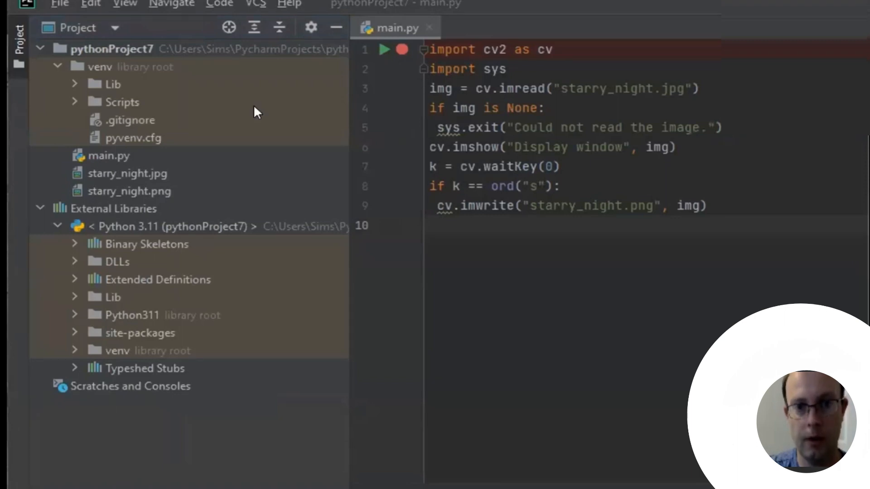
pyautogui.moveTo(127, 173); pyautogui.dragTo(167, 39)
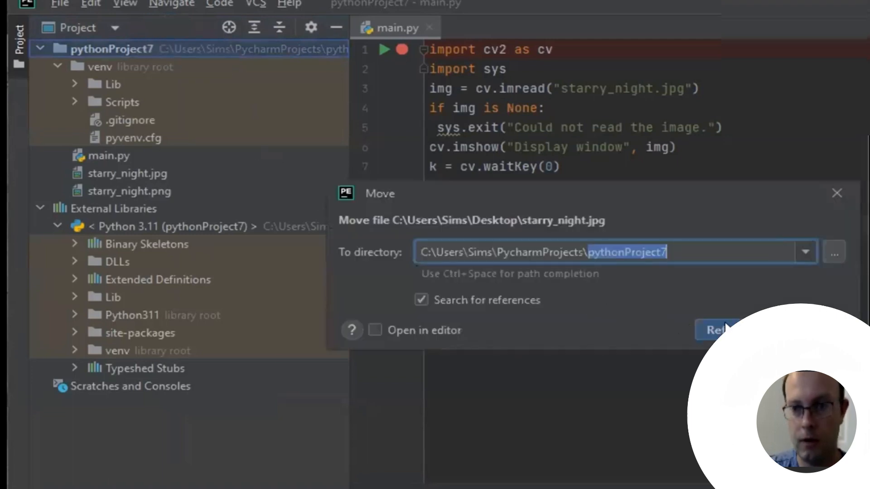
pyautogui.moveTo(706, 299)
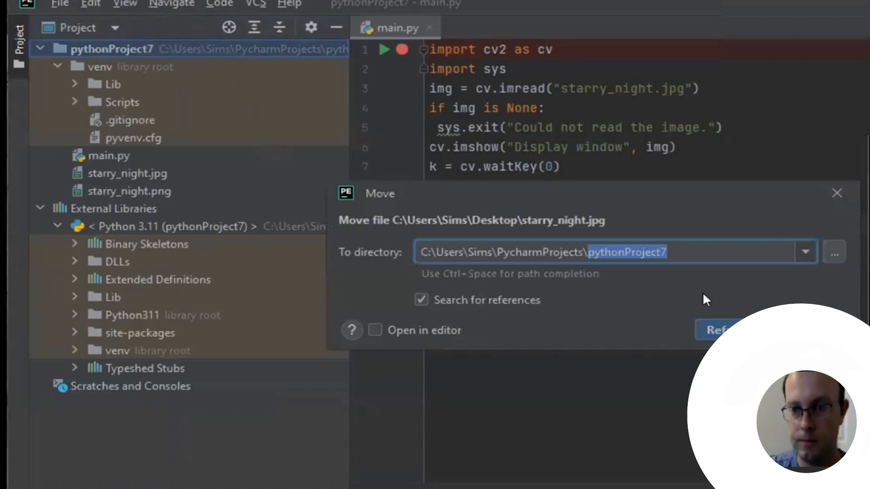
pyautogui.click(719, 330)
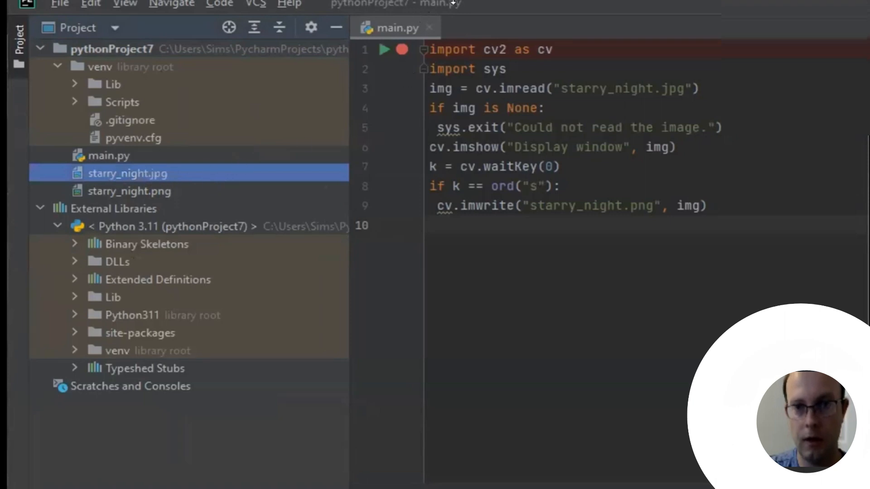
pyautogui.moveTo(324, 118)
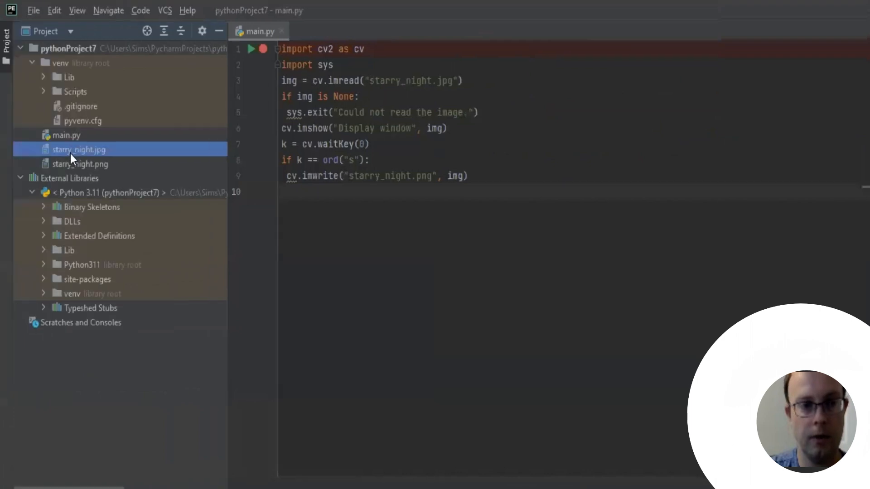
pyautogui.moveTo(78, 76)
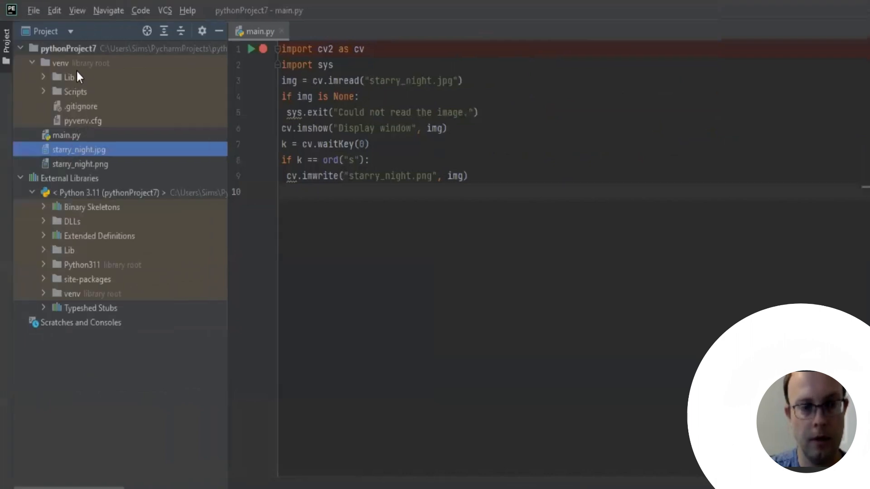
pyautogui.moveTo(154, 203)
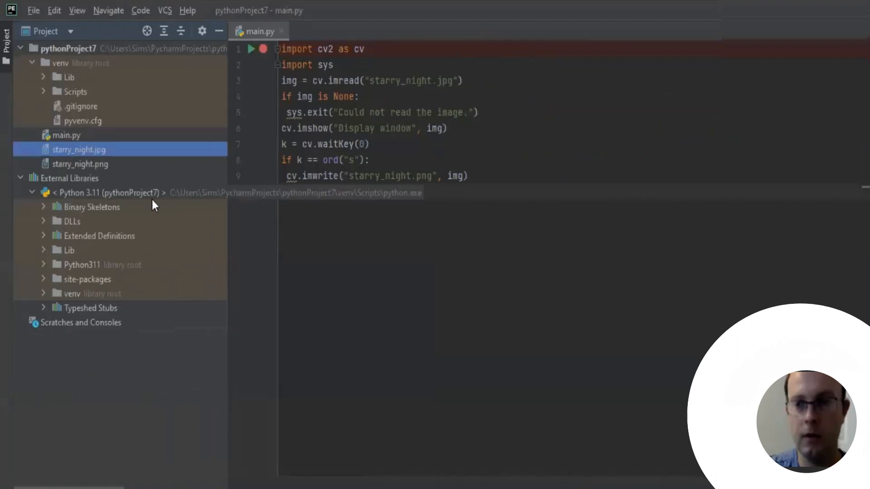
pyautogui.click(468, 176)
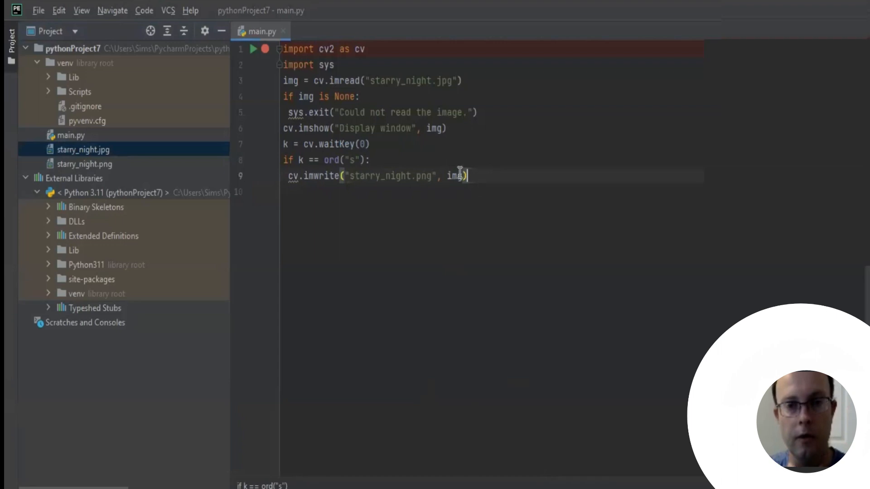
pyautogui.press('ctrl+a')
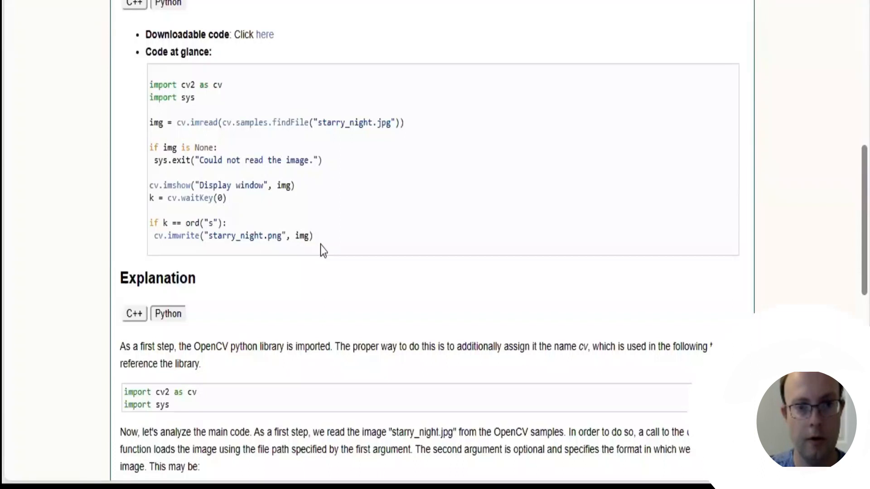
pyautogui.moveTo(149, 84); pyautogui.dragTo(314, 236)
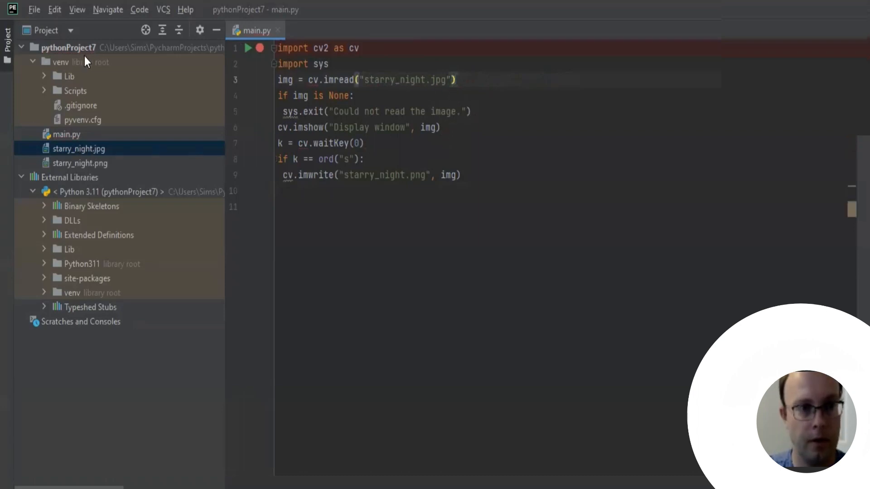
# Step: Switch imwrite to starry_night.jpg and rerun main.py to display the painting
pyautogui.moveTo(358, 90); pyautogui.dragTo(459, 175)
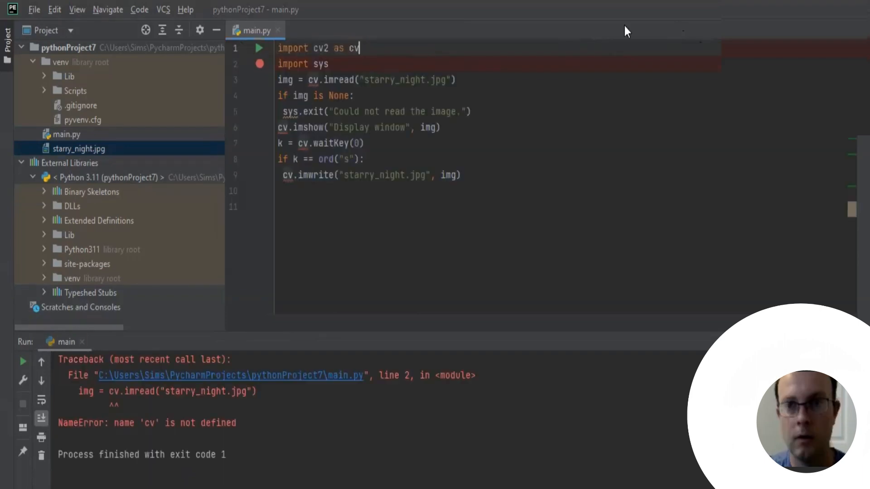
pyautogui.press('ctrl+a')
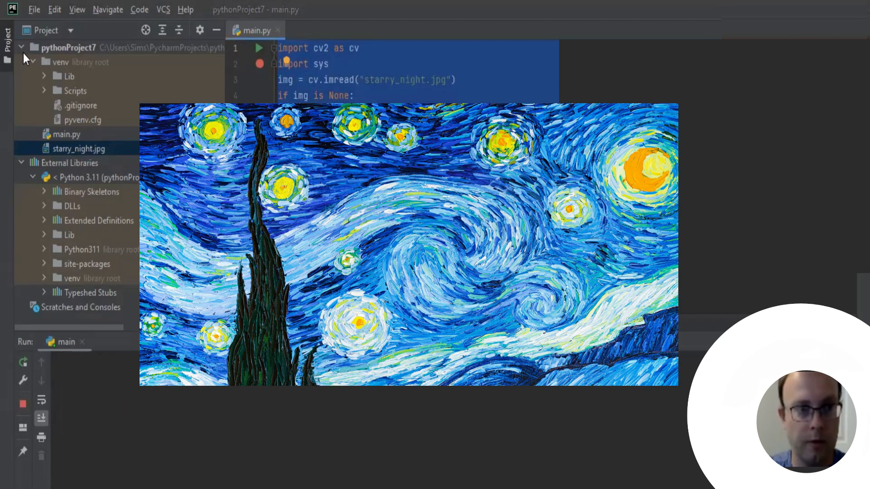
pyautogui.moveTo(29, 56)
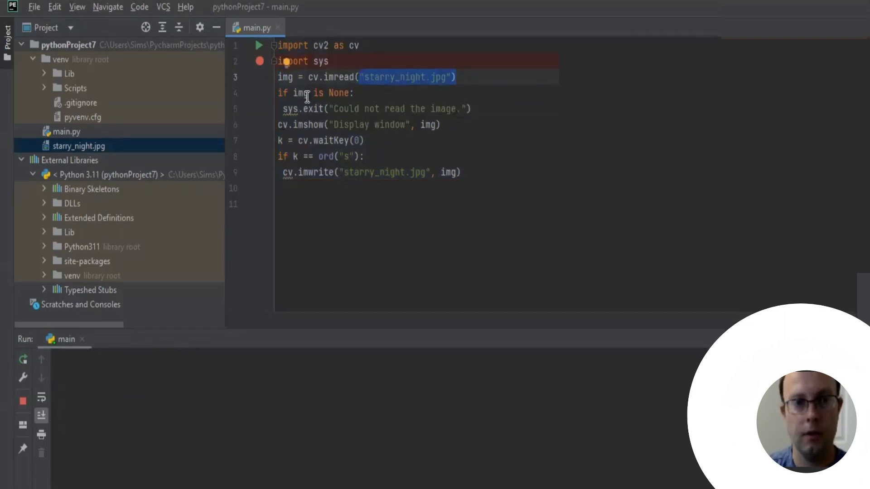
pyautogui.moveTo(391, 151)
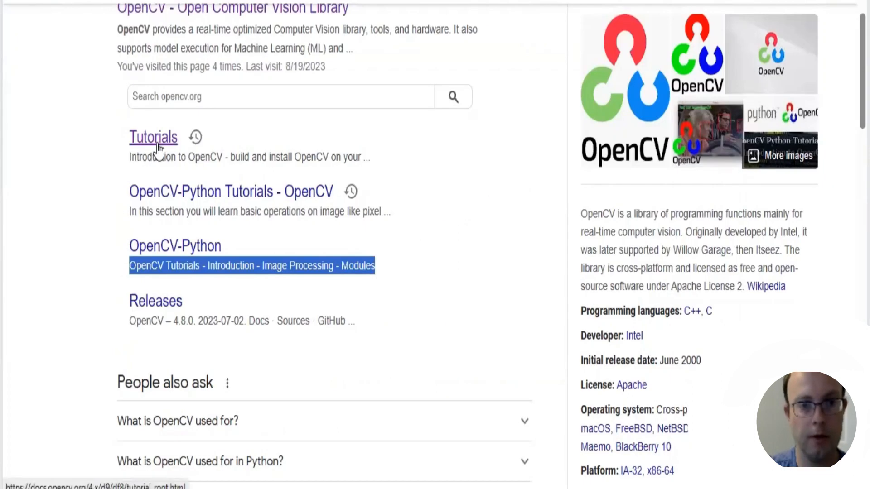
# Step: Follow the Tutorials sitelink from the Google results to the OpenCV Tutorials index
pyautogui.click(153, 137)
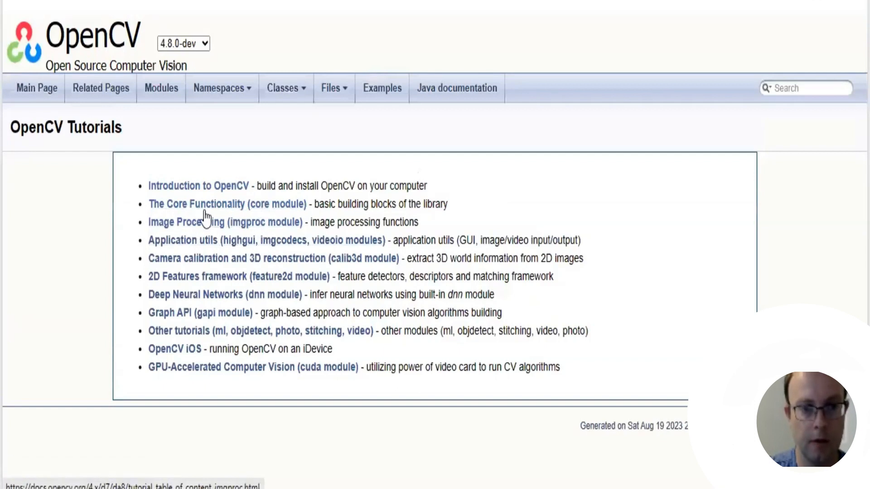
# Step: Enter the scanning images and lookup tables tutorial and highlight its Goal sentence and questions
pyautogui.click(226, 204)
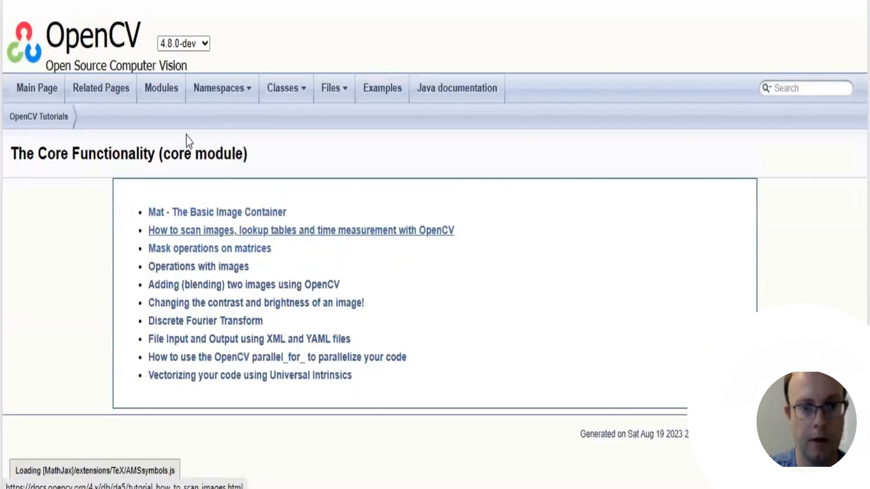
pyautogui.moveTo(191, 239)
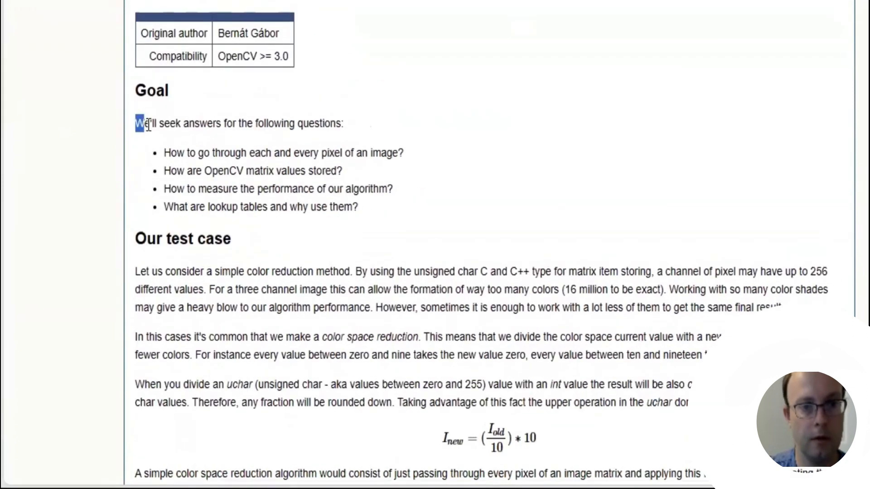
pyautogui.moveTo(141, 122); pyautogui.dragTo(272, 122)
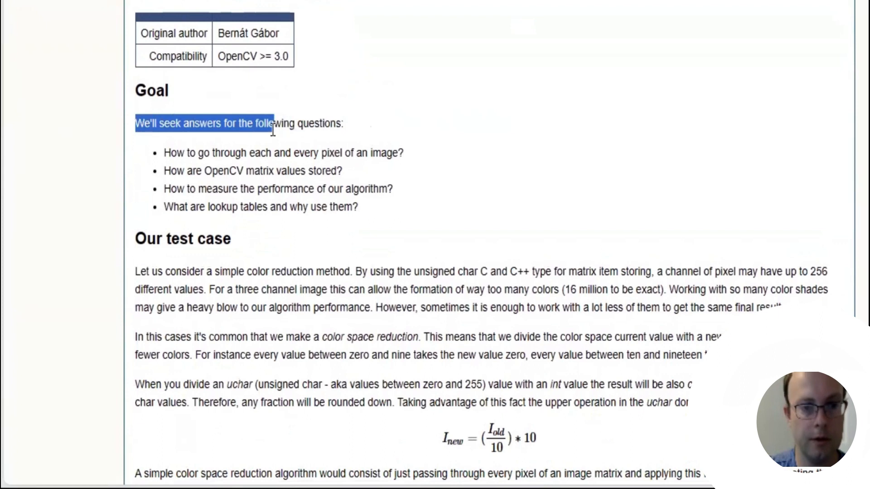
pyautogui.moveTo(272, 123); pyautogui.dragTo(404, 153)
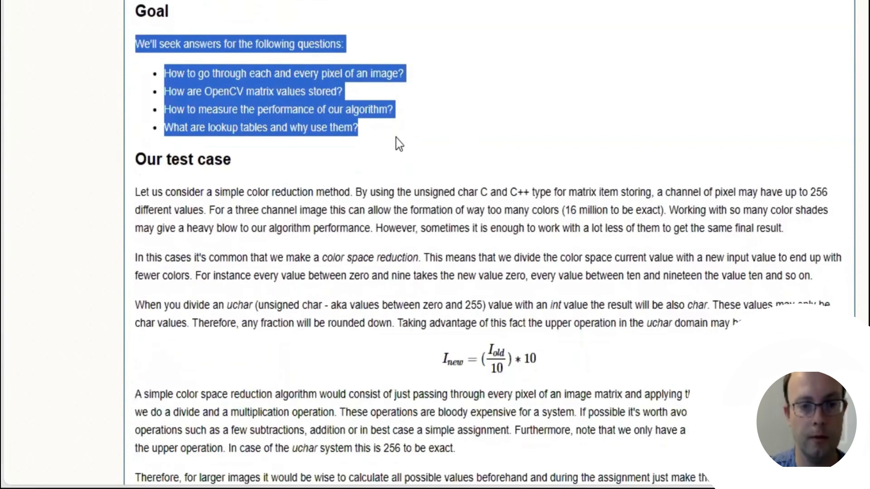
pyautogui.scroll(-3)
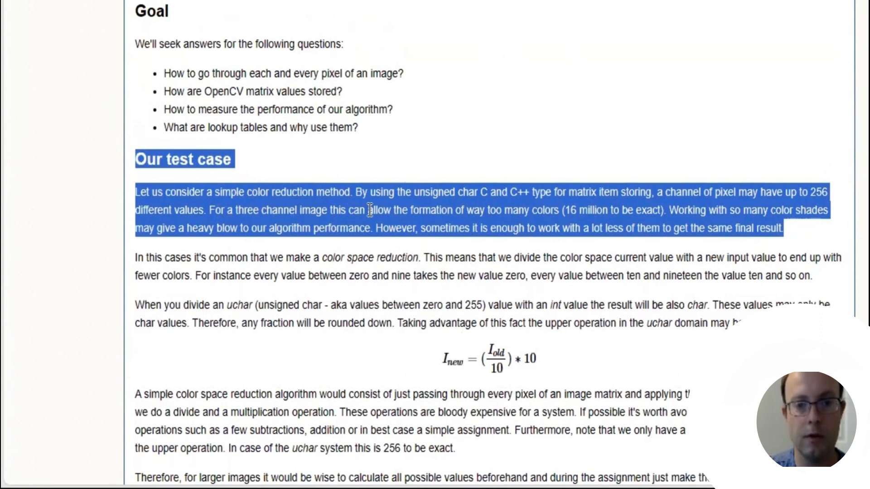
pyautogui.moveTo(424, 211)
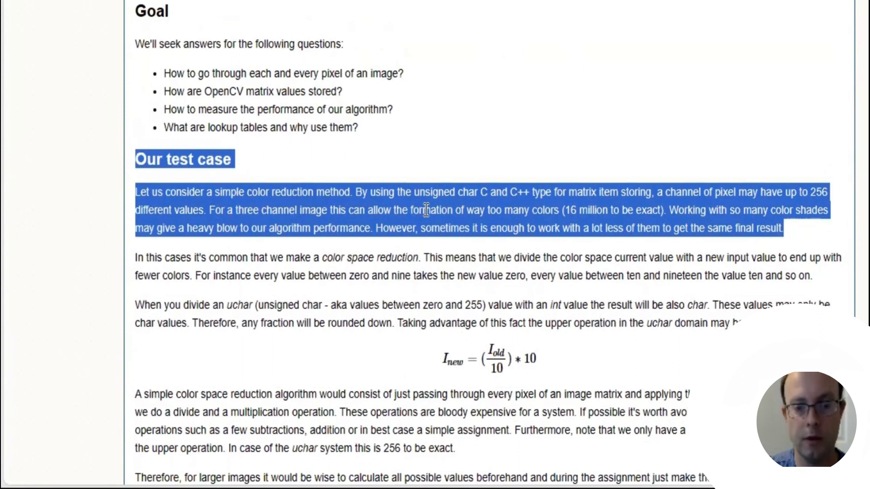
pyautogui.moveTo(465, 209)
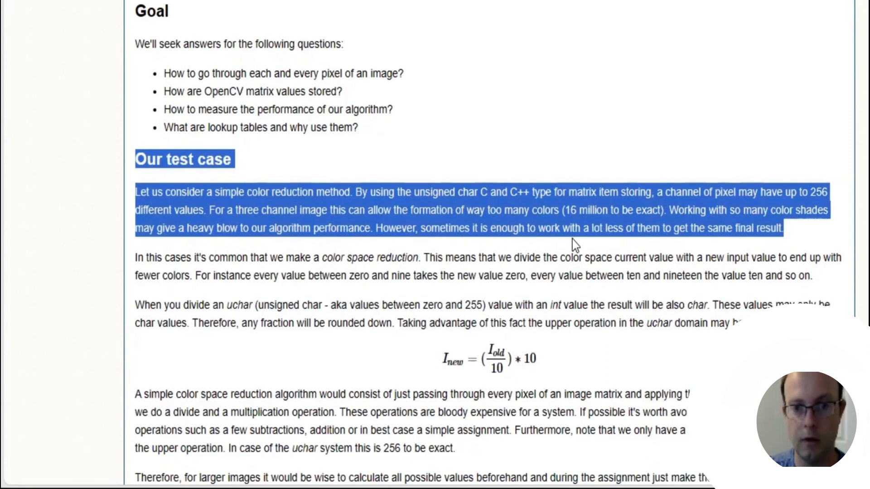
pyautogui.moveTo(654, 246)
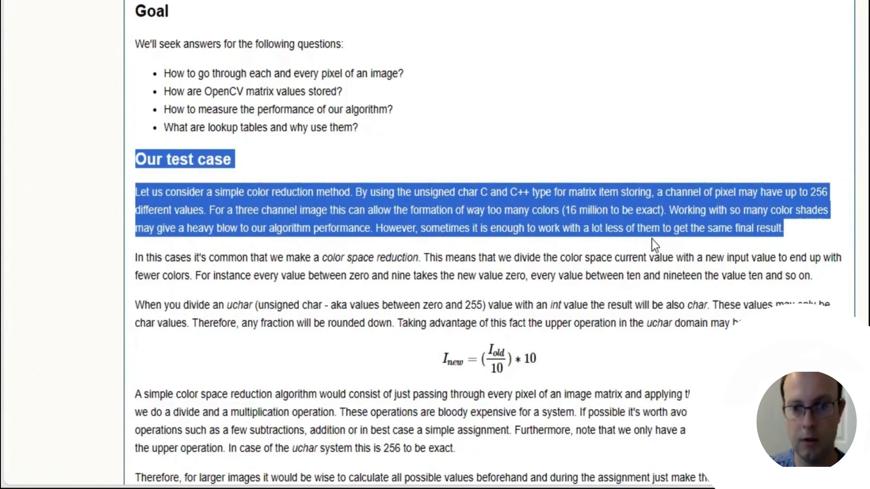
pyautogui.moveTo(361, 297)
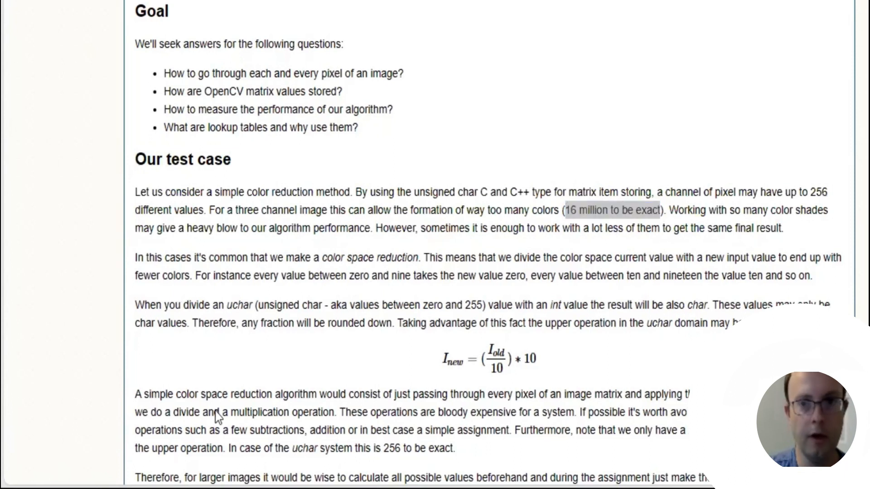
pyautogui.moveTo(731, 114)
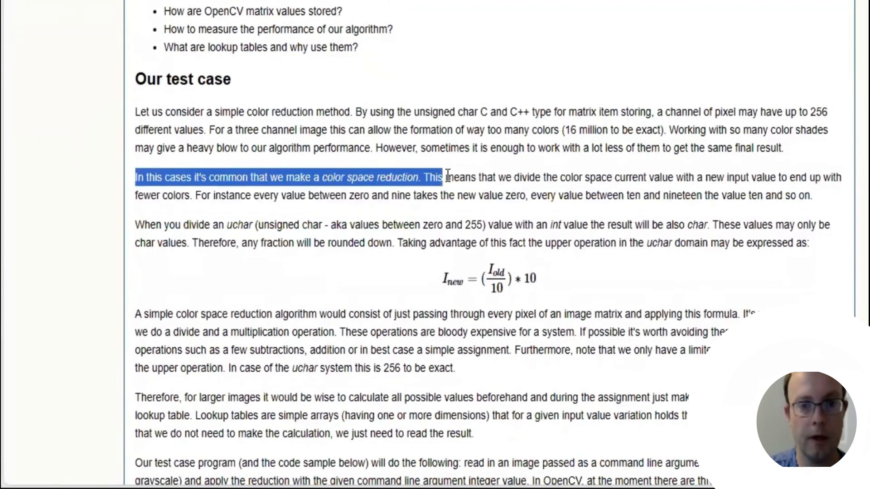
pyautogui.moveTo(444, 177); pyautogui.dragTo(537, 177)
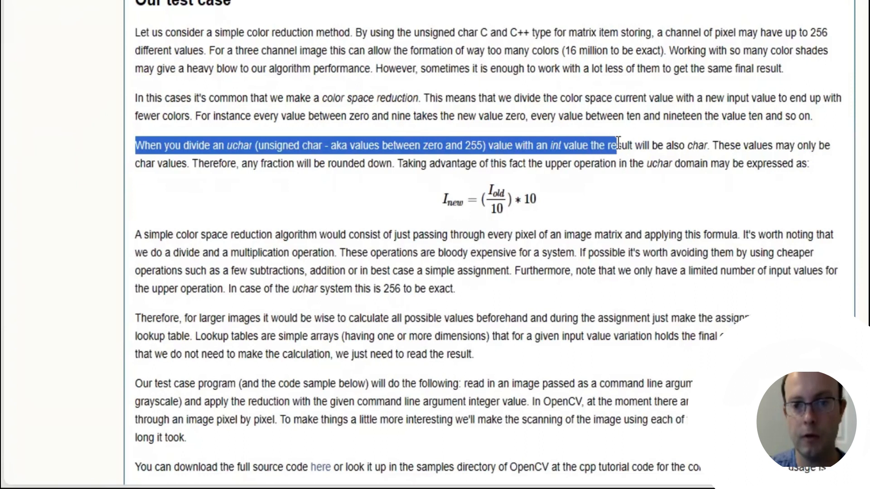
pyautogui.moveTo(616, 145); pyautogui.dragTo(705, 145)
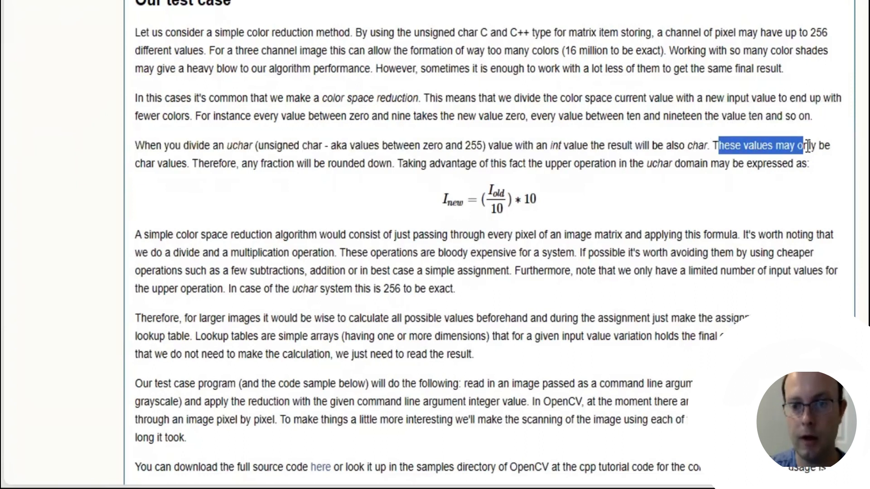
pyautogui.moveTo(802, 145); pyautogui.dragTo(360, 163)
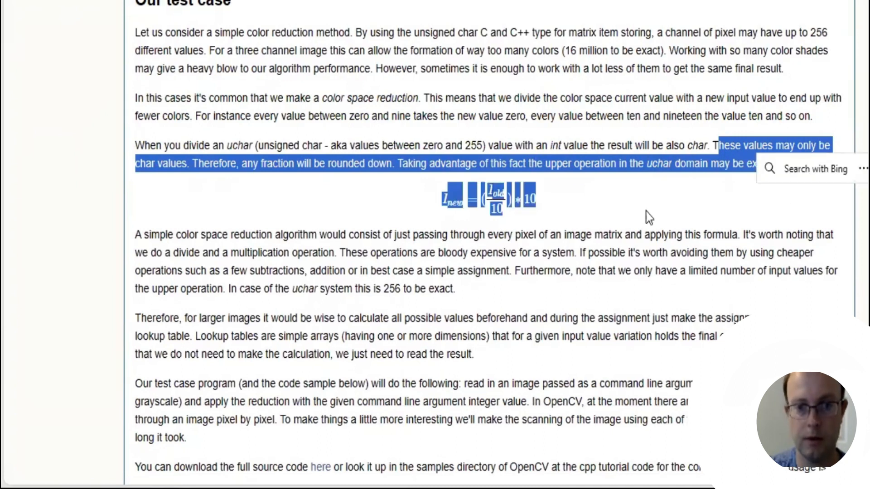
pyautogui.scroll(-3)
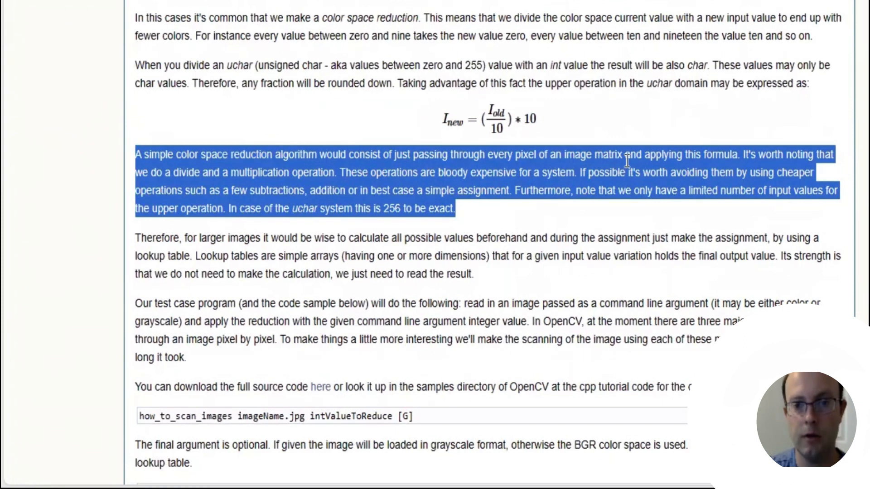
pyautogui.moveTo(766, 171)
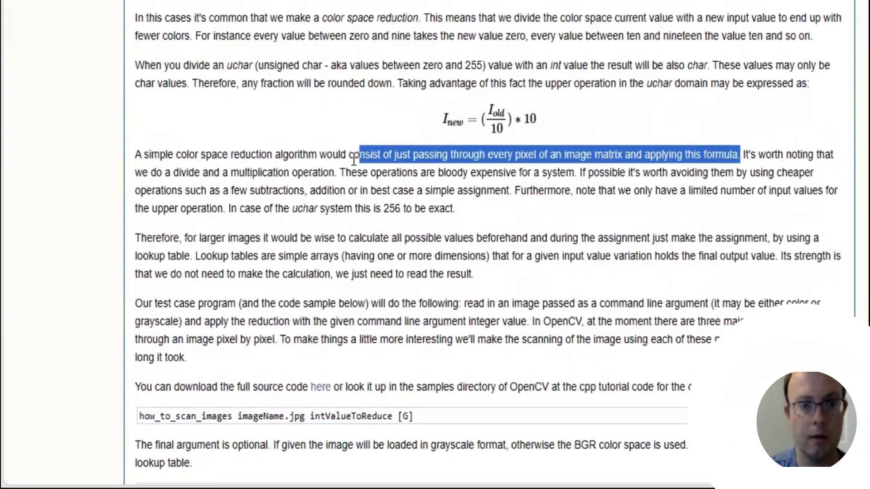
pyautogui.moveTo(737, 154); pyautogui.dragTo(327, 172)
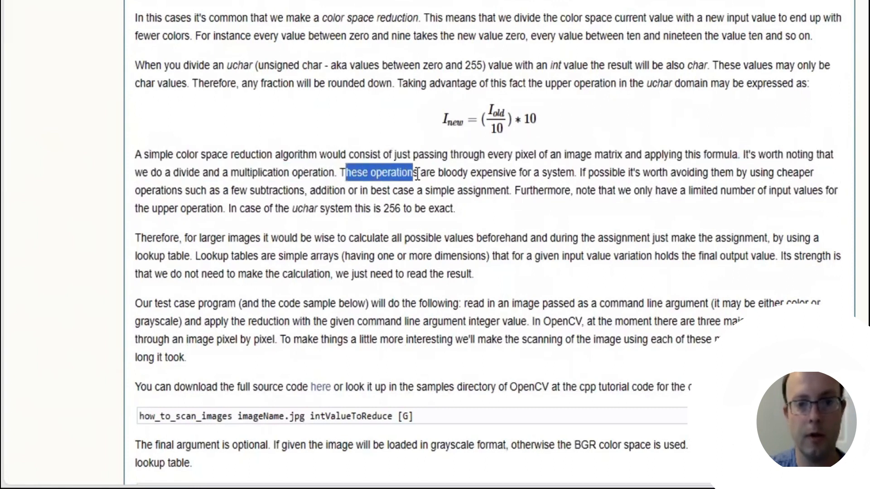
pyautogui.moveTo(413, 172); pyautogui.dragTo(566, 172)
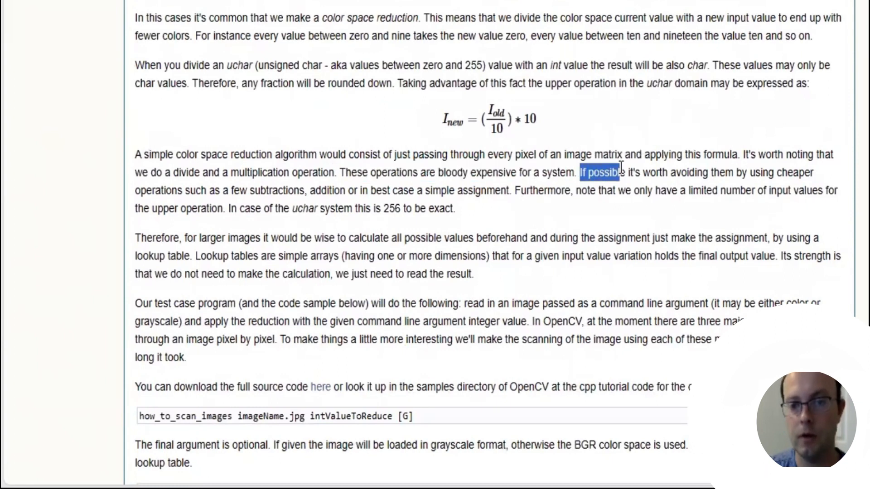
pyautogui.moveTo(599, 172); pyautogui.dragTo(682, 172)
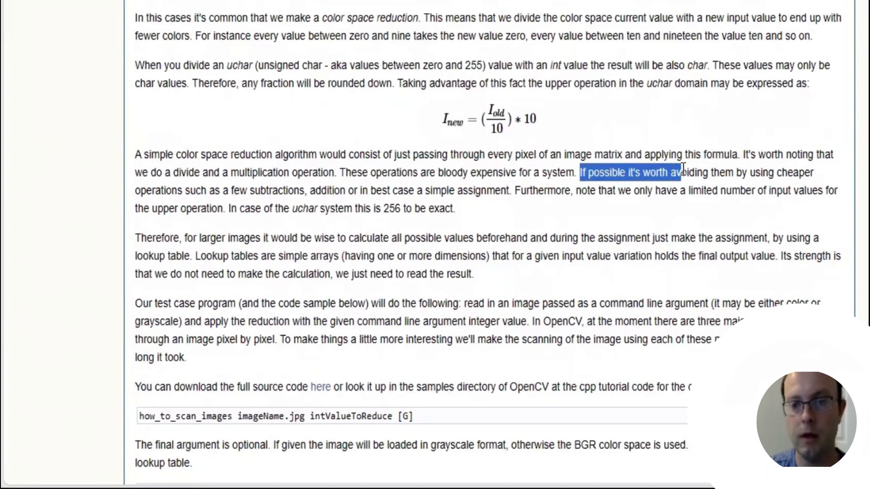
pyautogui.moveTo(680, 172); pyautogui.dragTo(350, 172)
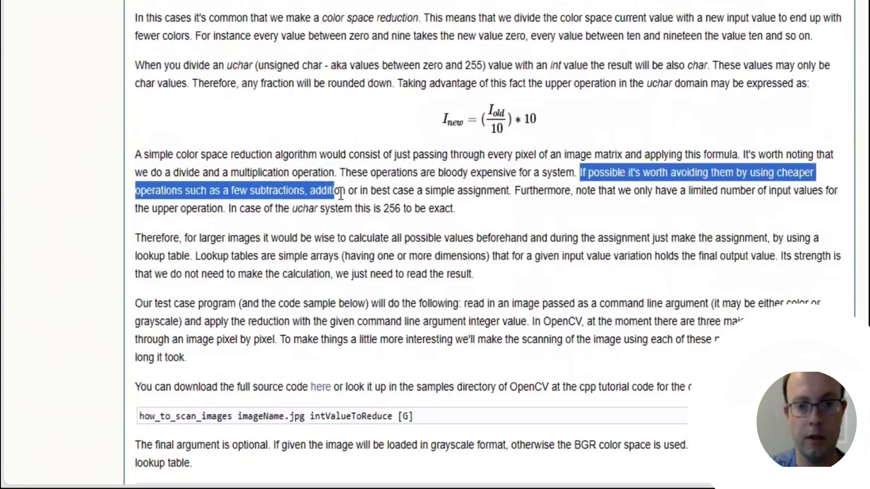
pyautogui.moveTo(338, 190); pyautogui.dragTo(480, 190)
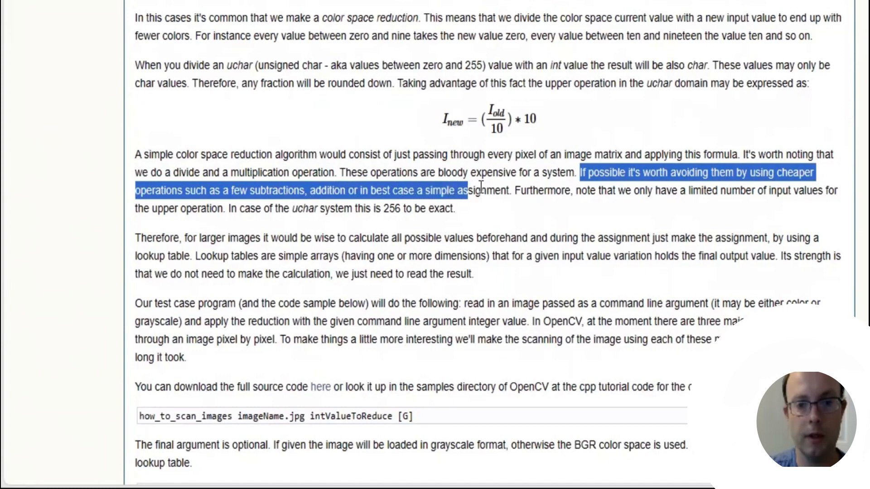
pyautogui.scroll(-3)
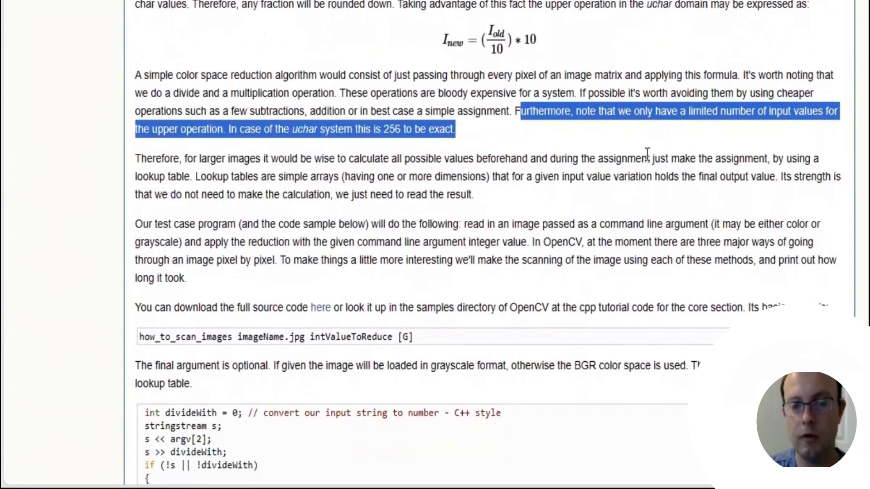
pyautogui.scroll(-3)
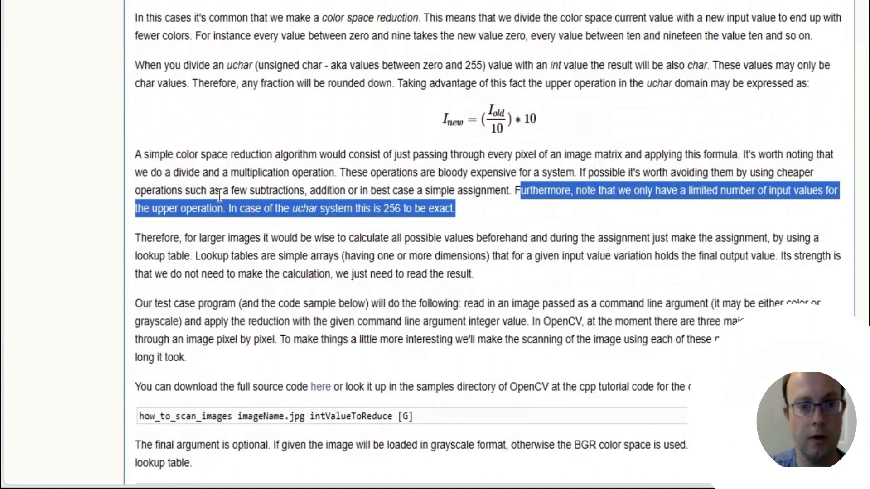
pyautogui.moveTo(239, 216)
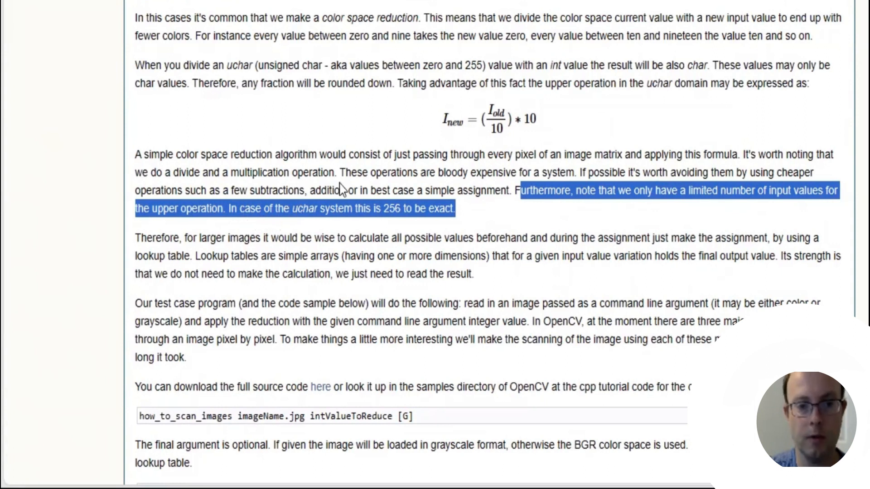
pyautogui.scroll(-3)
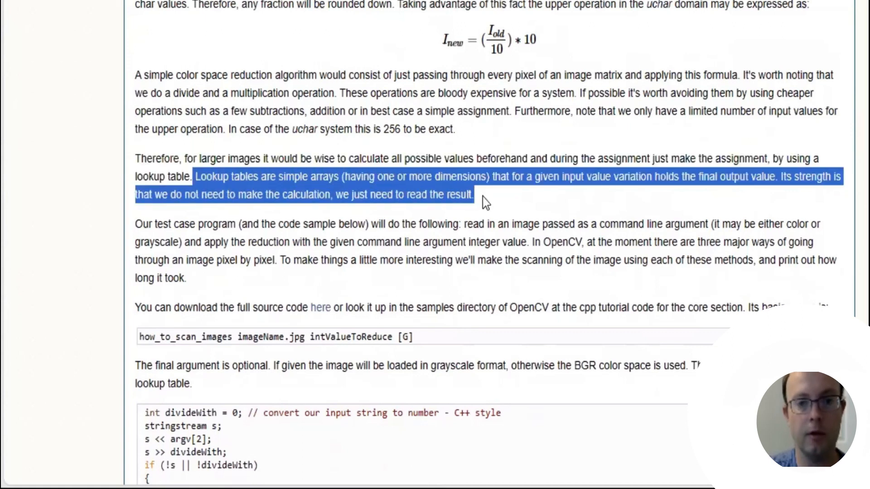
pyautogui.scroll(-3)
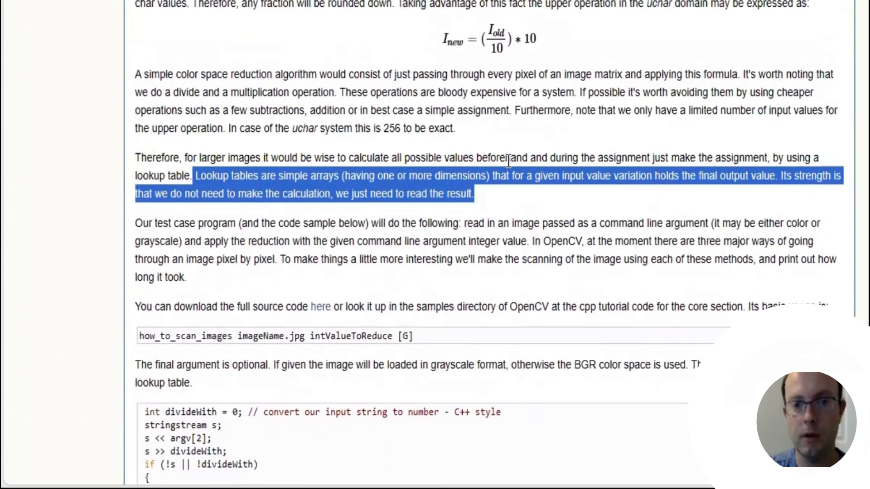
pyautogui.moveTo(632, 189)
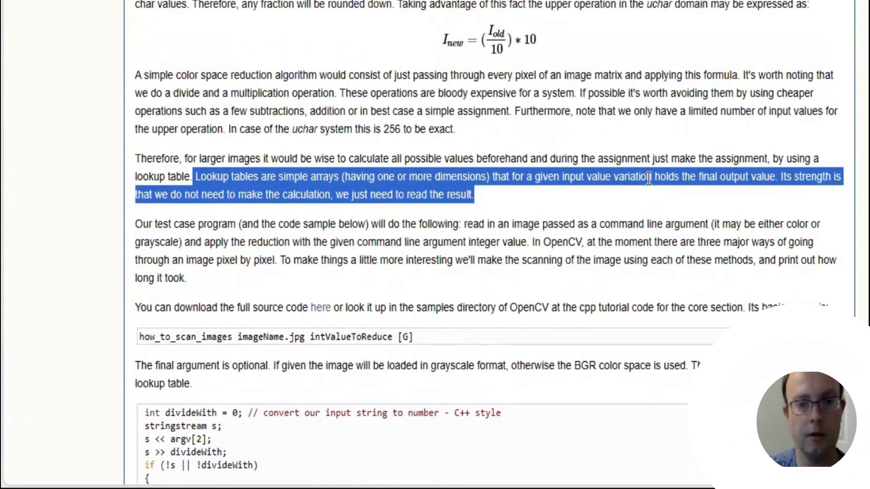
pyautogui.scroll(-3)
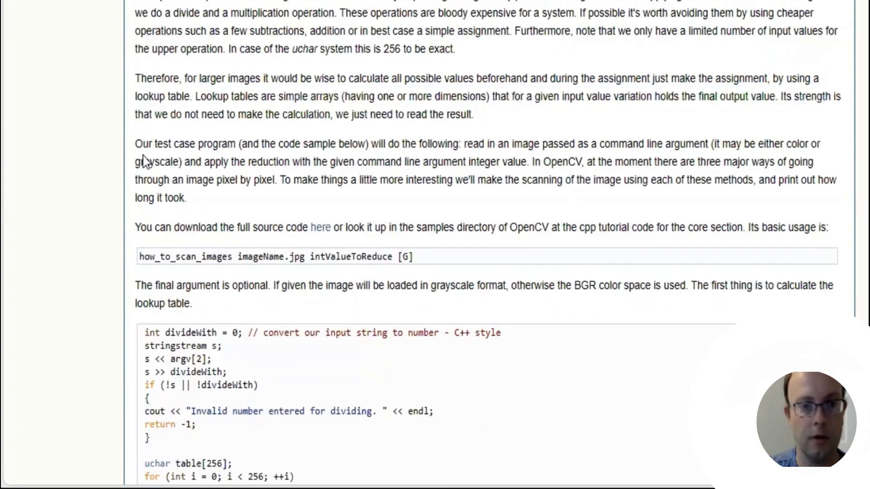
pyautogui.moveTo(135, 144); pyautogui.dragTo(186, 197)
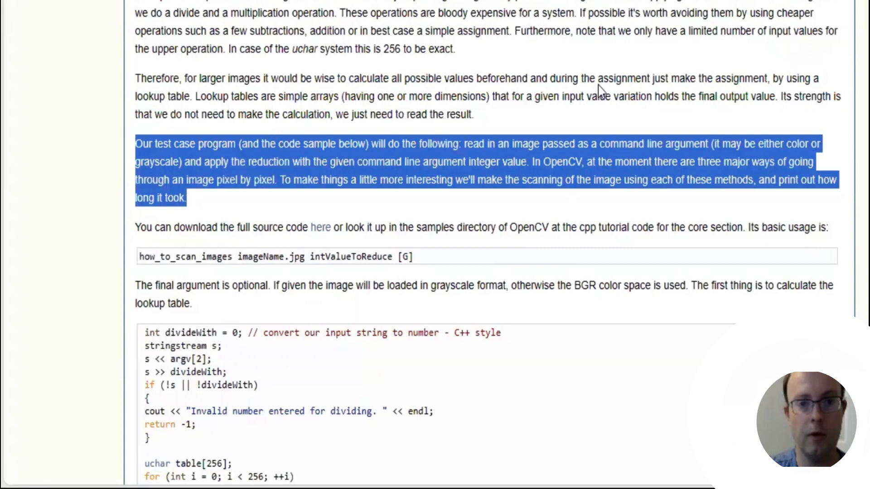
pyautogui.moveTo(599, 92)
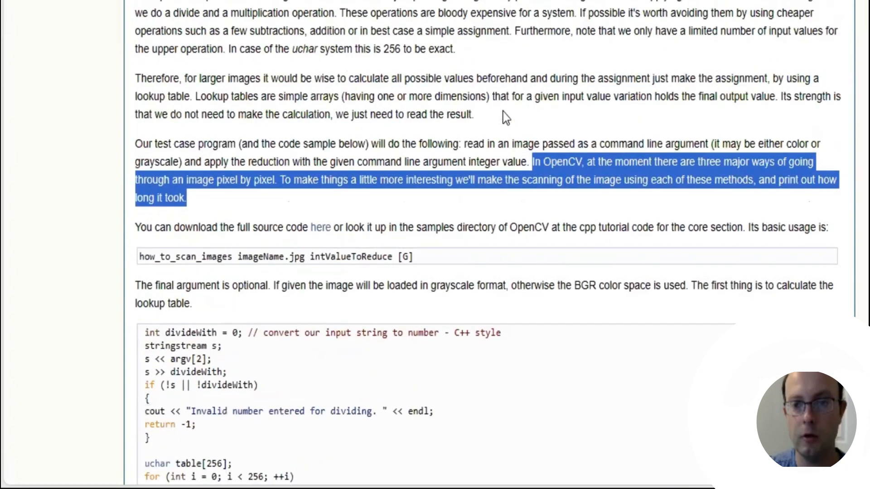
pyautogui.moveTo(560, 116)
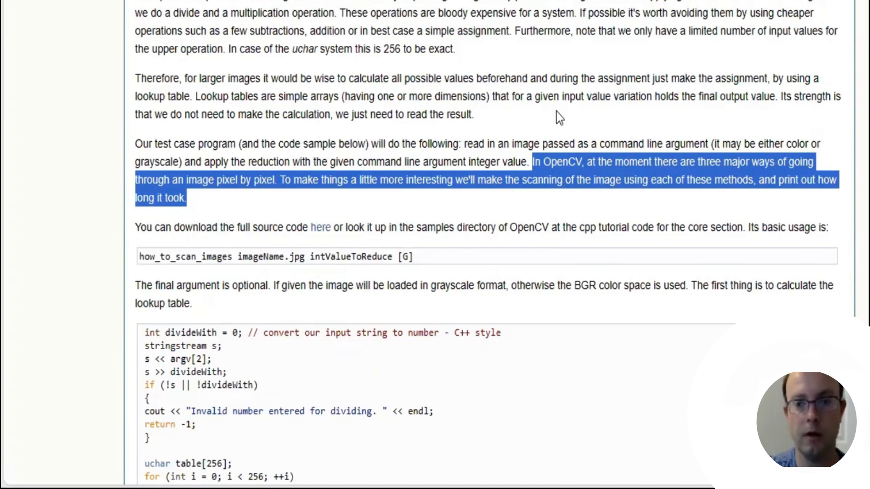
pyautogui.moveTo(471, 105)
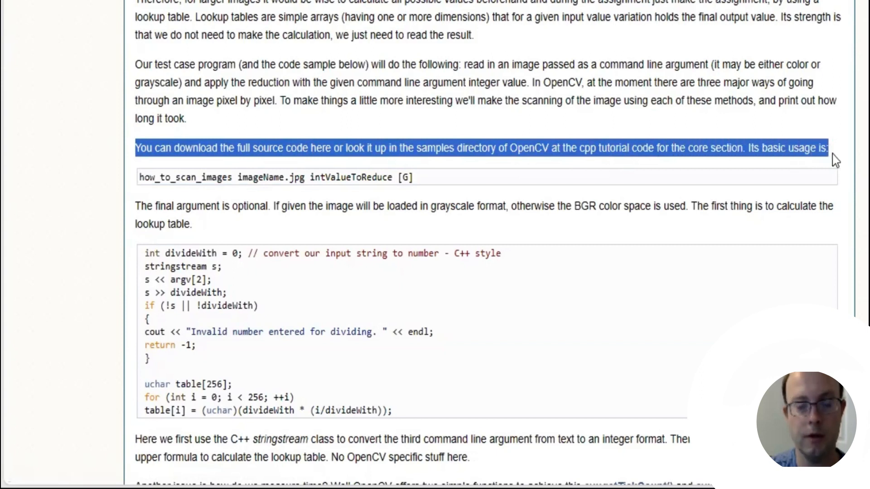
pyautogui.scroll(-3)
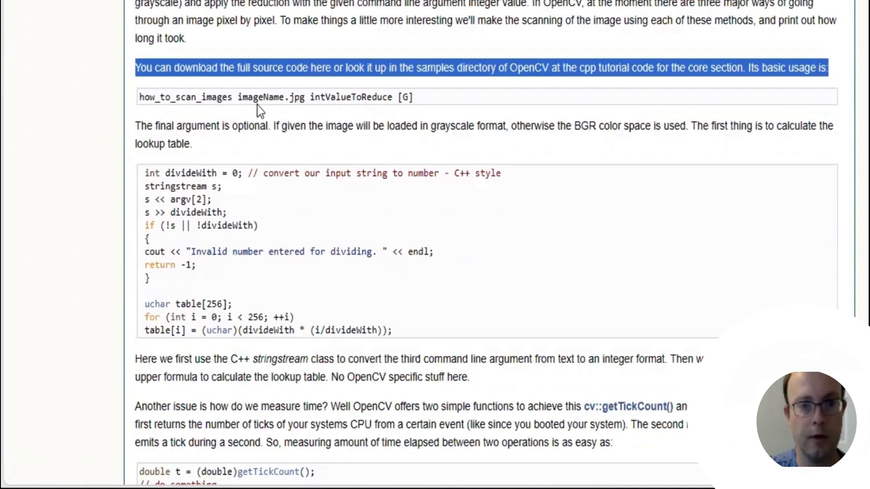
pyautogui.moveTo(323, 112)
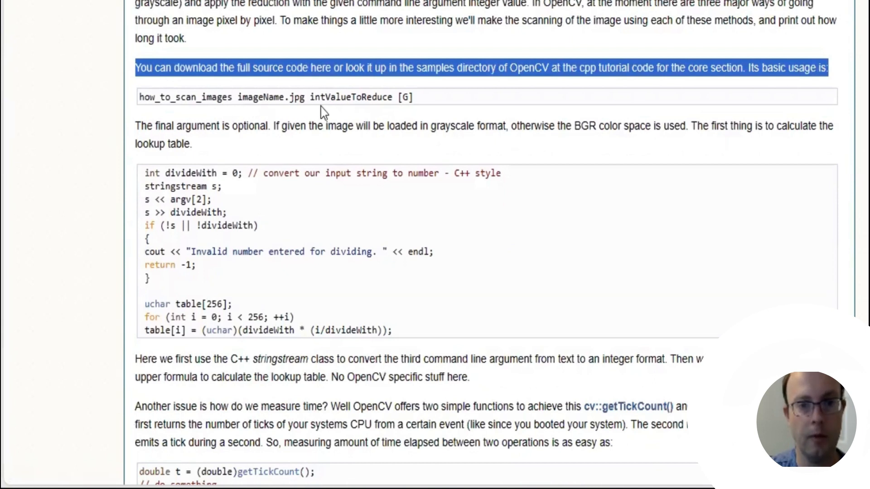
pyautogui.moveTo(396, 114)
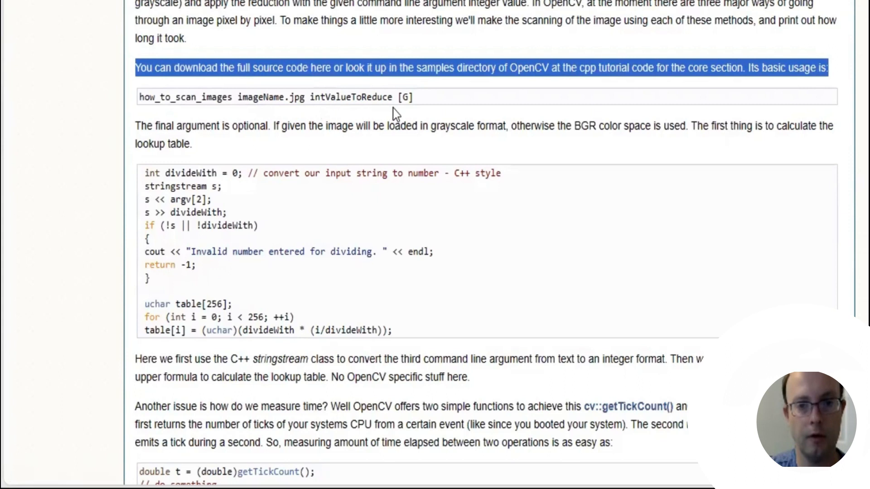
pyautogui.scroll(3)
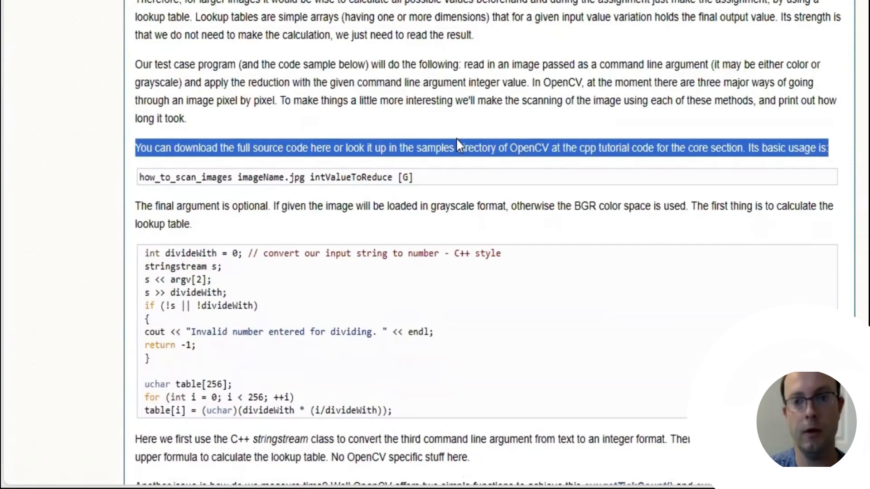
pyautogui.scroll(3)
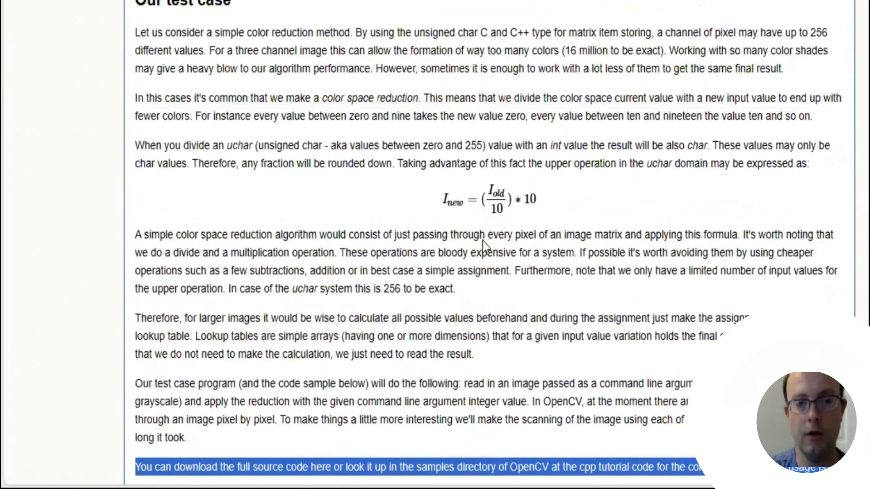
pyautogui.moveTo(392, 199)
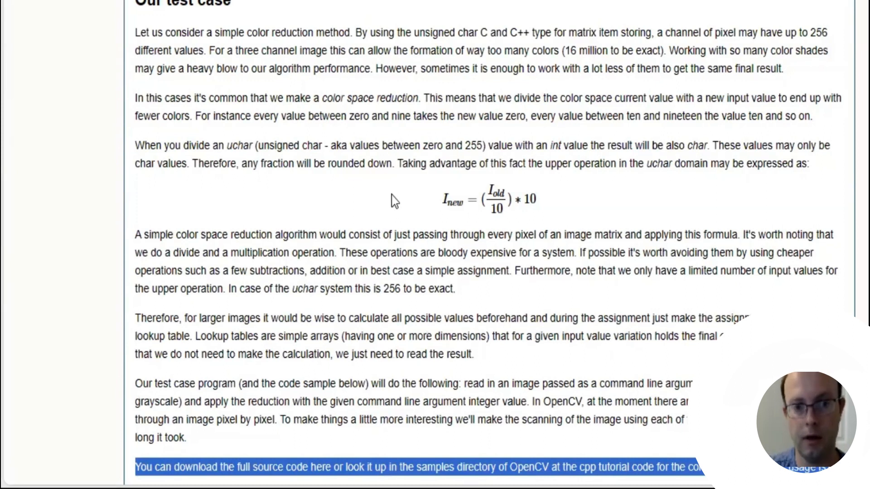
pyautogui.scroll(-3)
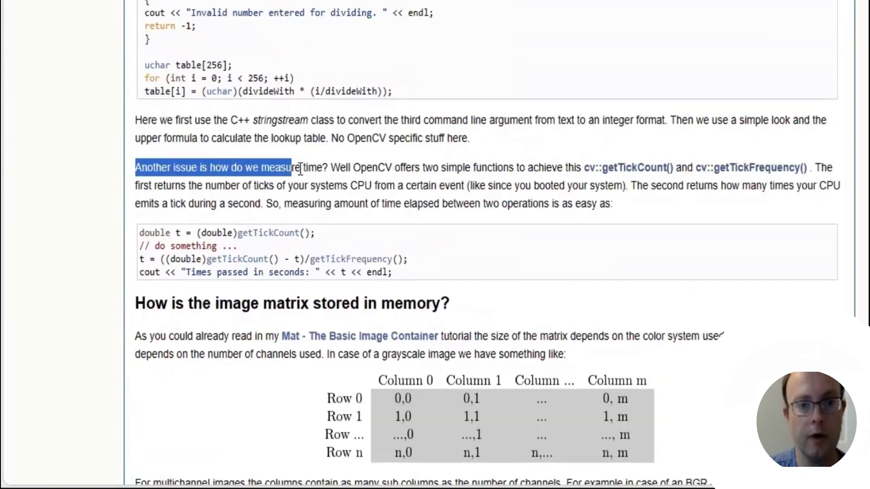
# Step: Highlight the getTickCount and getTickFrequency descriptions and the elapsed-time explanation
pyautogui.scroll(-3)
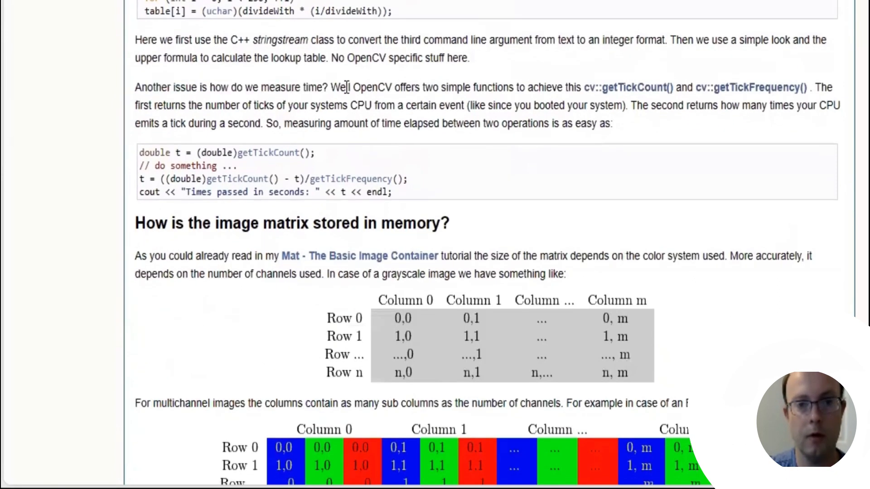
pyautogui.moveTo(329, 87); pyautogui.dragTo(546, 87)
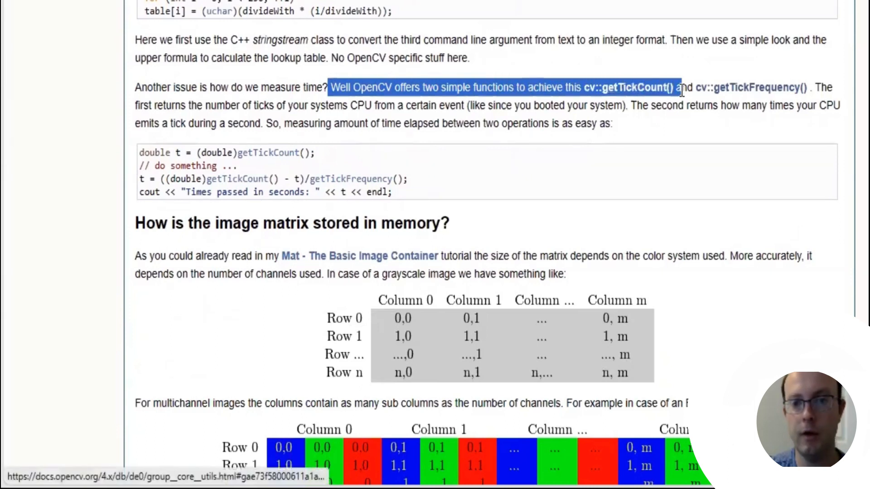
pyautogui.moveTo(680, 87); pyautogui.dragTo(743, 105)
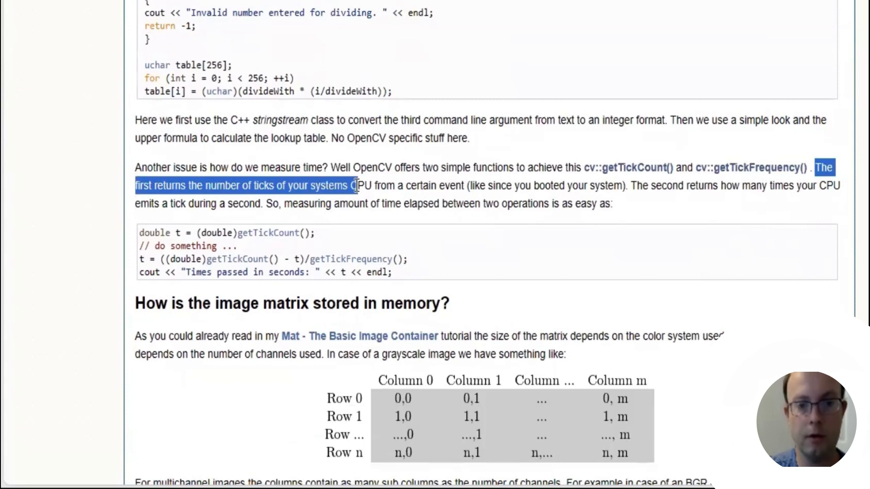
pyautogui.moveTo(355, 185); pyautogui.dragTo(444, 184)
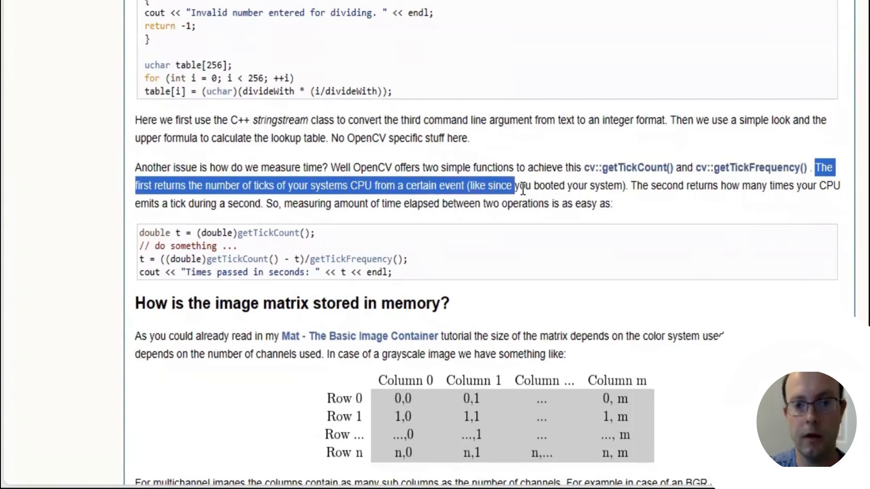
pyautogui.click(629, 186)
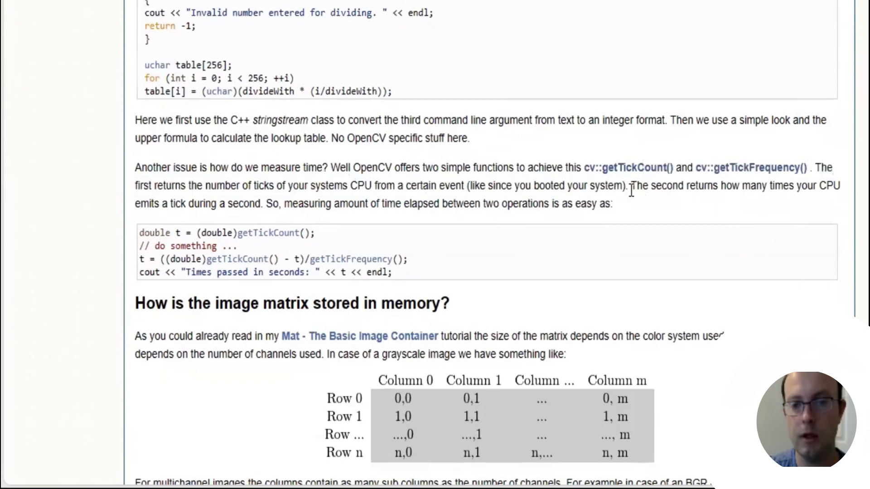
pyautogui.moveTo(631, 185); pyautogui.dragTo(763, 185)
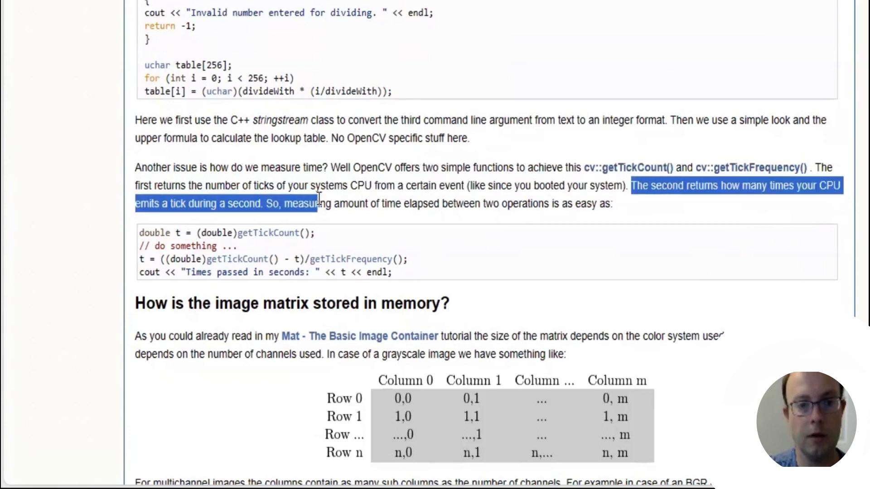
pyautogui.moveTo(316, 204); pyautogui.dragTo(424, 203)
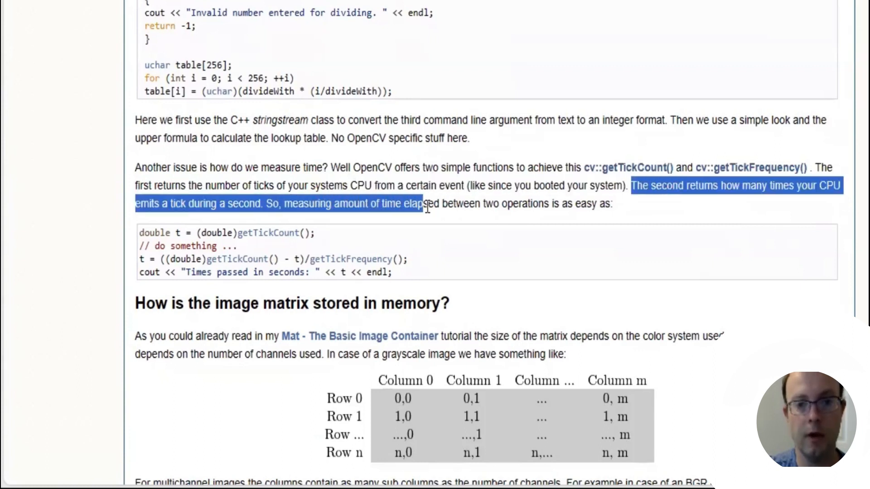
pyautogui.moveTo(421, 204); pyautogui.dragTo(468, 204)
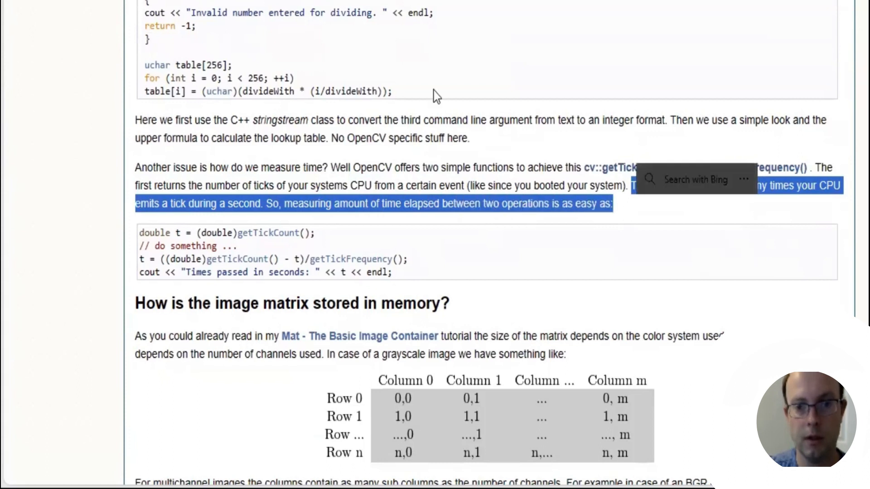
# Step: Scroll down to the 'How is the image matrix stored in memory?' heading
pyautogui.scroll(-3)
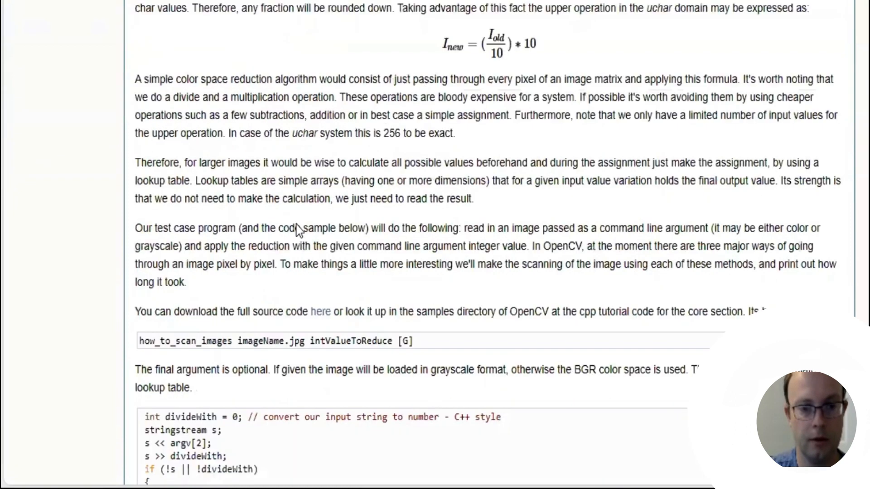
pyautogui.scroll(-3)
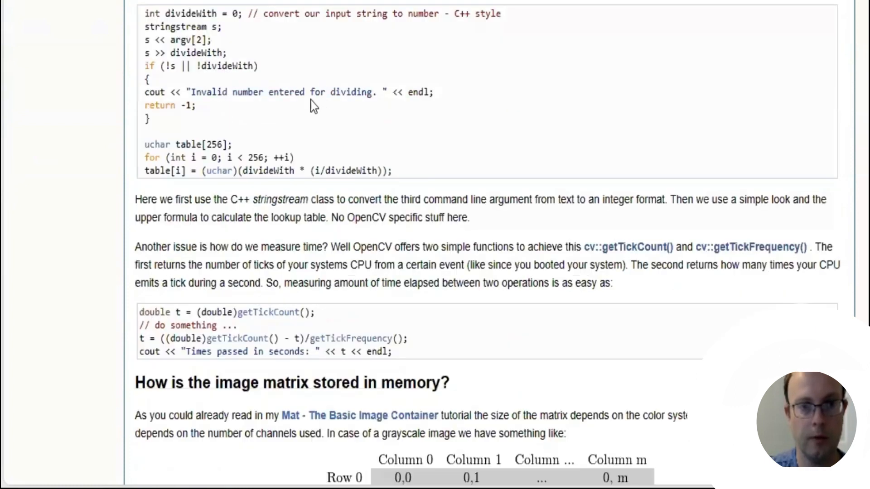
pyautogui.scroll(-3)
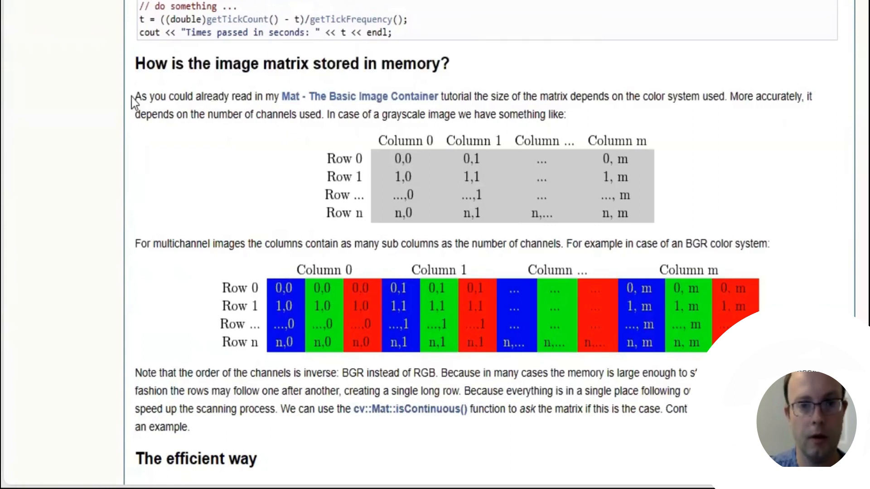
# Step: Highlight the sentences on matrix size, colour system and number of channels
pyautogui.moveTo(134, 96); pyautogui.dragTo(241, 96)
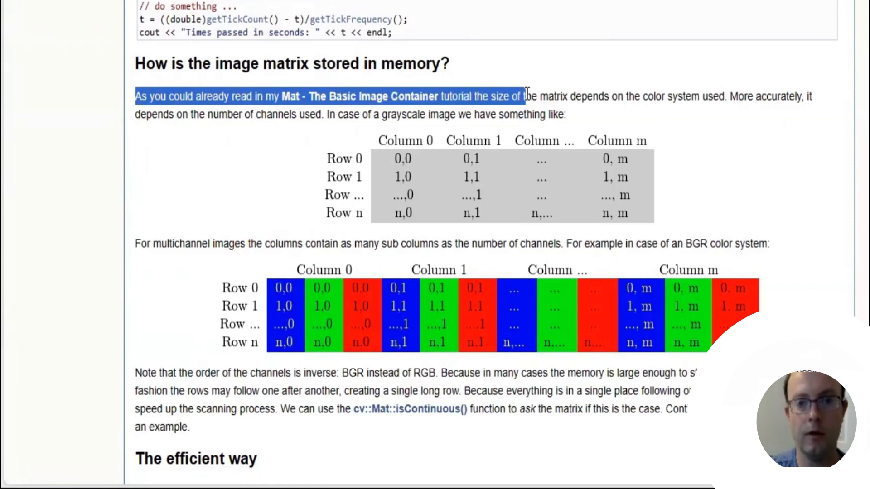
pyautogui.moveTo(521, 96); pyautogui.dragTo(755, 96)
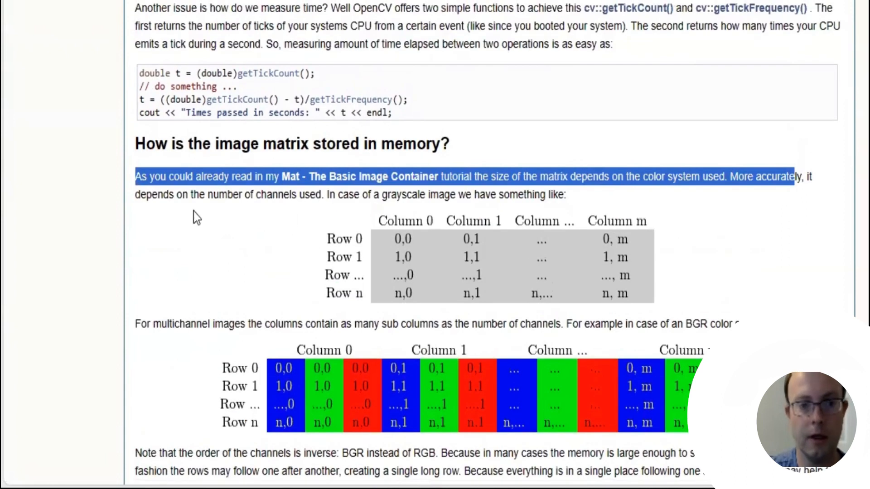
pyautogui.moveTo(792, 177); pyautogui.dragTo(524, 194)
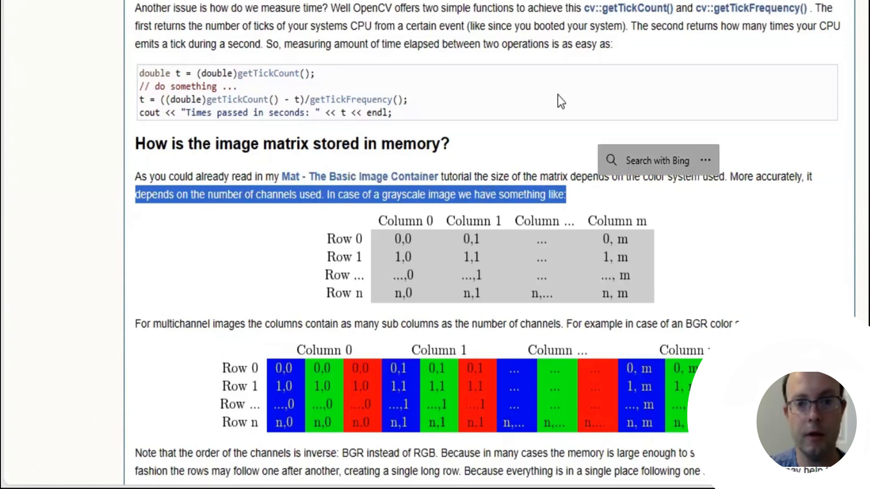
pyautogui.scroll(-3)
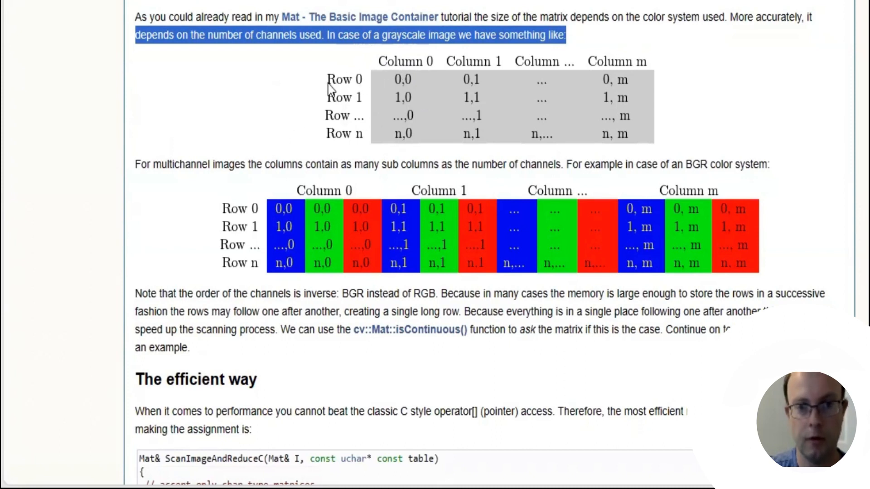
pyautogui.moveTo(413, 82)
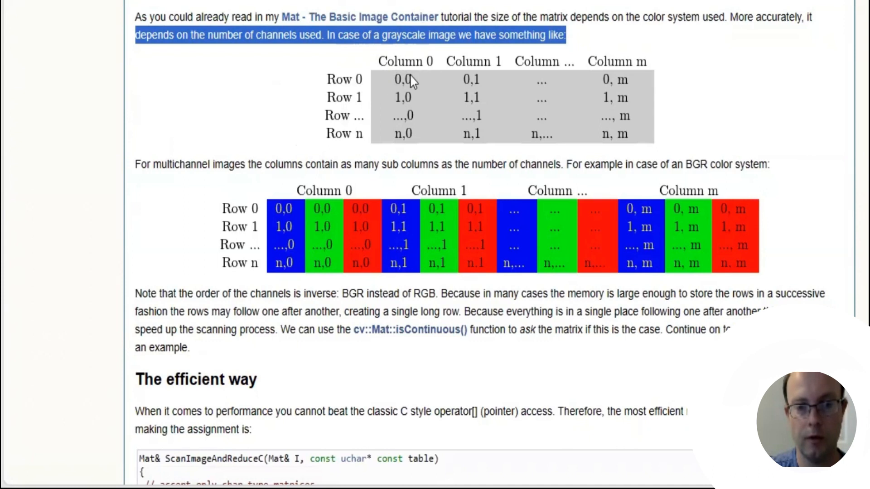
pyautogui.moveTo(408, 84)
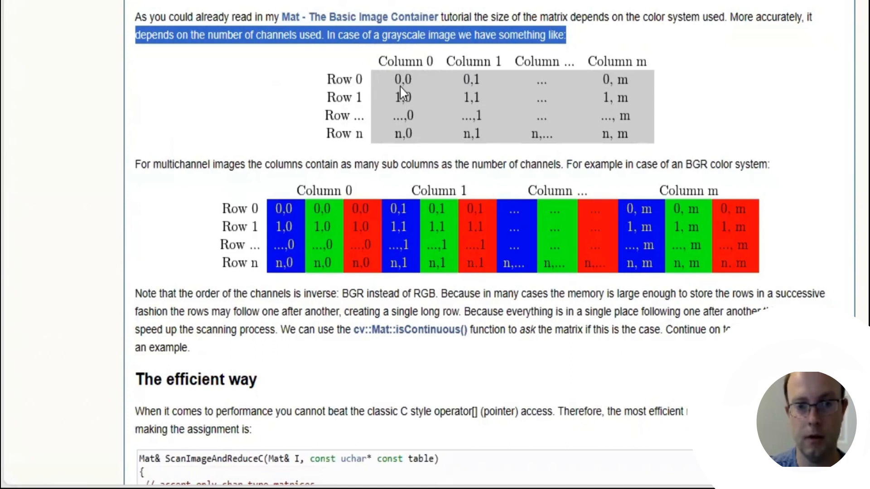
# Step: Highlight the multichannel sub-columns sentence and scroll to the inverse BGR order note
pyautogui.scroll(-3)
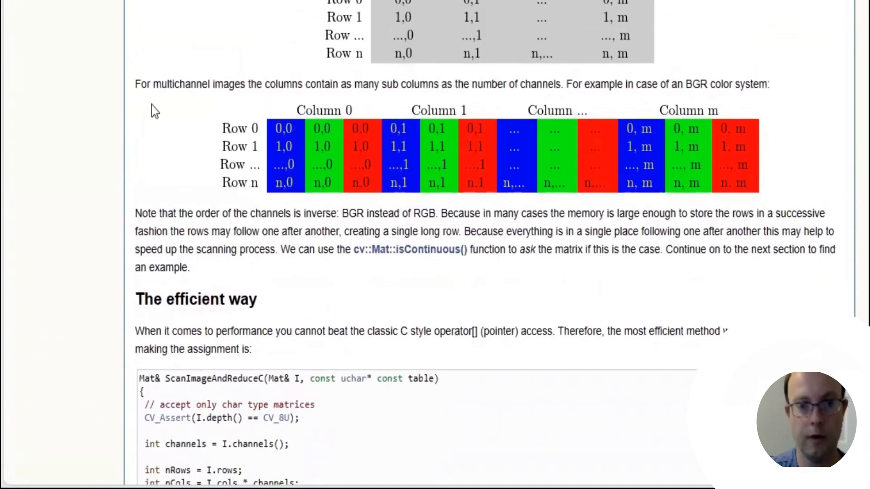
pyautogui.moveTo(135, 83); pyautogui.dragTo(313, 83)
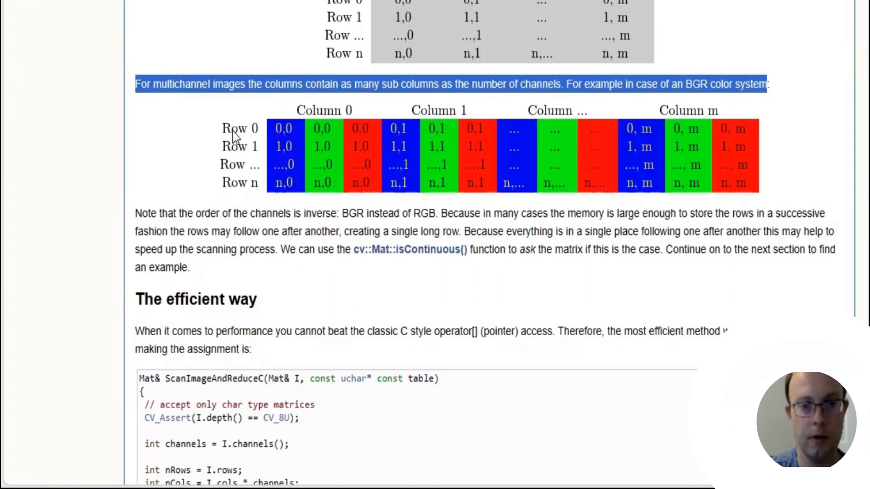
pyautogui.moveTo(284, 136)
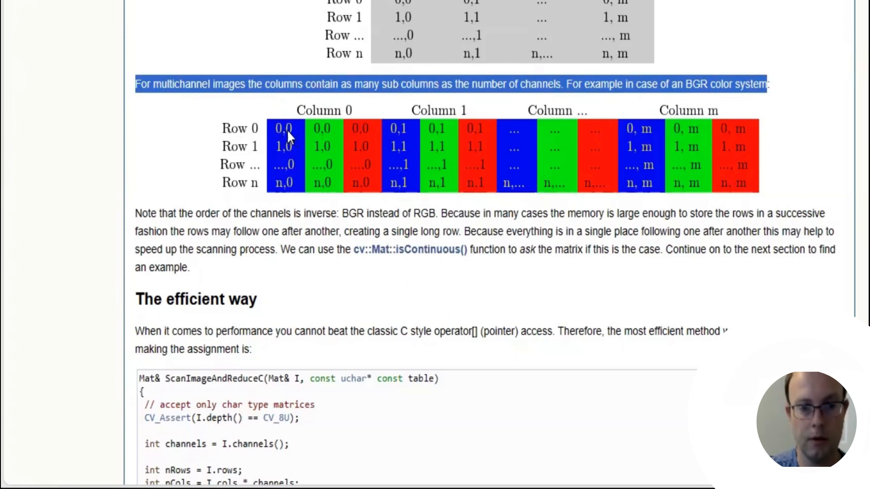
pyautogui.moveTo(398, 68)
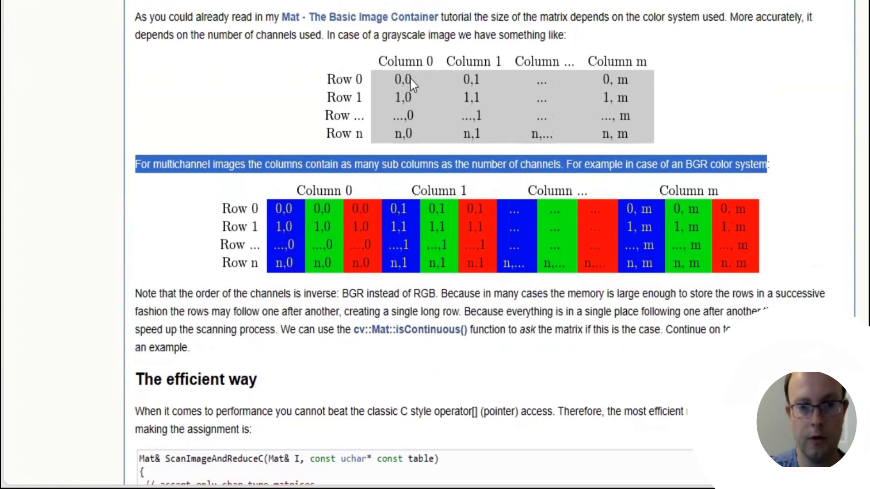
pyautogui.scroll(-3)
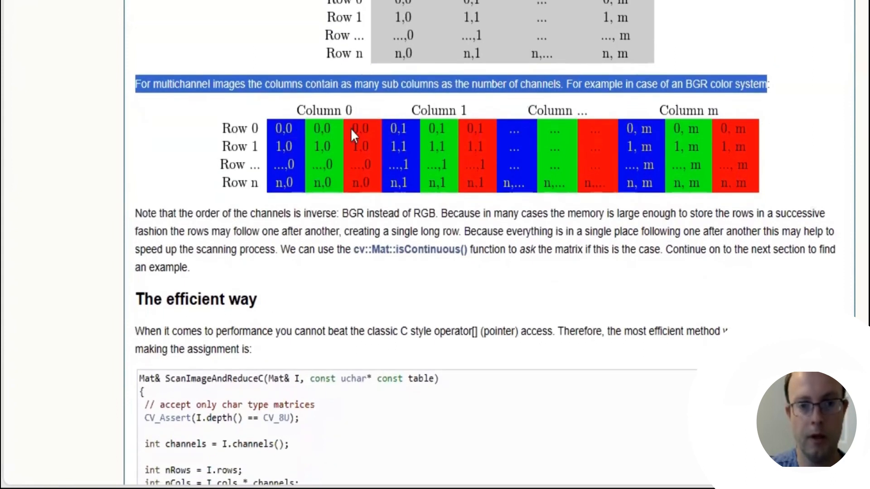
pyautogui.moveTo(374, 147)
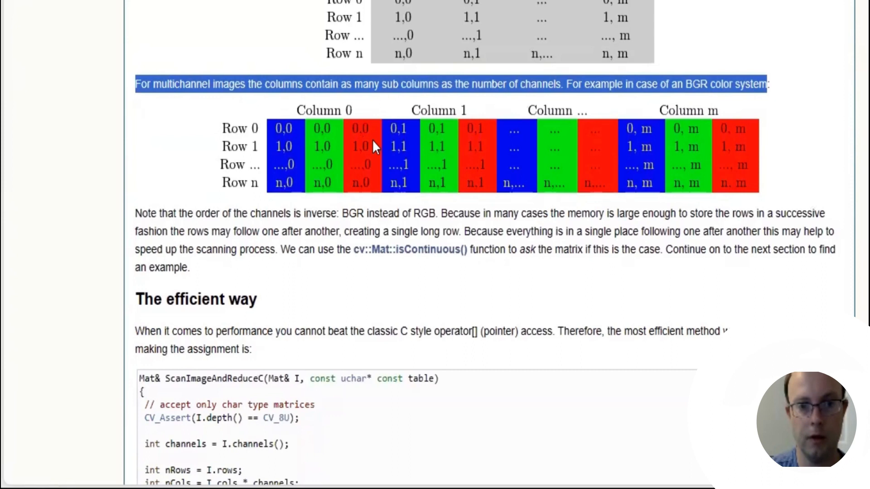
pyautogui.scroll(-3)
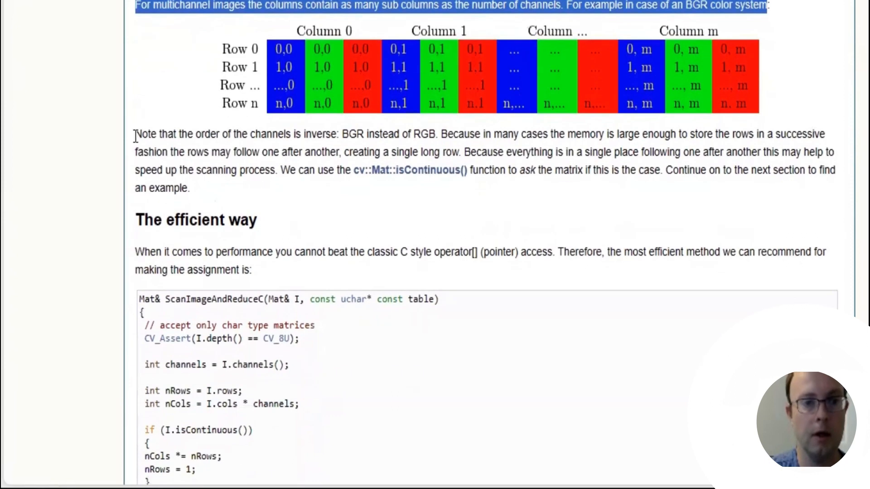
# Step: Scroll The efficient way section until the ScanImageAndReduceC pointer-access code is fully visible
pyautogui.scroll(-3)
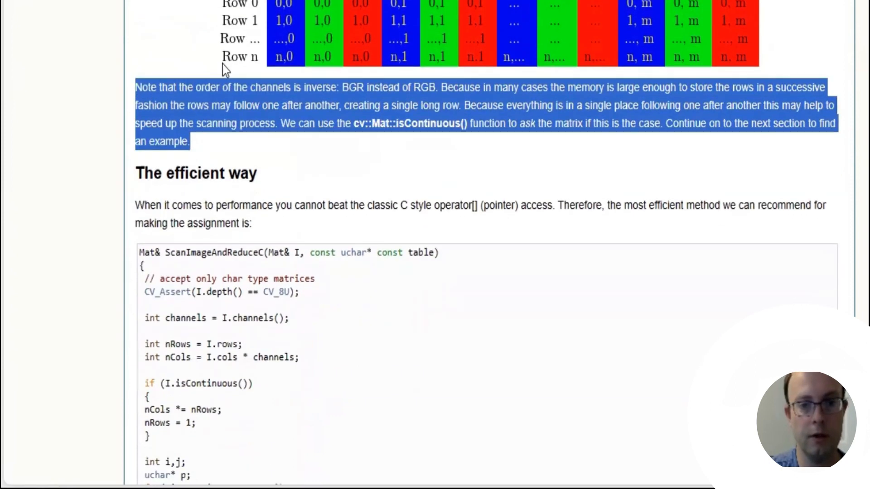
pyautogui.scroll(-3)
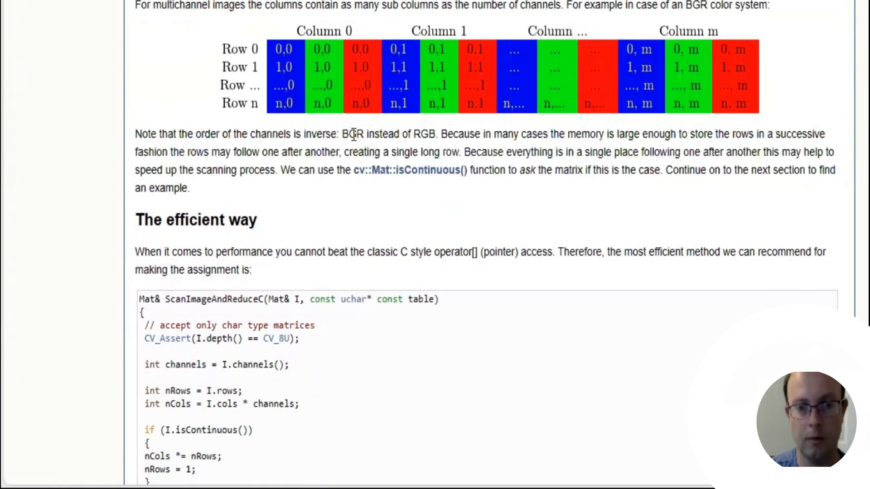
pyautogui.moveTo(438, 154)
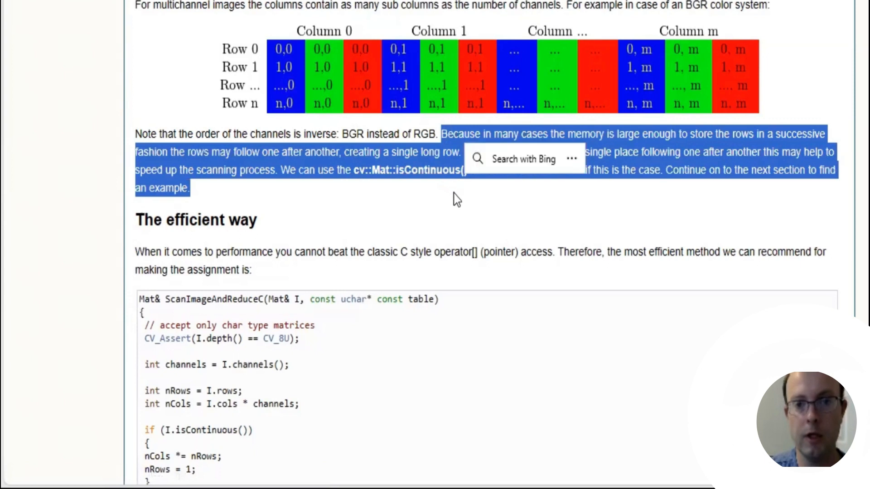
pyautogui.scroll(-3)
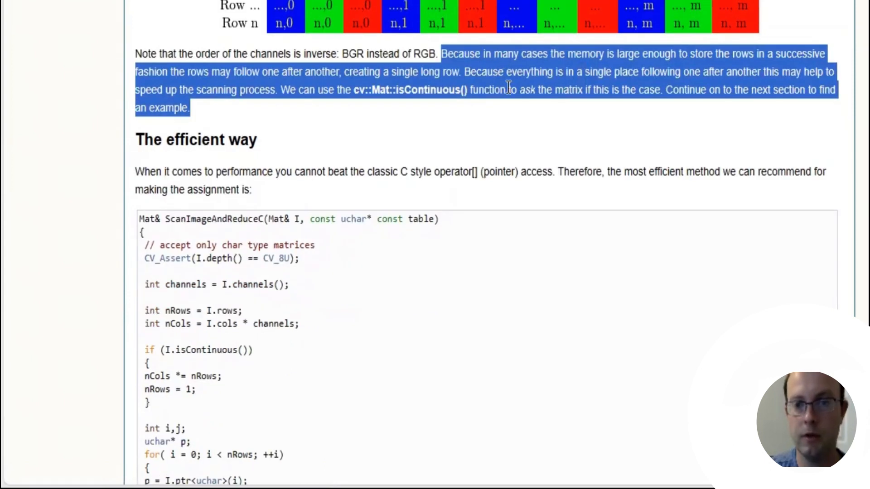
pyautogui.scroll(-3)
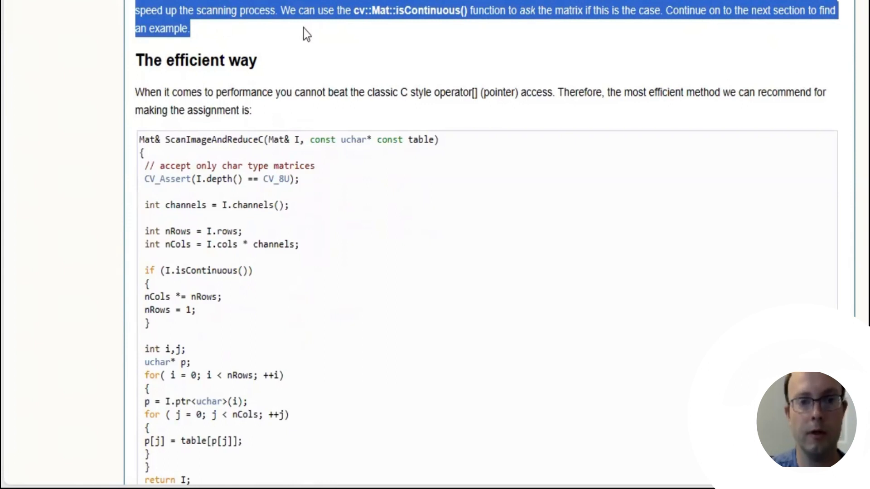
pyautogui.click(293, 12)
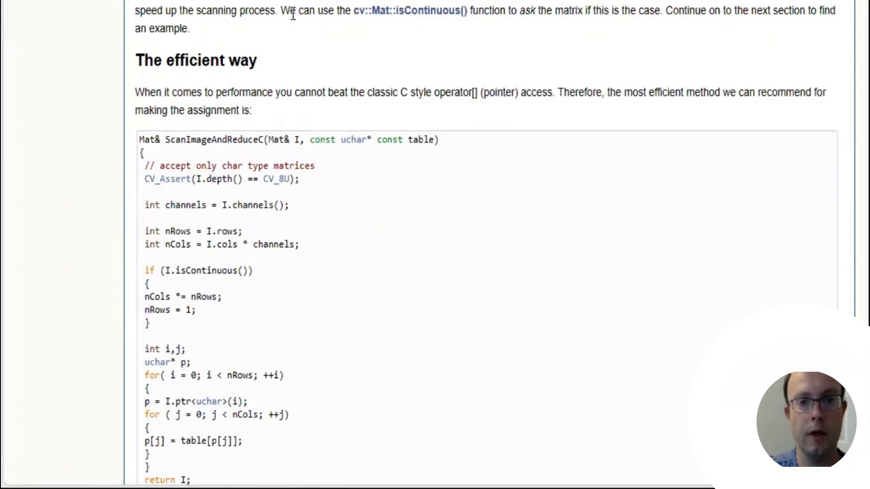
pyautogui.moveTo(294, 9); pyautogui.dragTo(468, 10)
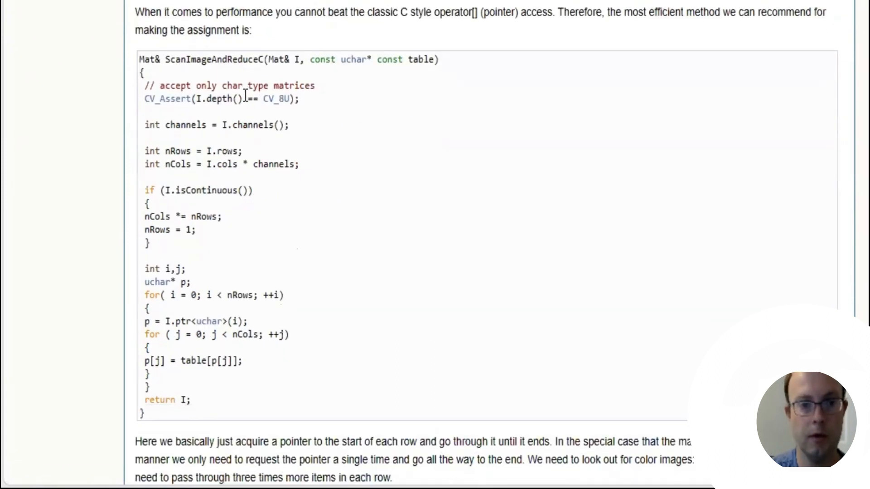
# Step: Highlight the sentence recommending the efficient method, then read down to The iterator (safe) method heading
pyautogui.moveTo(134, 12); pyautogui.dragTo(239, 30)
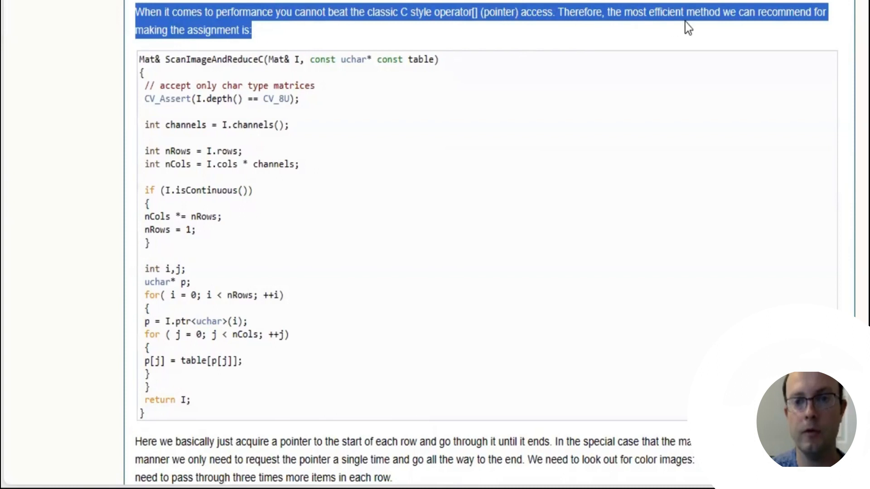
pyautogui.moveTo(800, 42)
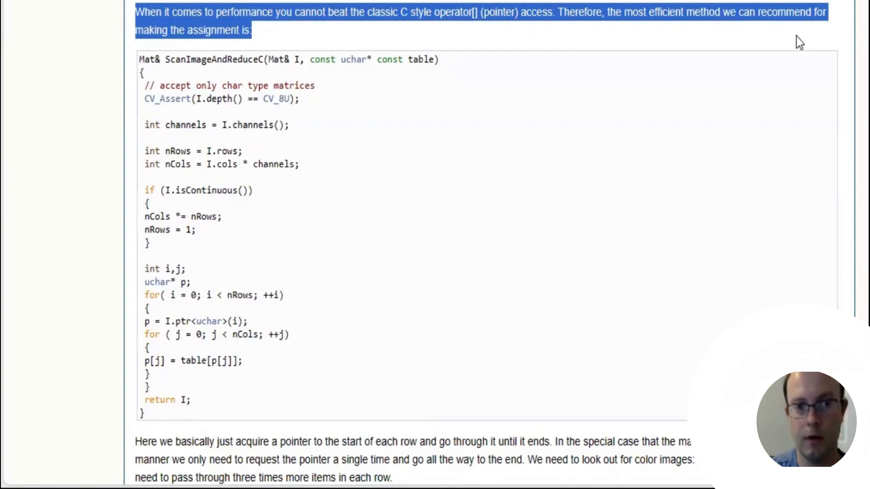
pyautogui.scroll(-3)
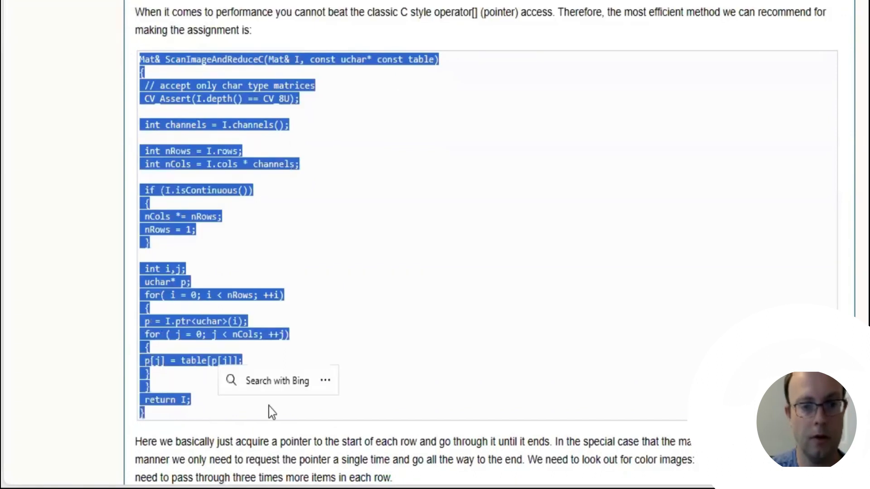
pyautogui.scroll(-3)
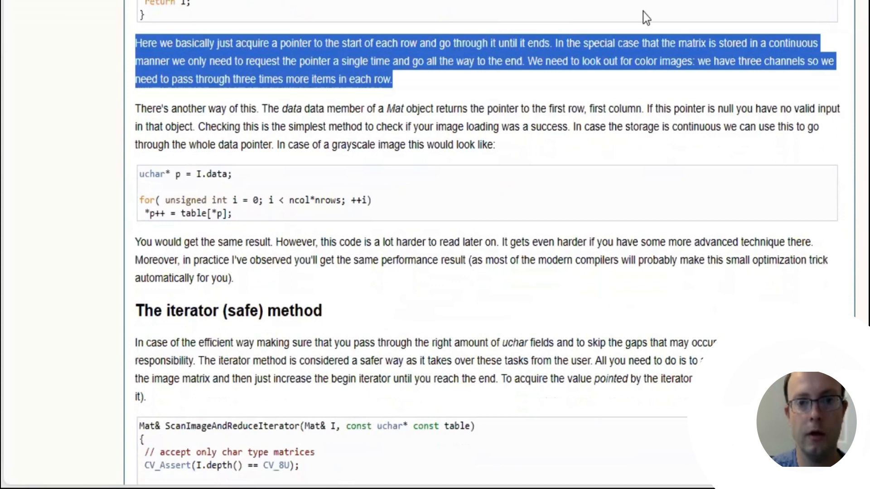
pyautogui.moveTo(597, 87)
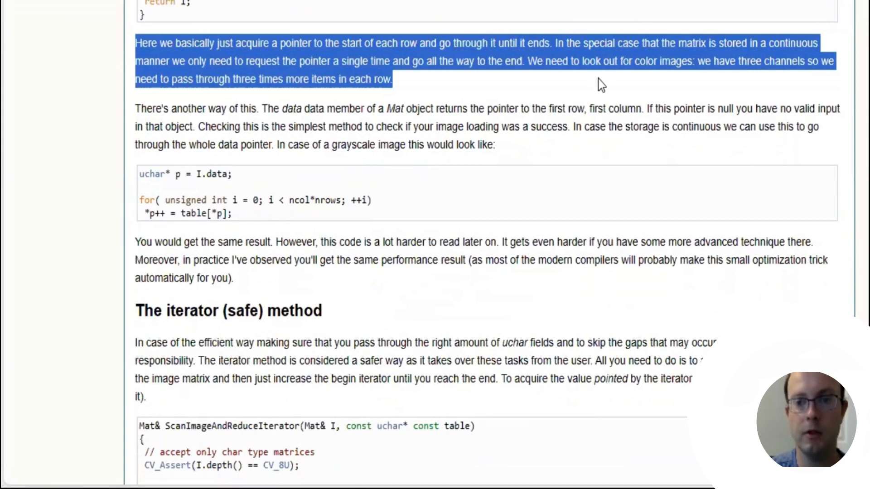
pyautogui.moveTo(579, 90)
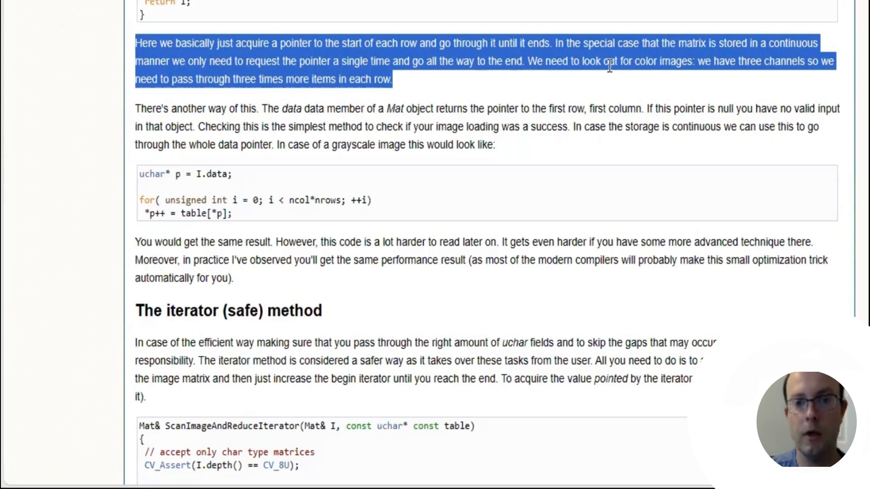
pyautogui.scroll(-3)
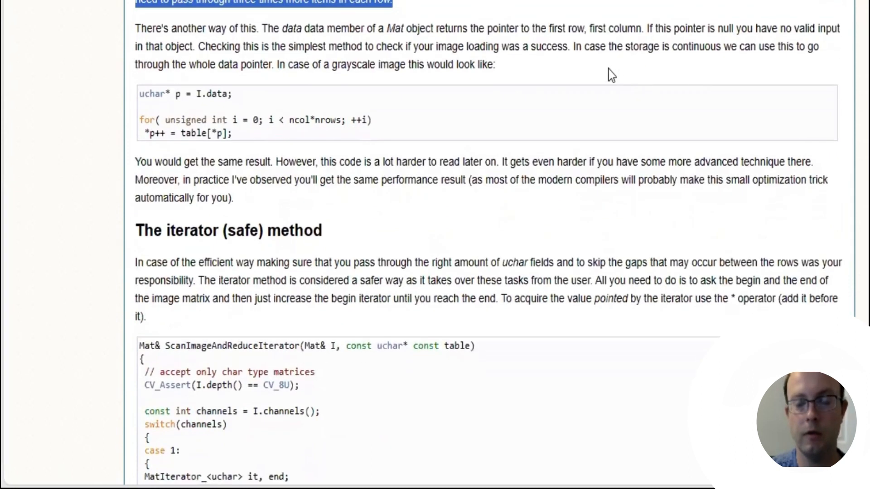
pyautogui.moveTo(289, 11)
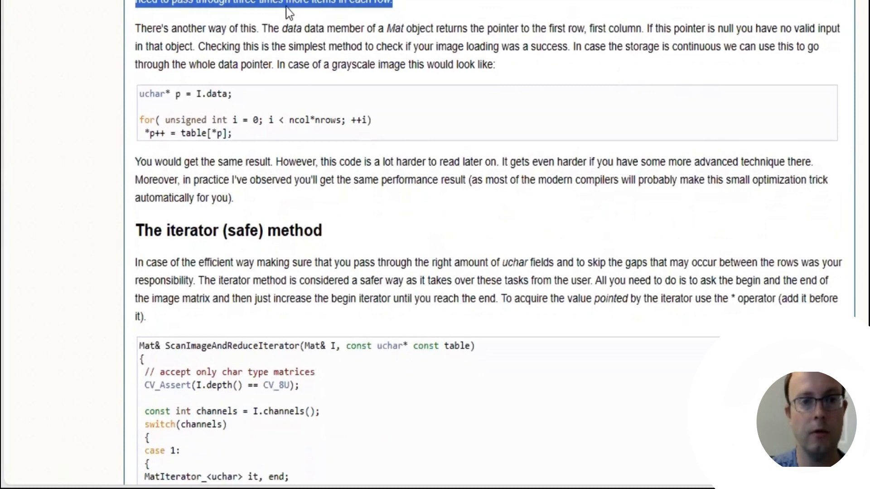
pyautogui.moveTo(397, 12)
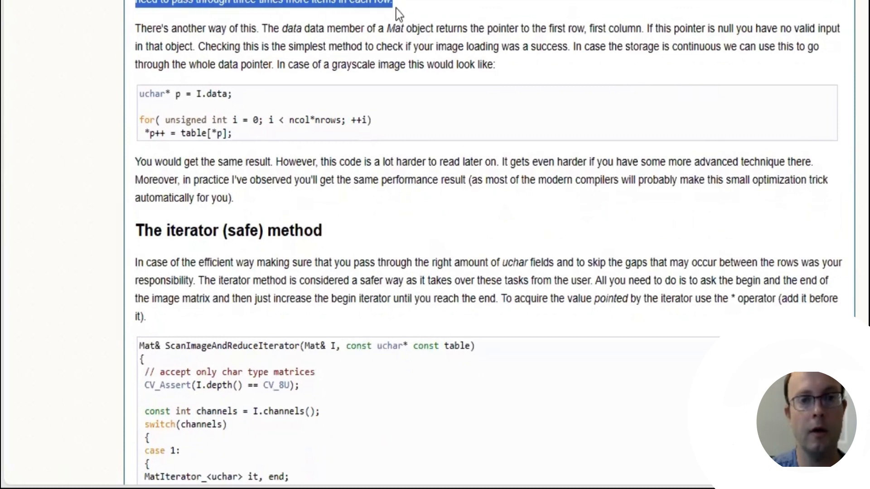
# Step: Highlight the 'There's another way of this' paragraph on the Mat data pointer shortcut
pyautogui.moveTo(397, 11); pyautogui.dragTo(493, 72)
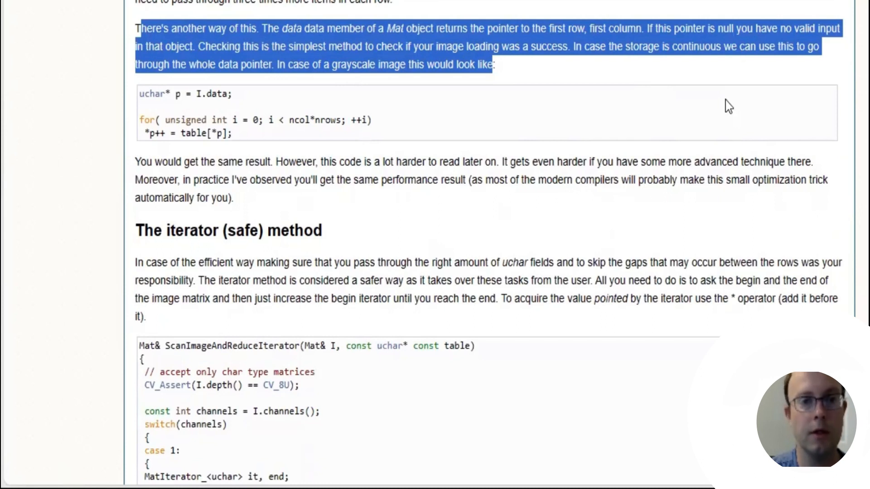
pyautogui.moveTo(686, 107)
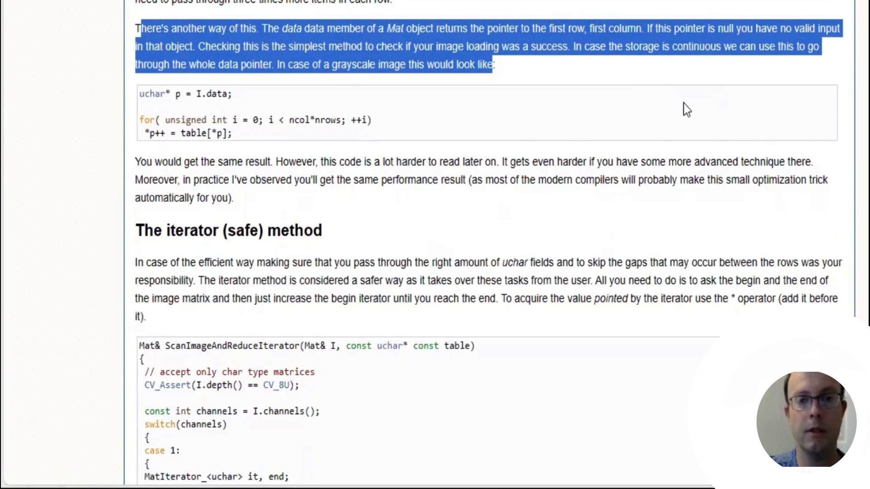
pyautogui.moveTo(579, 62)
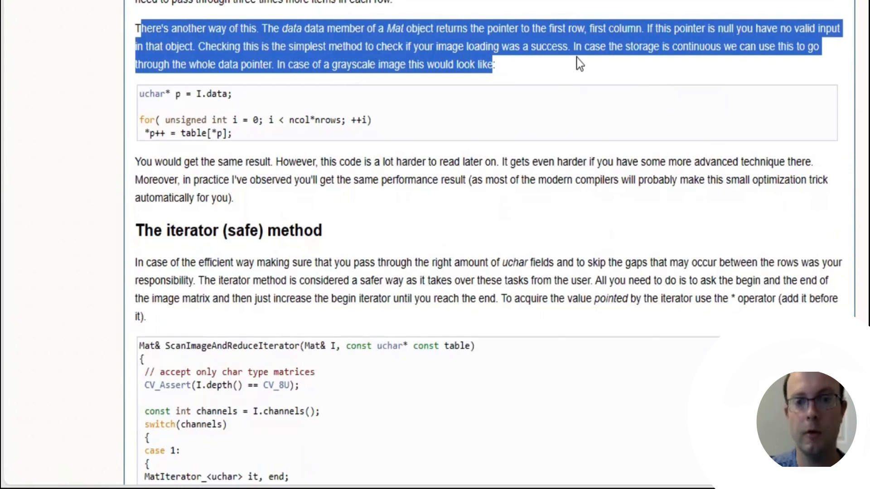
pyautogui.moveTo(609, 62)
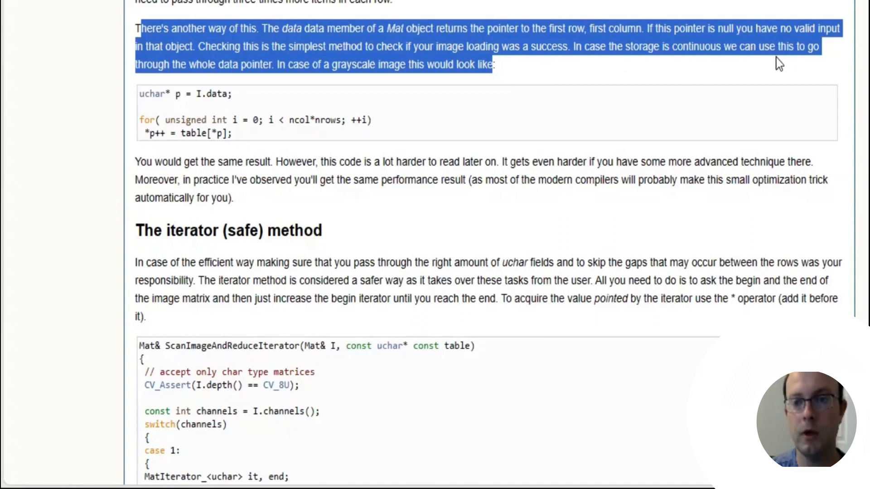
pyautogui.moveTo(194, 83)
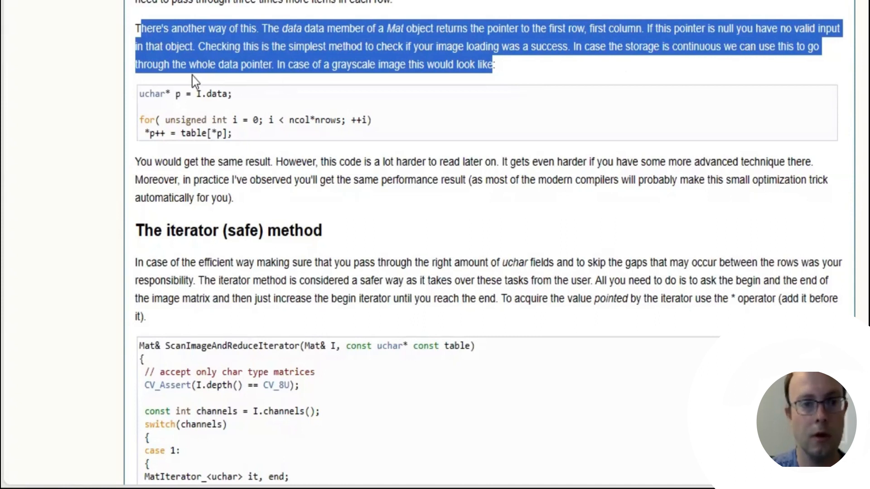
pyautogui.moveTo(405, 92)
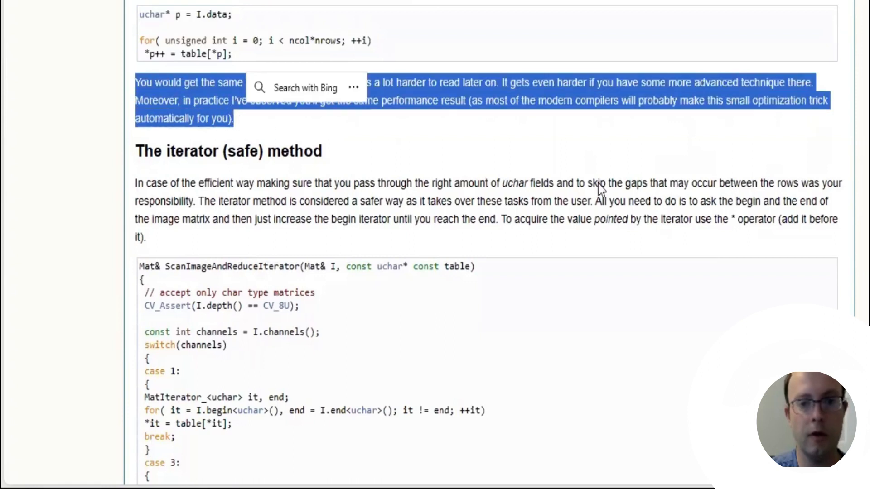
# Step: Read down through the iterator, on-the-fly and LUT Core Function sections to the Performance Difference table
pyautogui.scroll(-3)
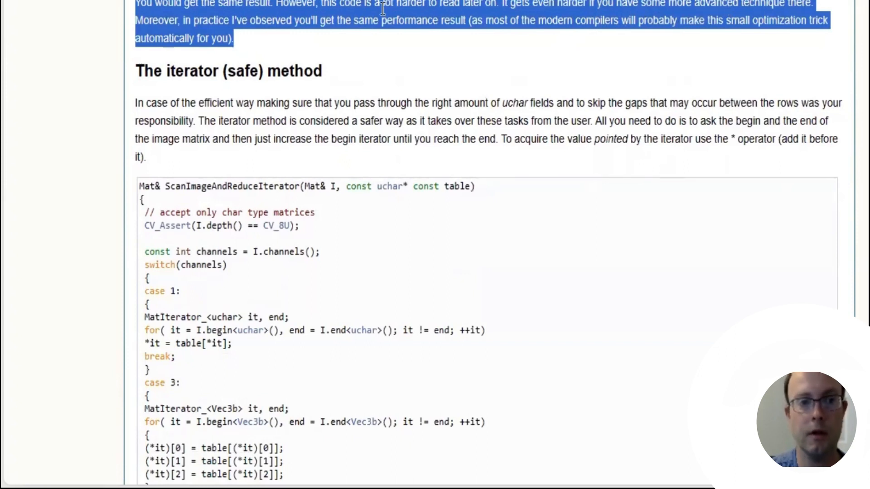
pyautogui.moveTo(272, 26)
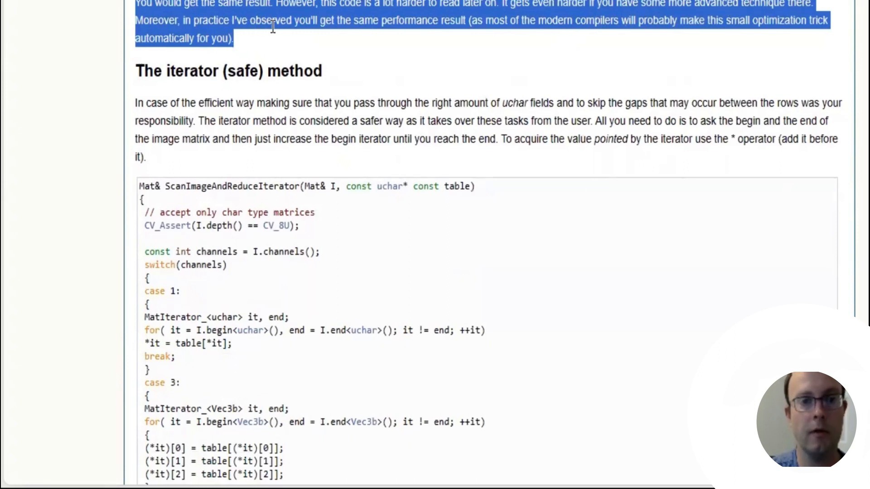
pyautogui.moveTo(455, 42)
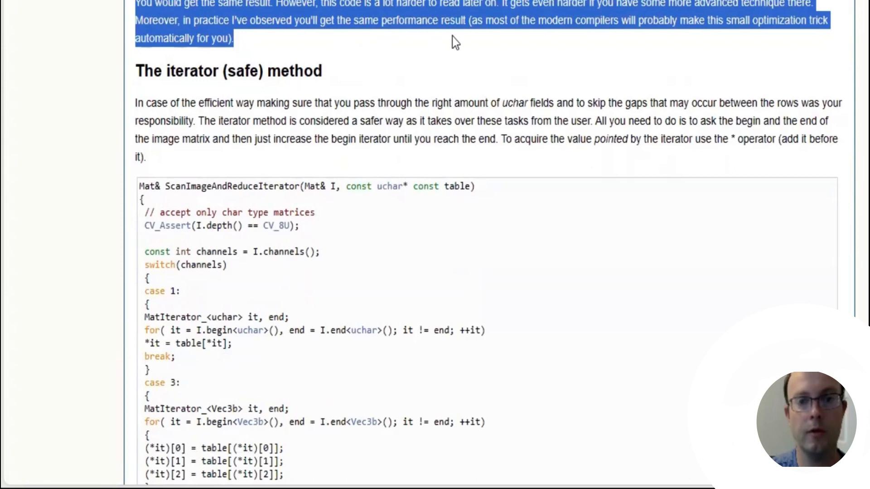
pyautogui.moveTo(502, 33)
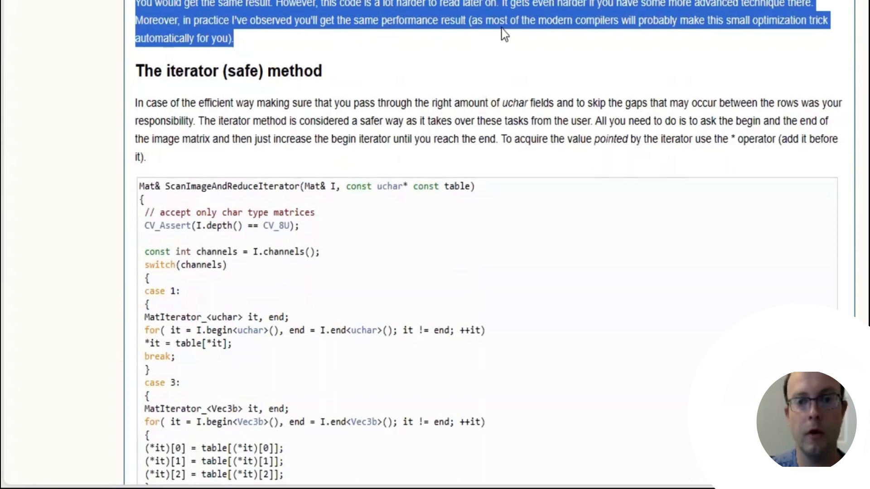
pyautogui.moveTo(678, 40)
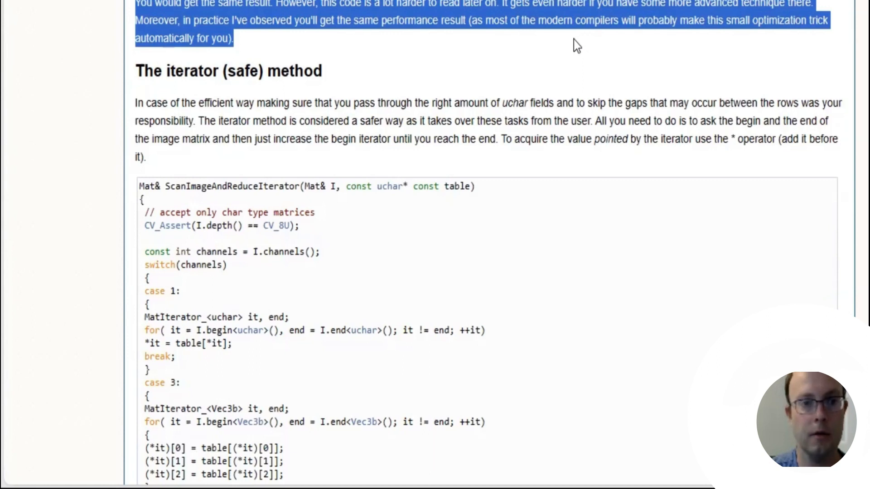
pyautogui.scroll(-3)
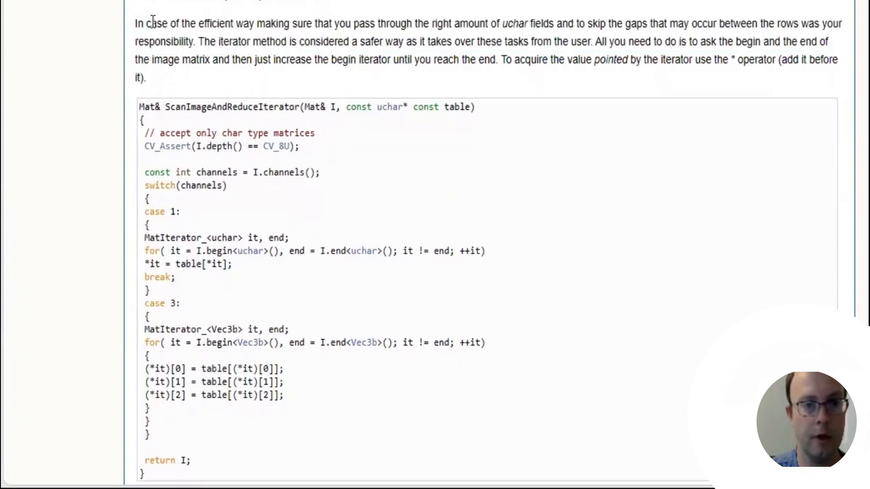
pyautogui.scroll(-3)
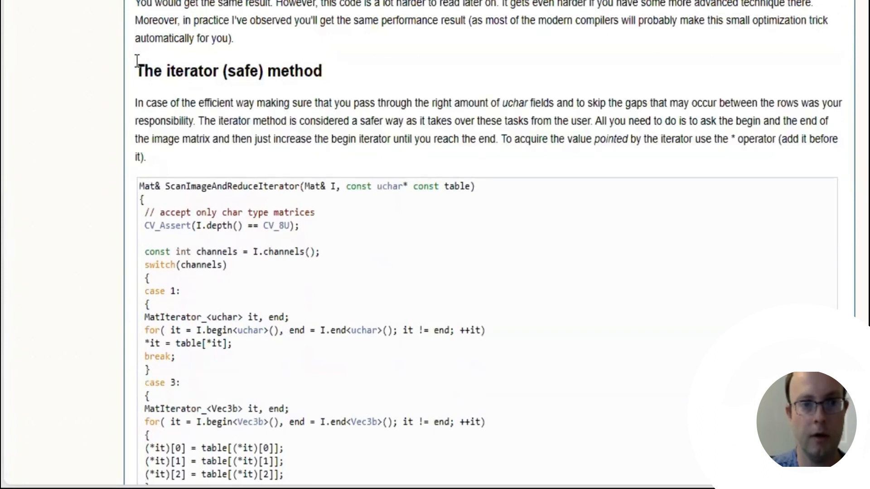
pyautogui.scroll(-3)
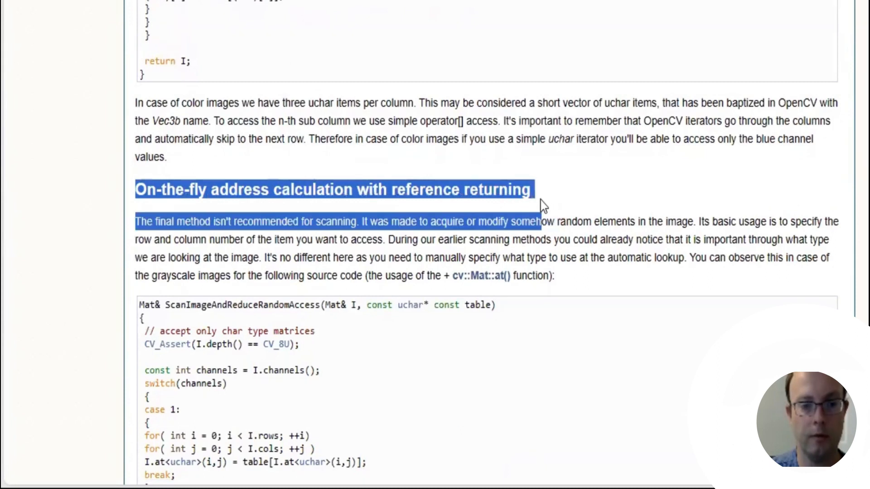
pyautogui.scroll(-3)
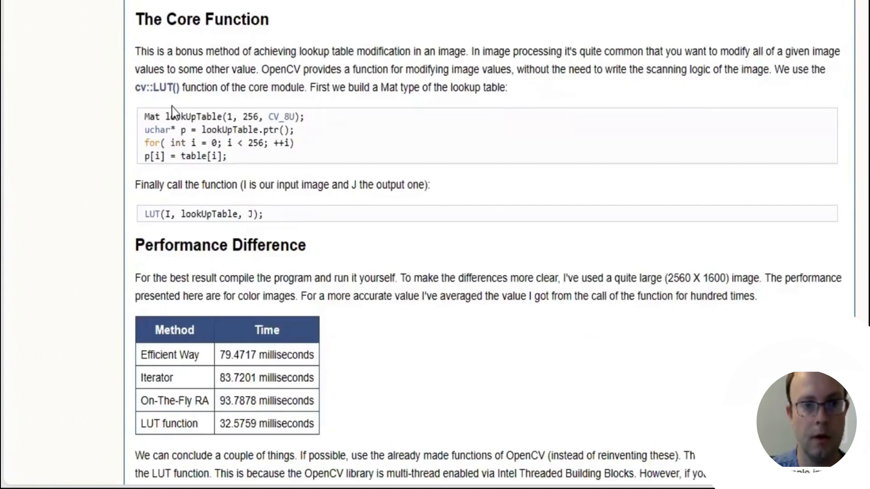
pyautogui.moveTo(293, 101)
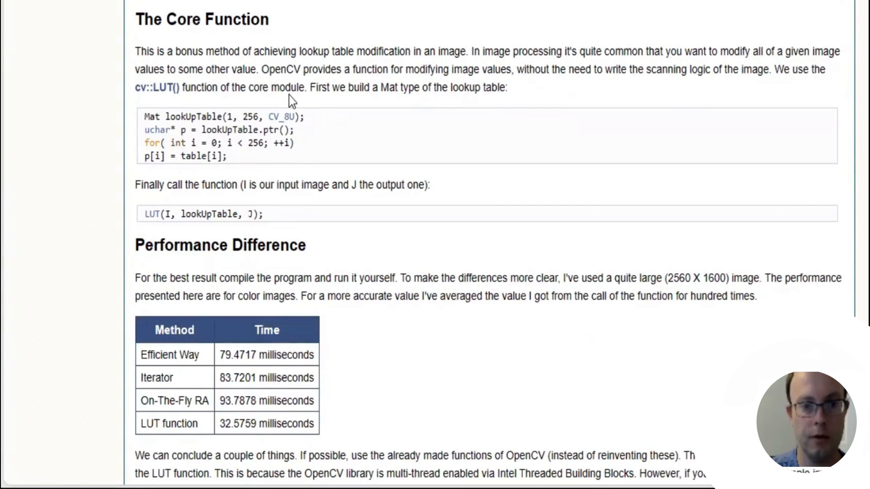
pyautogui.scroll(-3)
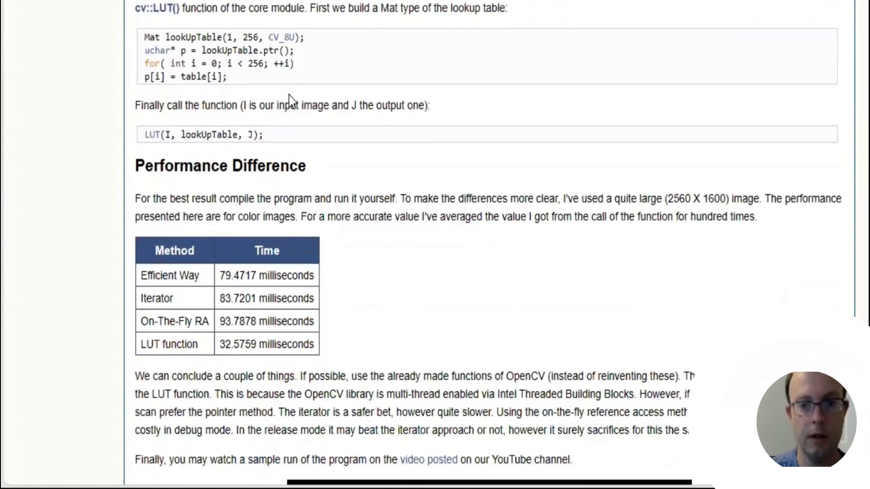
pyautogui.scroll(-3)
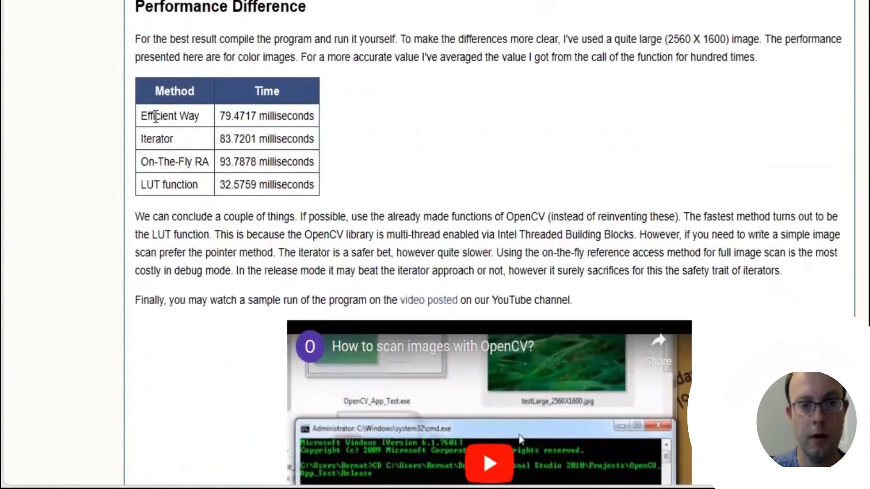
pyautogui.moveTo(199, 153)
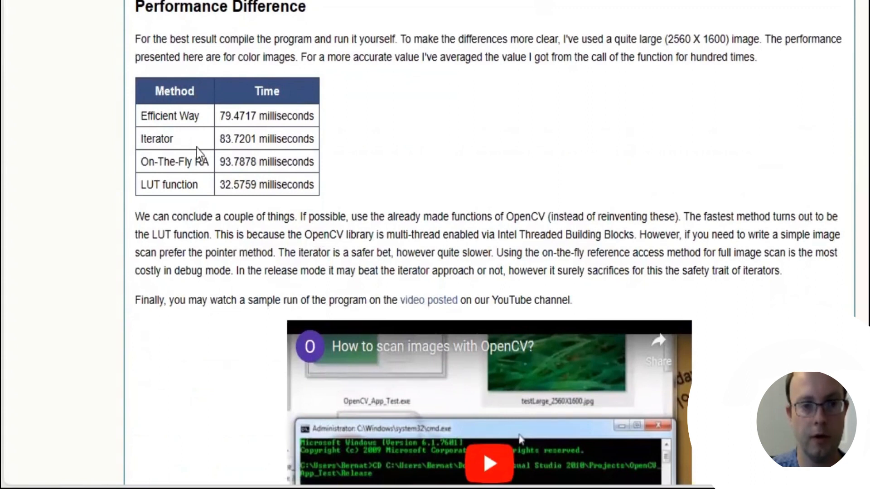
pyautogui.moveTo(319, 191)
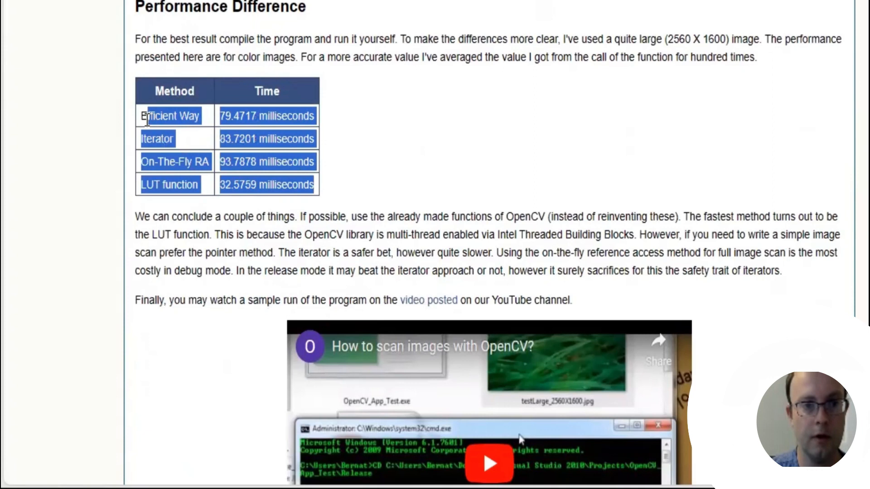
pyautogui.scroll(-3)
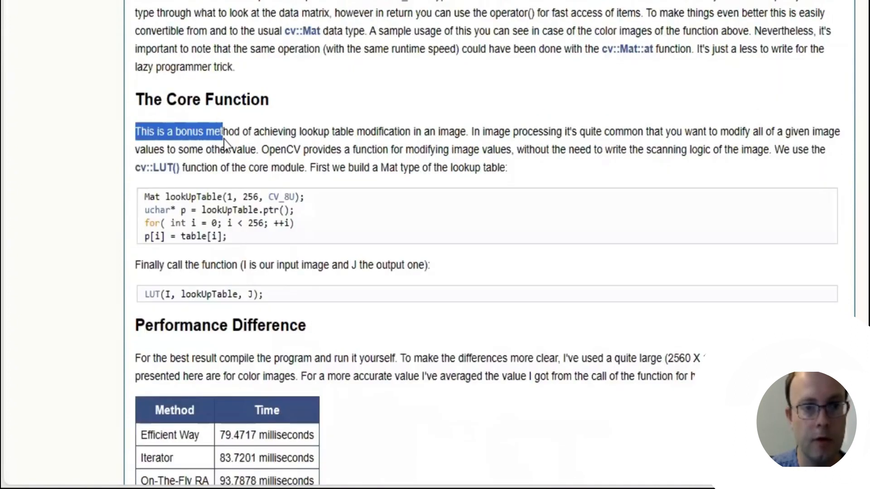
pyautogui.moveTo(219, 131); pyautogui.dragTo(318, 133)
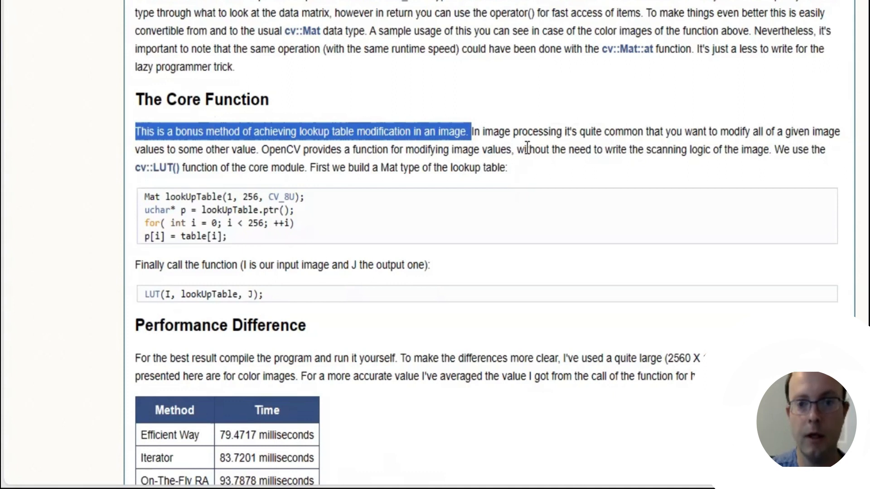
pyautogui.scroll(-3)
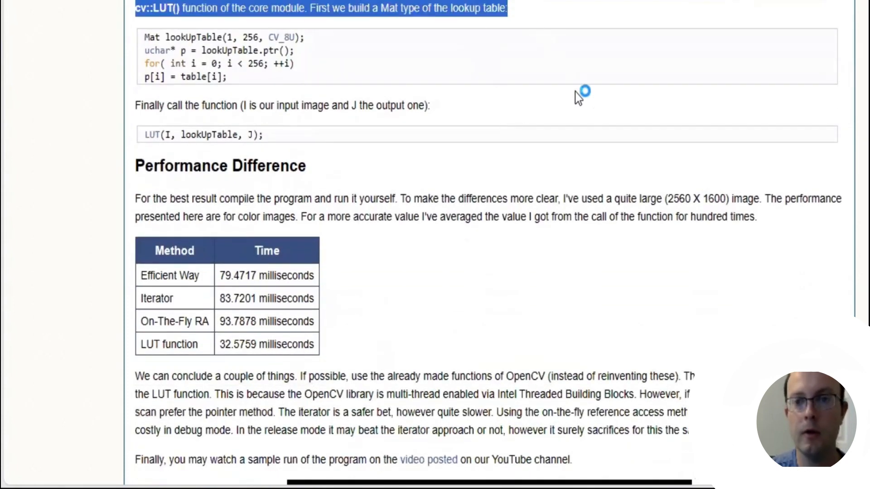
pyautogui.moveTo(677, 10)
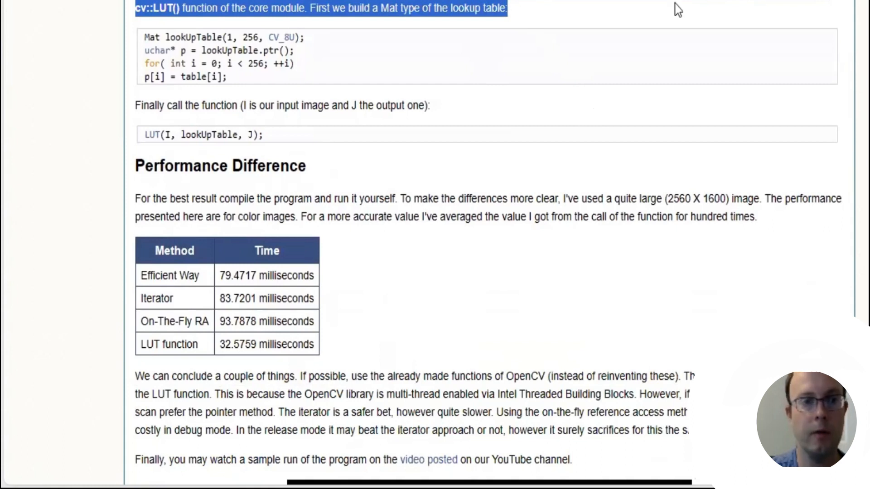
pyautogui.moveTo(310, 6)
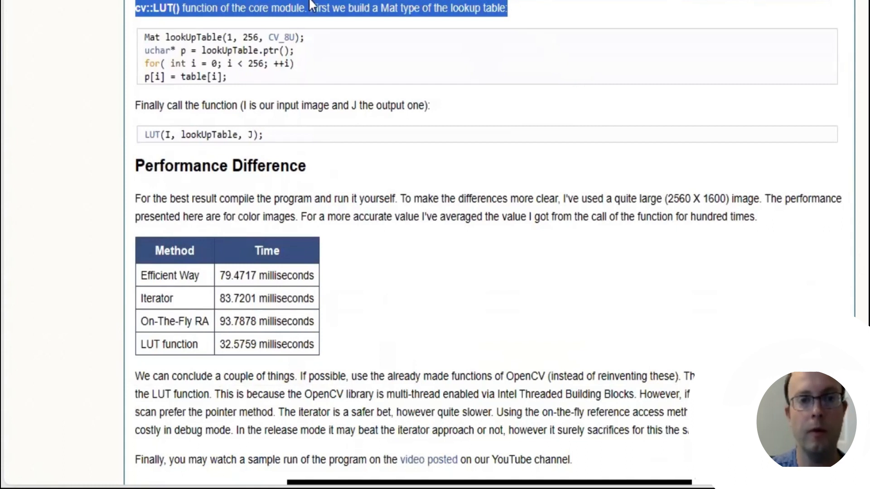
pyautogui.moveTo(489, 25)
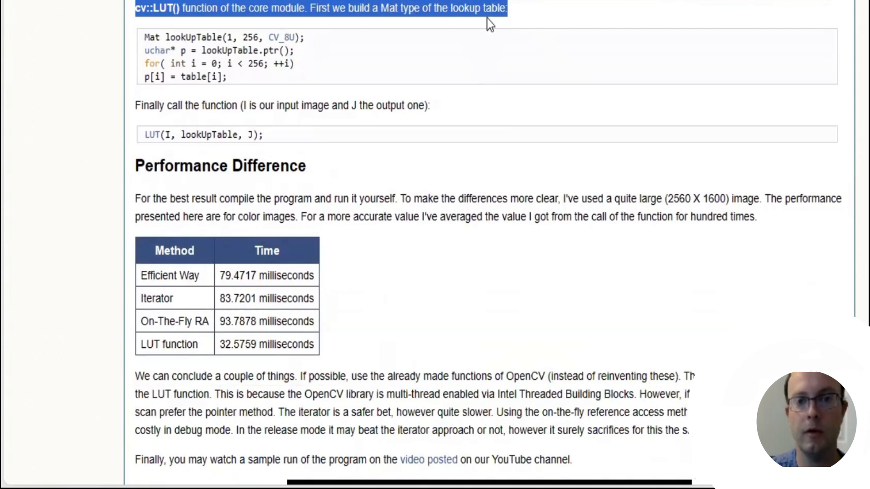
pyautogui.moveTo(596, 7)
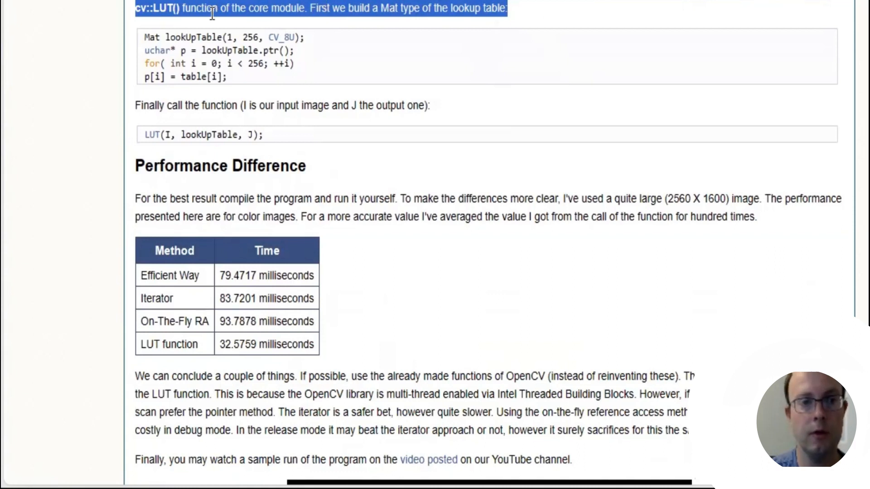
pyautogui.moveTo(292, 23)
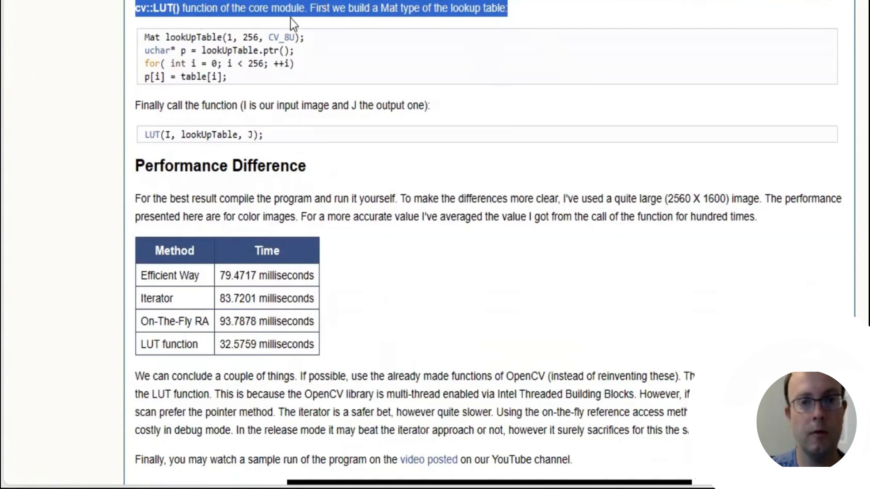
pyautogui.moveTo(351, 24)
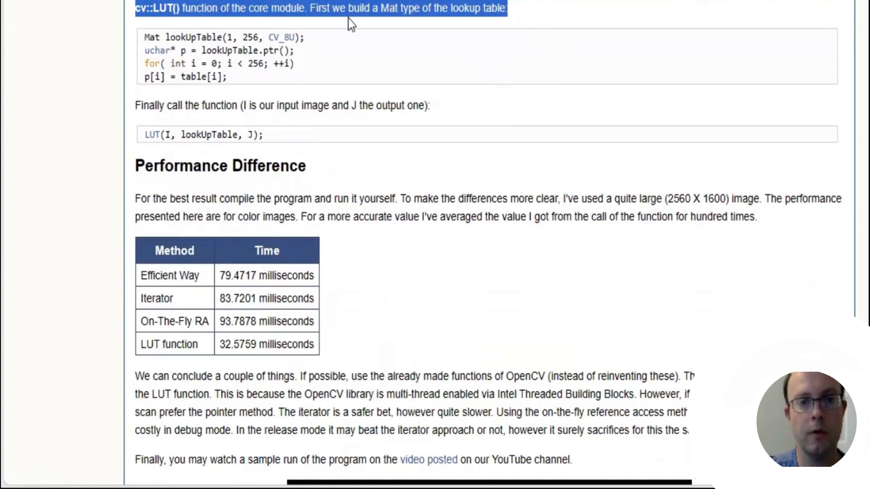
pyautogui.moveTo(436, 25)
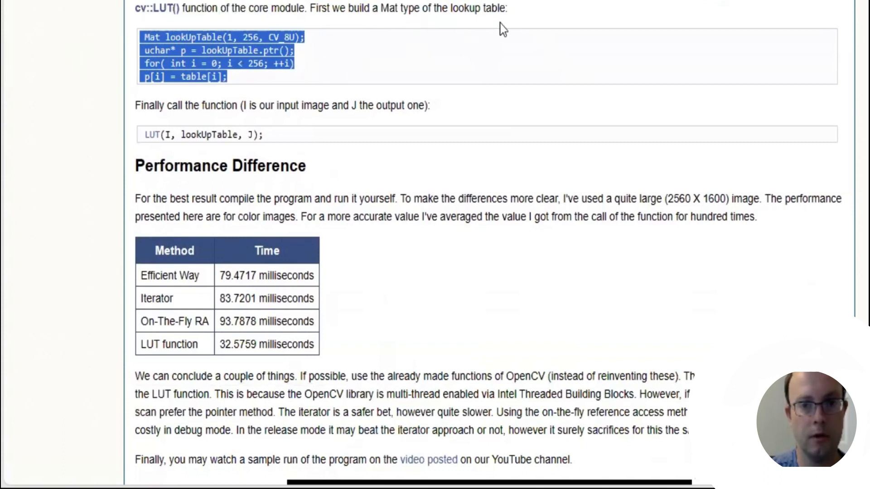
pyautogui.moveTo(238, 36)
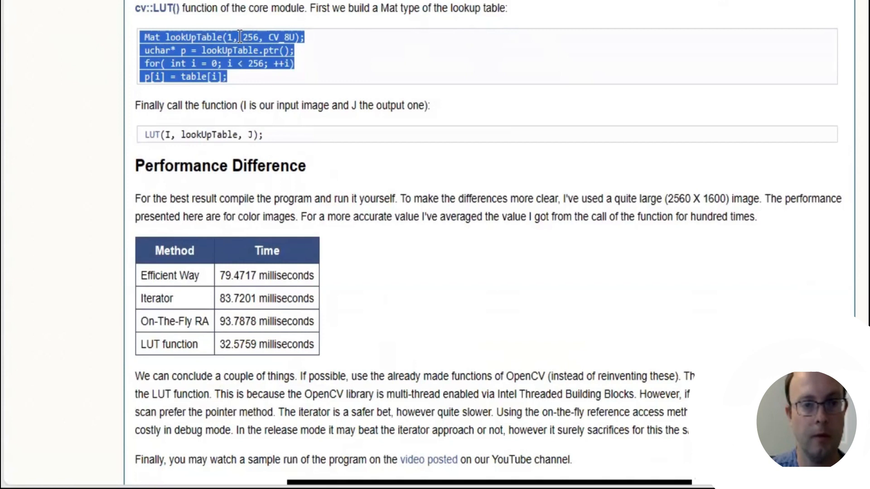
pyautogui.scroll(-3)
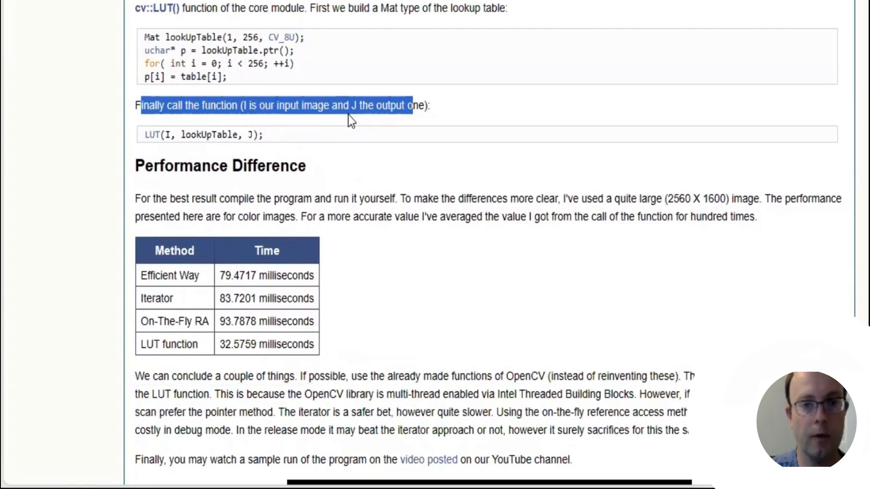
pyautogui.moveTo(316, 141)
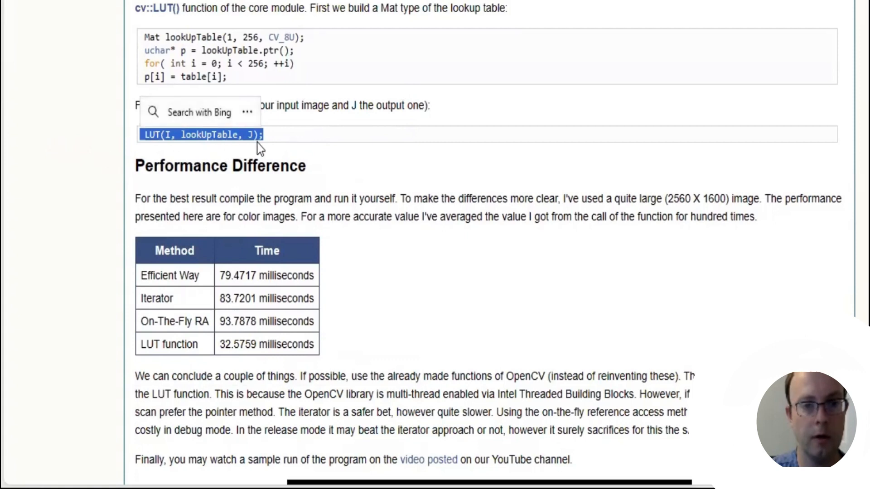
# Step: Scroll to the Performance Difference paragraph describing the large test image and averaged timings
pyautogui.scroll(-3)
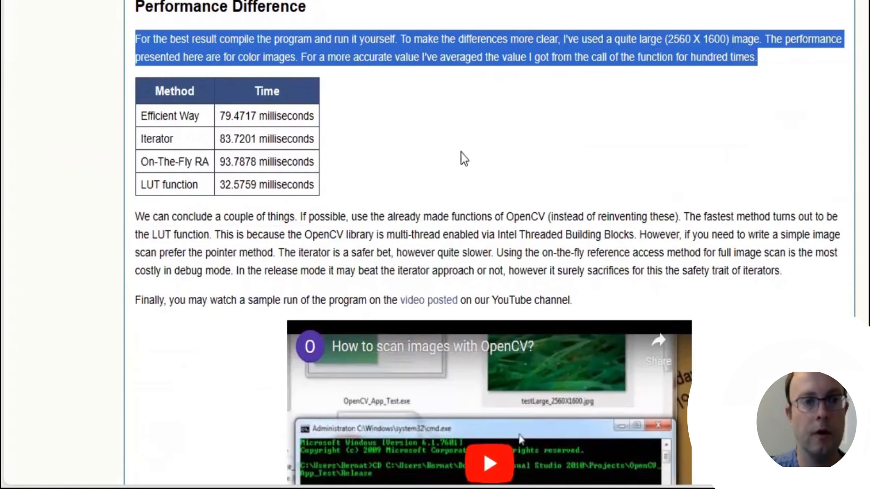
pyautogui.moveTo(446, 149)
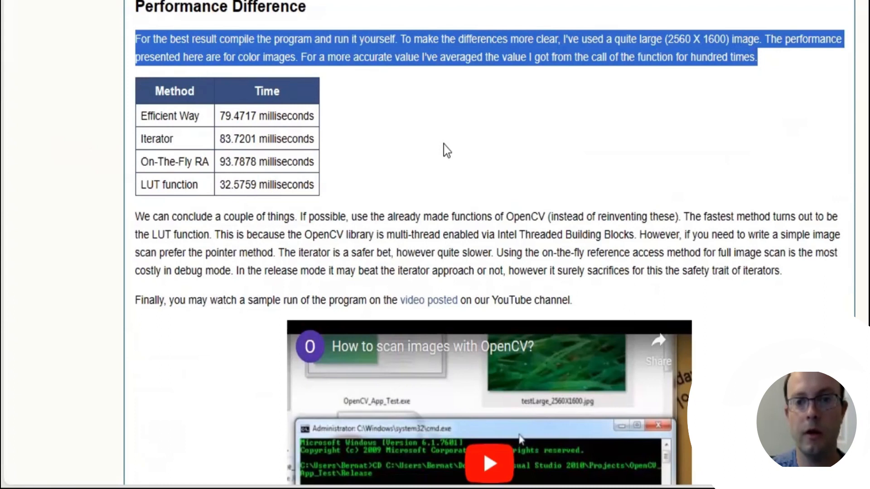
pyautogui.moveTo(657, 45)
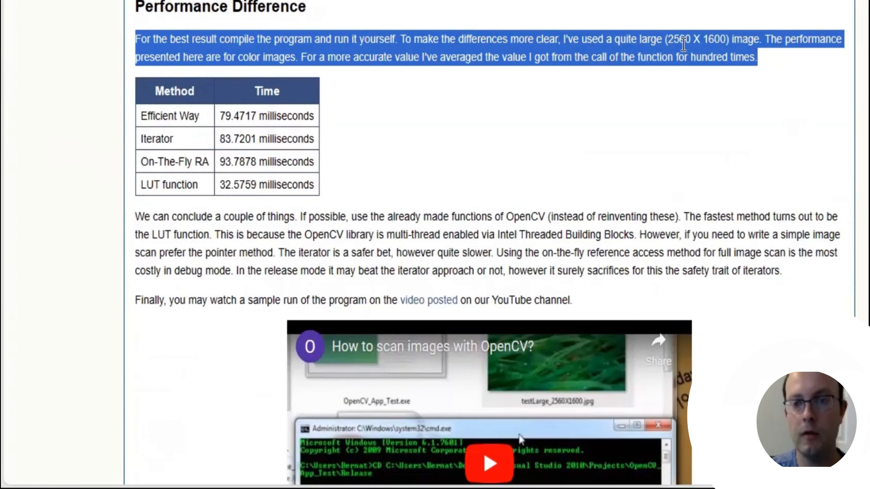
pyautogui.moveTo(708, 55)
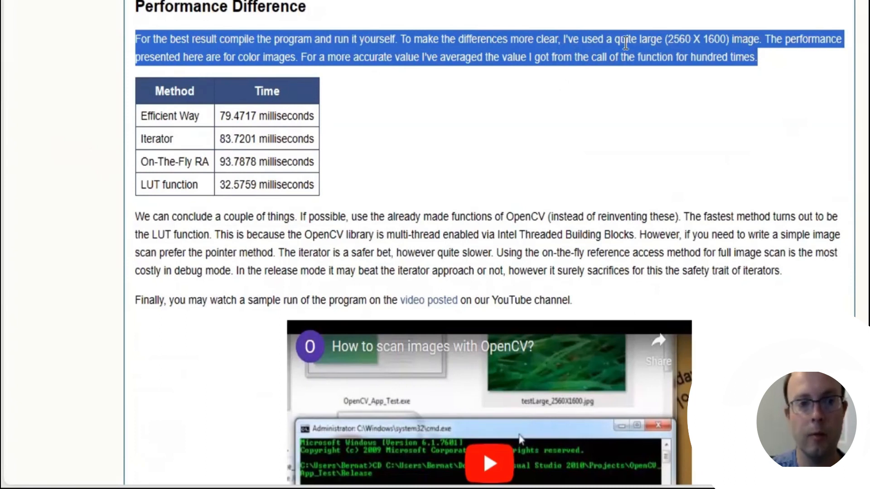
pyautogui.moveTo(344, 75)
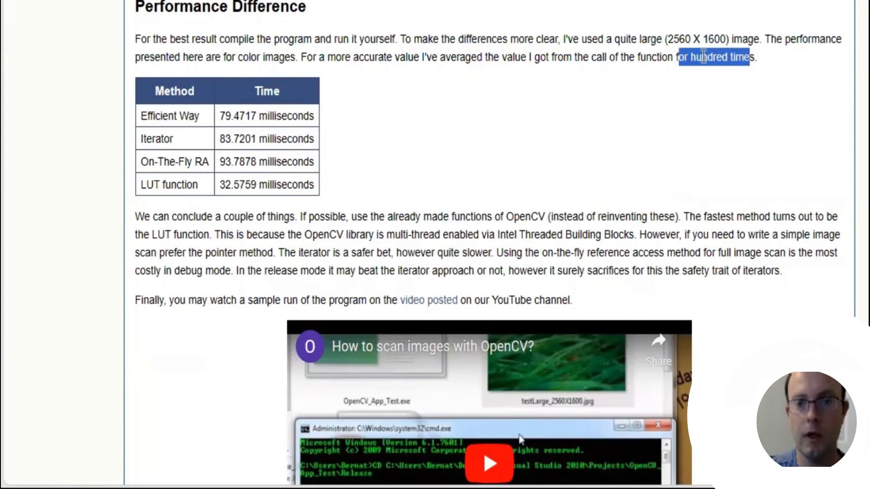
pyautogui.scroll(-3)
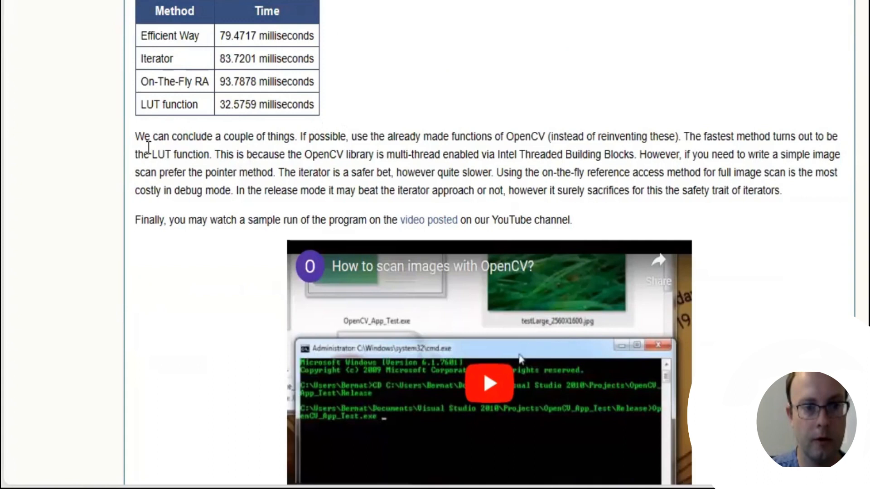
pyautogui.moveTo(136, 137); pyautogui.dragTo(321, 137)
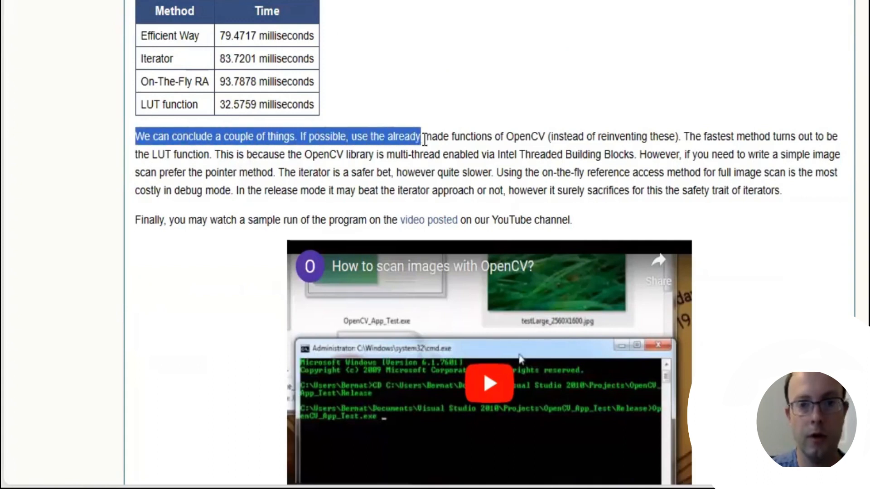
pyautogui.click(572, 149)
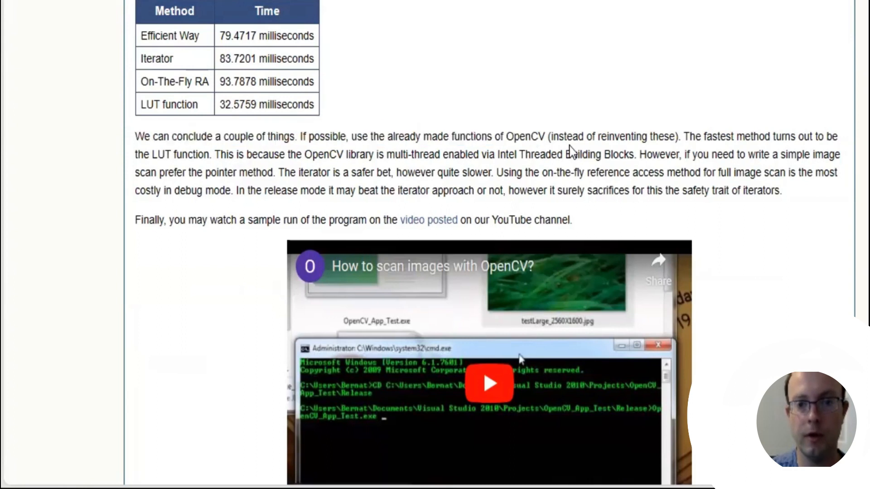
pyautogui.moveTo(507, 137); pyautogui.dragTo(680, 137)
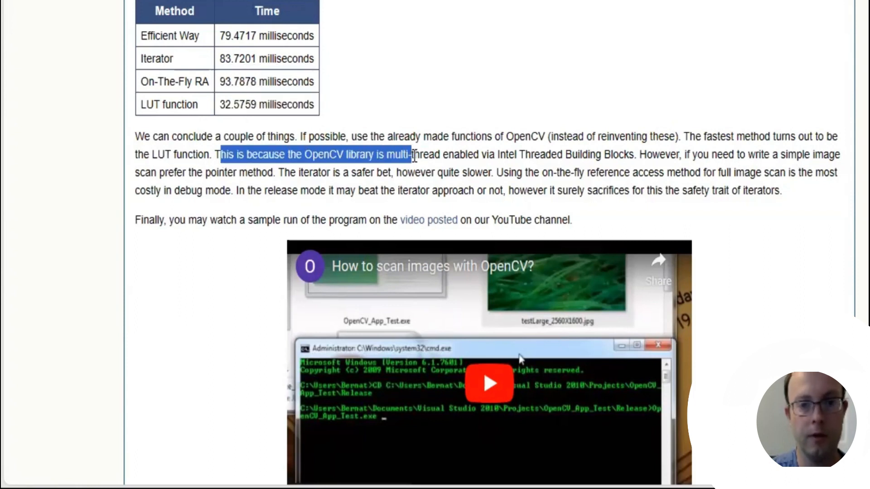
pyautogui.moveTo(411, 154); pyautogui.dragTo(461, 154)
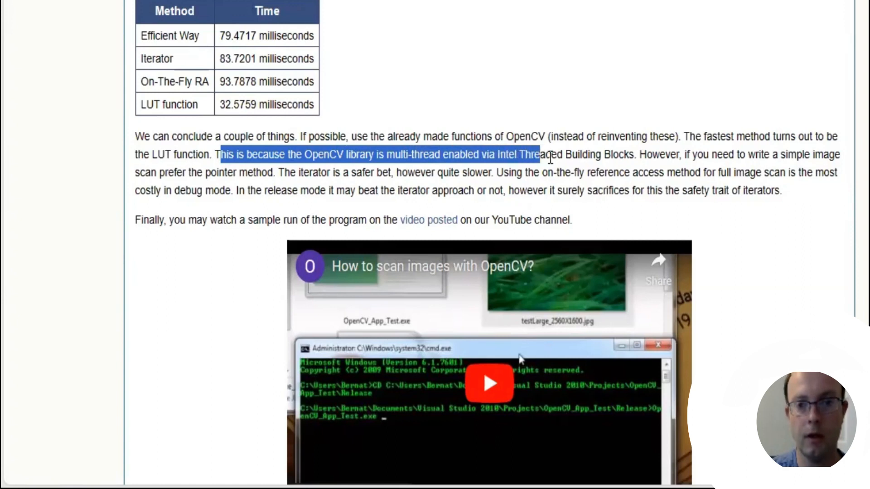
pyautogui.moveTo(541, 154); pyautogui.dragTo(616, 154)
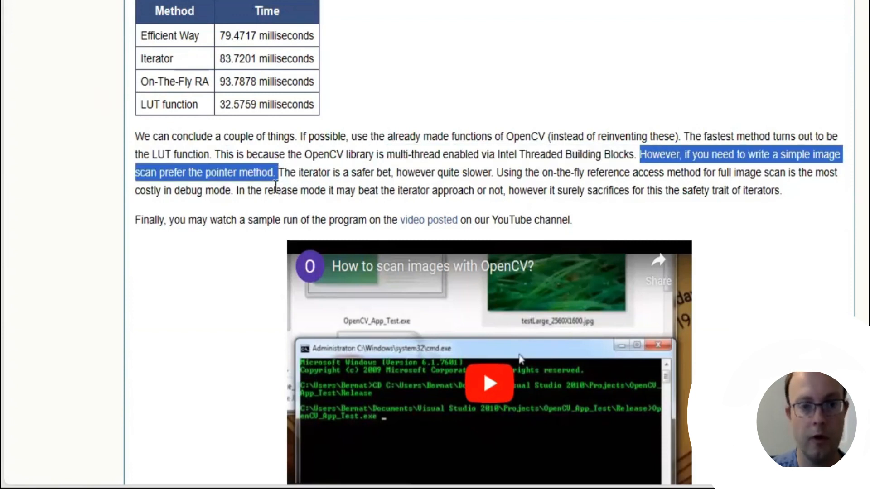
pyautogui.moveTo(282, 172); pyautogui.dragTo(420, 172)
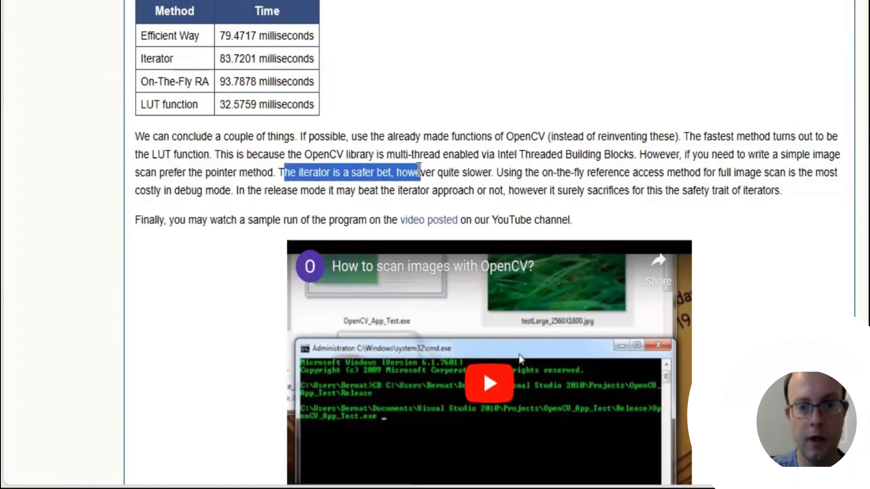
pyautogui.scroll(-3)
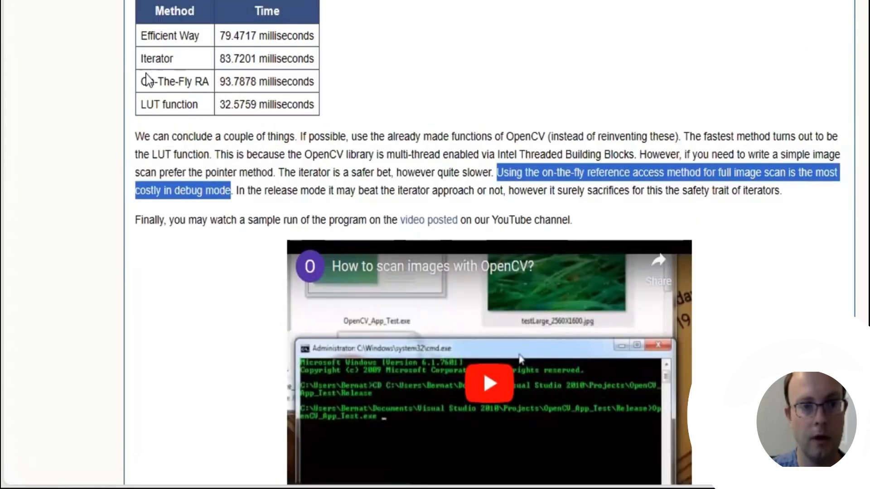
pyautogui.doubleClick(174, 82)
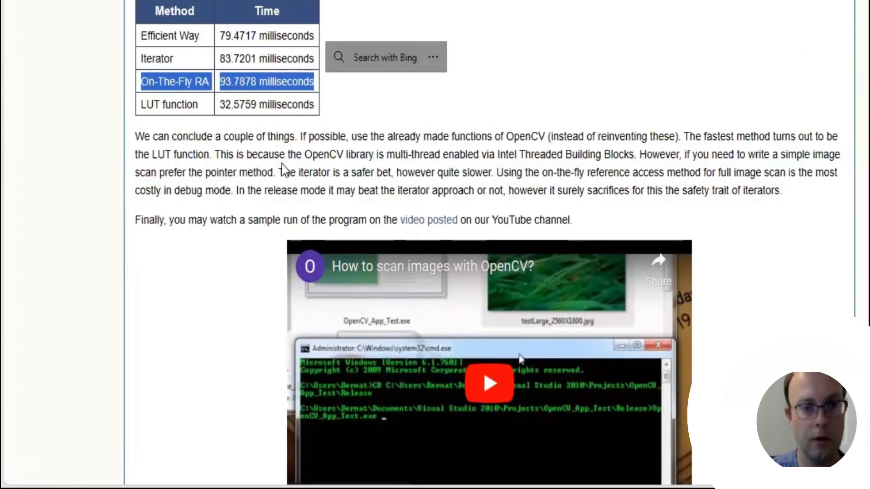
pyautogui.moveTo(235, 190); pyautogui.dragTo(396, 190)
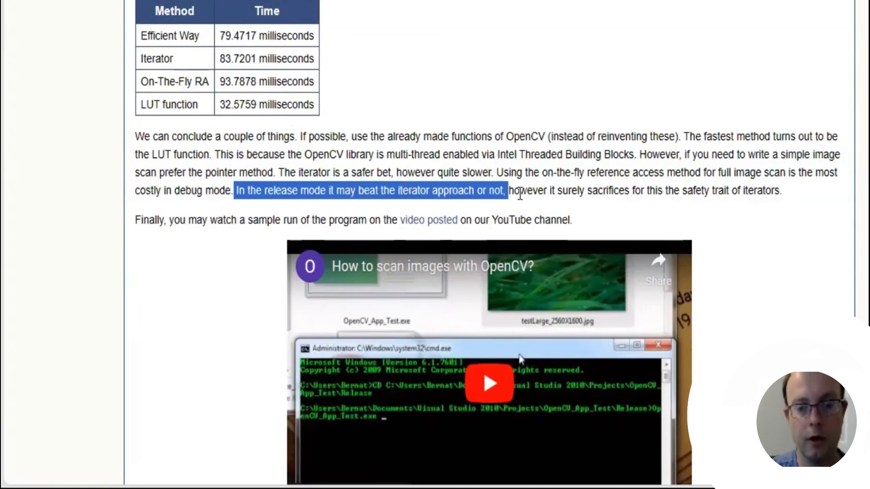
pyautogui.moveTo(505, 190); pyautogui.dragTo(608, 190)
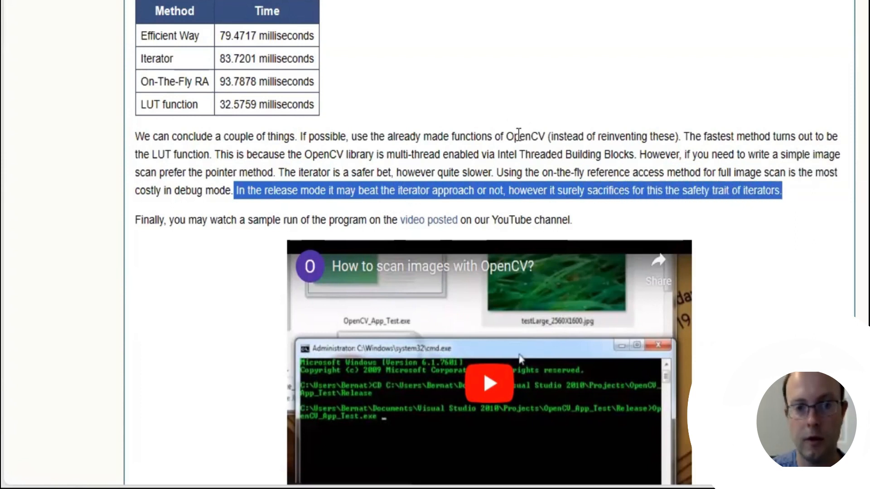
pyautogui.scroll(-3)
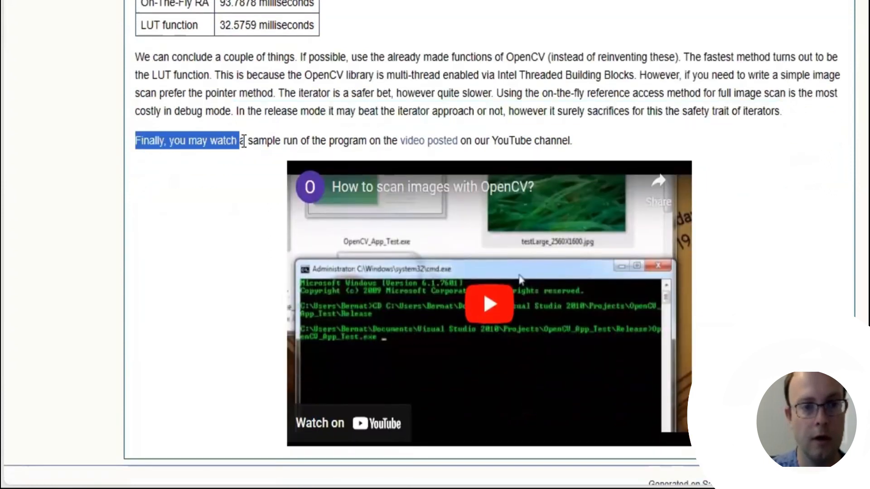
pyautogui.moveTo(239, 141); pyautogui.dragTo(571, 141)
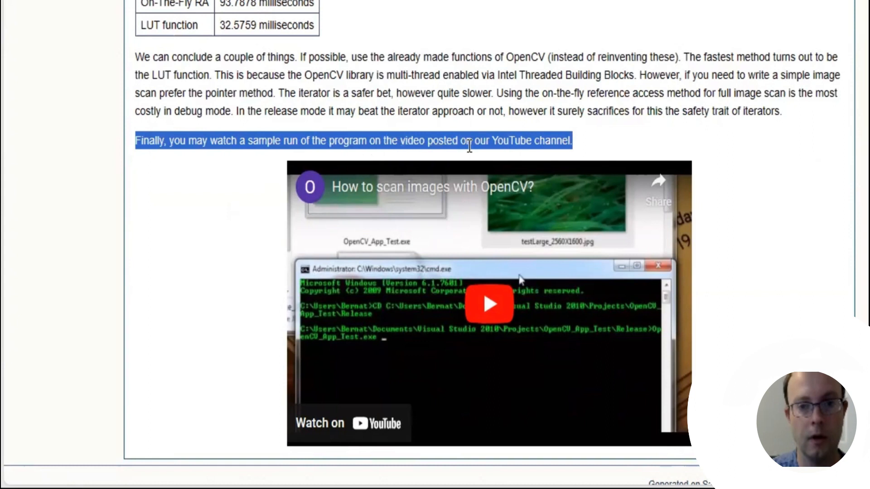
pyautogui.scroll(-3)
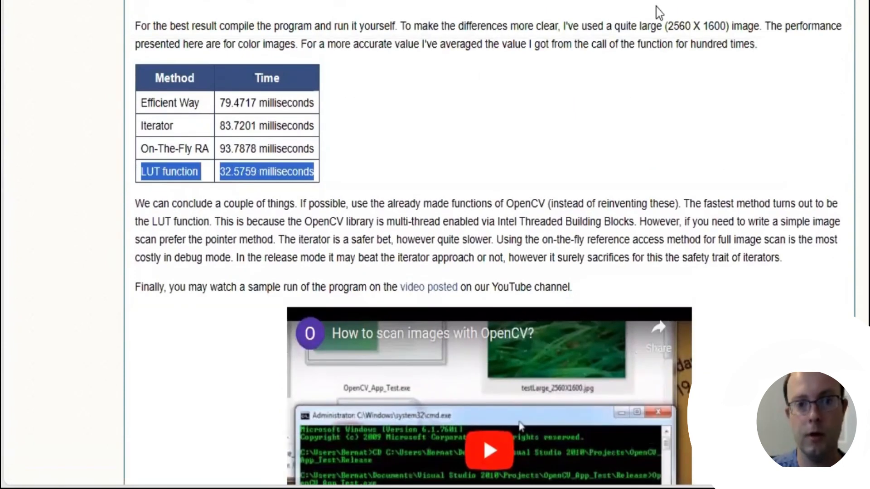
pyautogui.moveTo(470, 108)
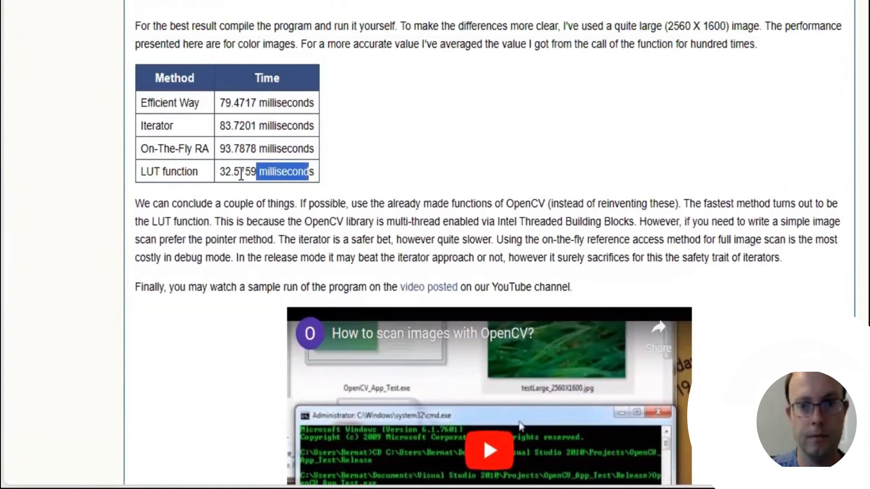
pyautogui.moveTo(260, 171); pyautogui.dragTo(138, 172)
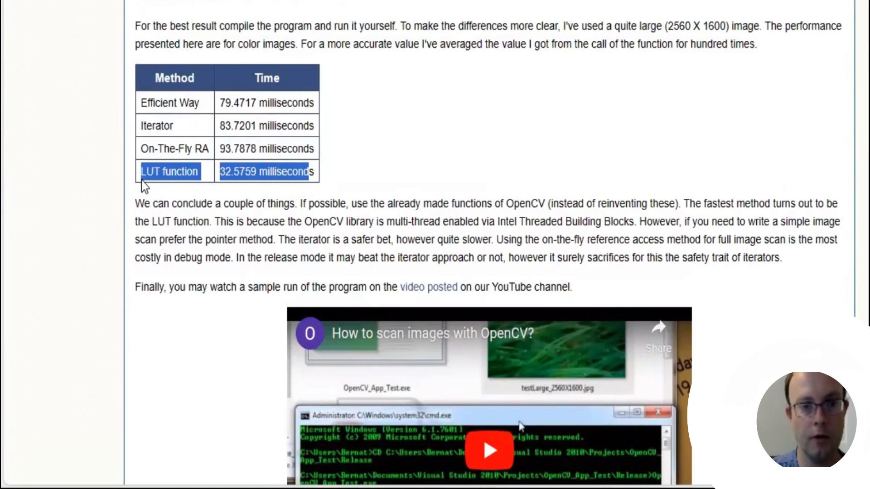
pyautogui.scroll(3)
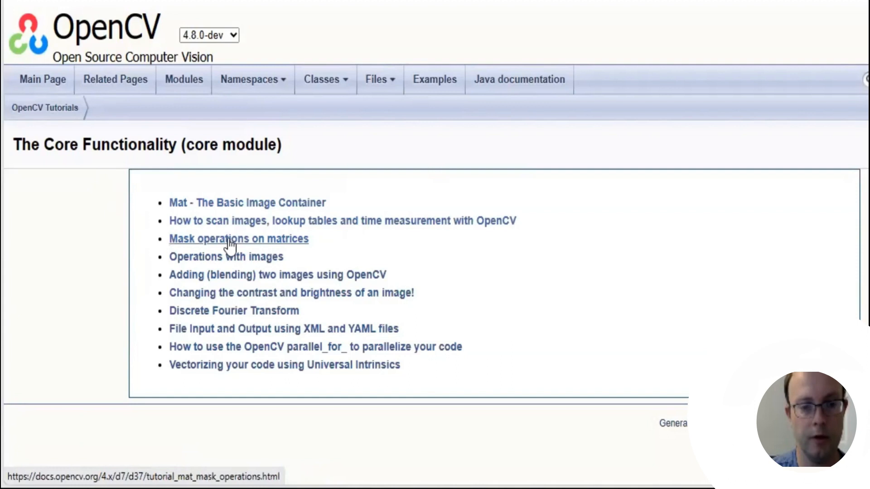
# Step: Open the Mask operations on matrices tutorial and highlight its title
pyautogui.click(238, 238)
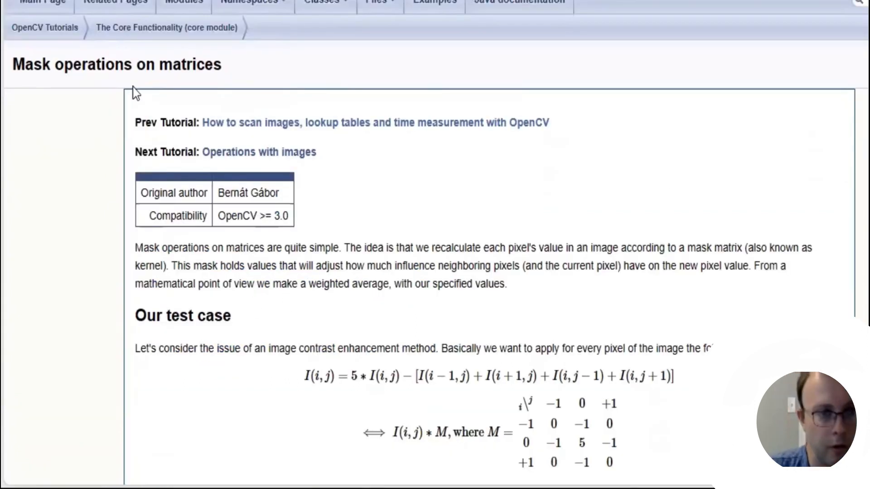
pyautogui.moveTo(13, 64); pyautogui.dragTo(131, 65)
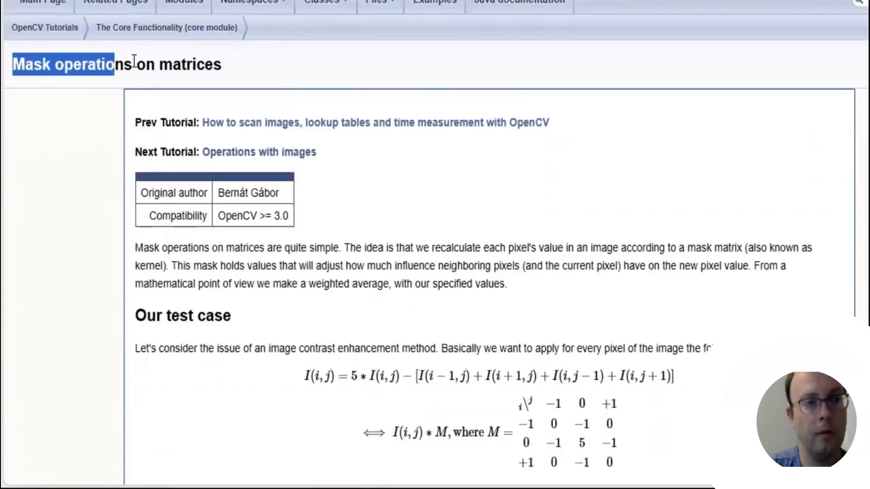